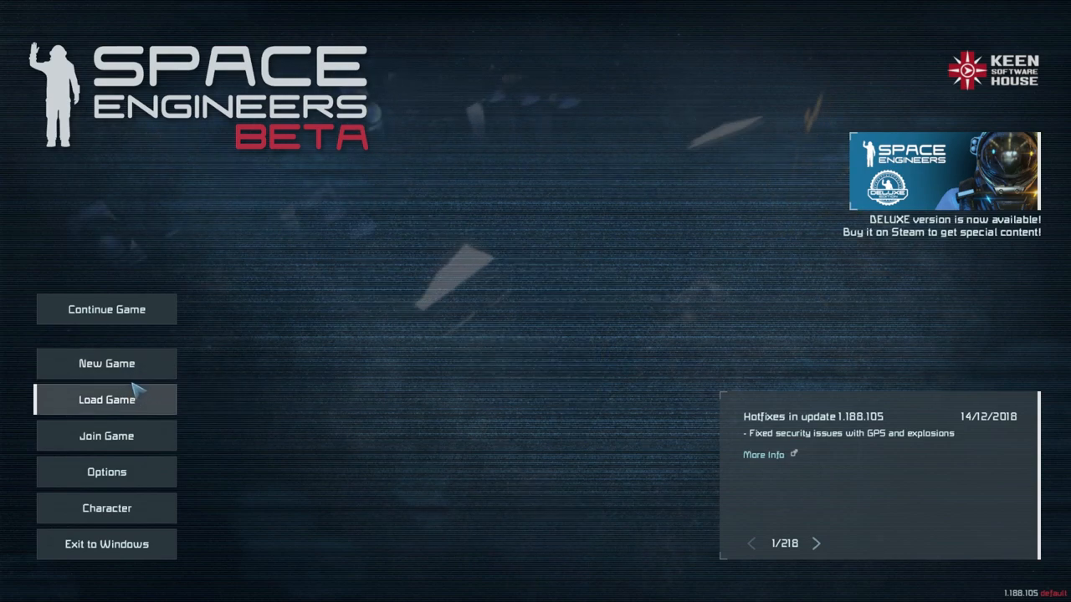
mouse_move(153, 408)
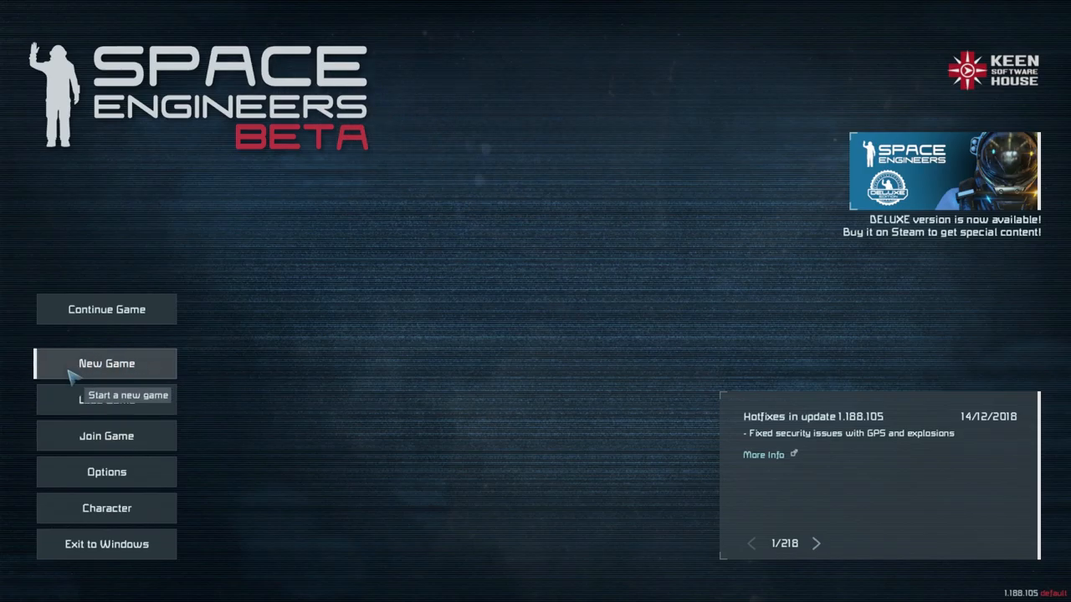
Start a new game and browse the Scenarios, Workshop and Custom Game world lists
click(105, 363)
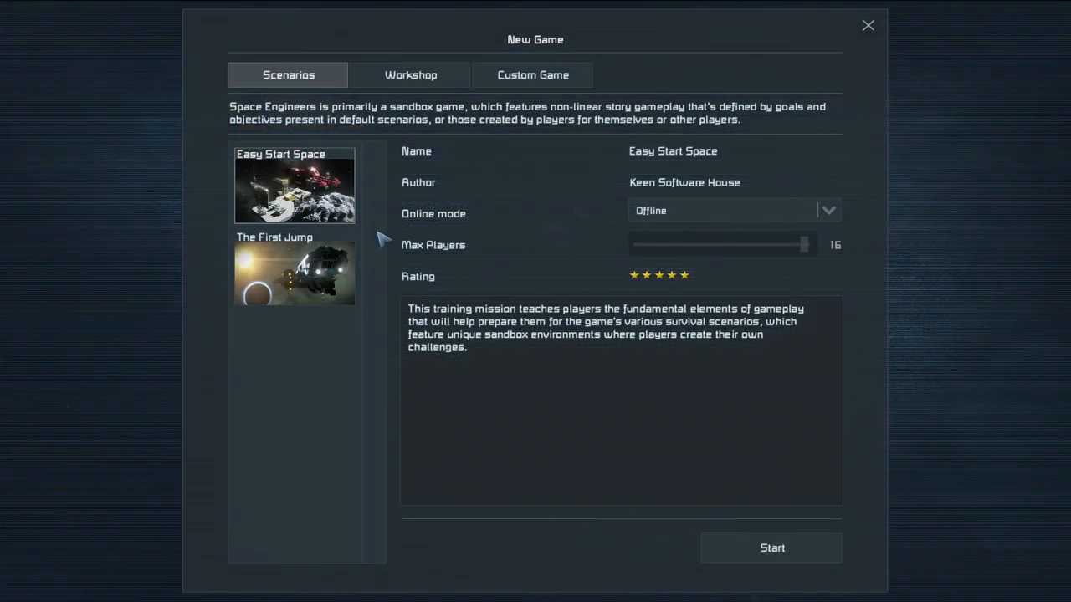
mouse_move(318, 83)
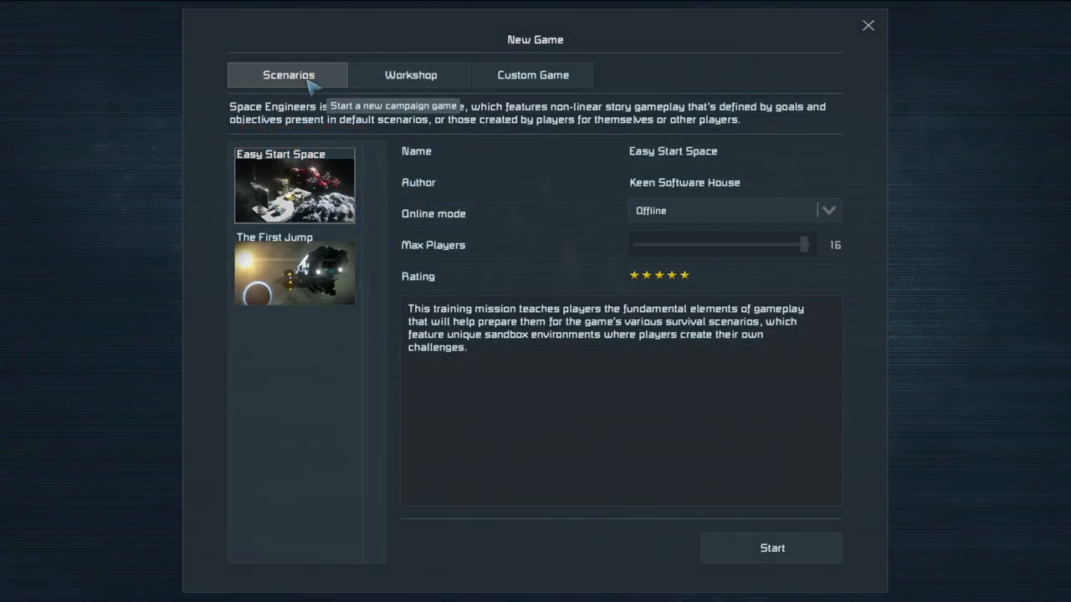
mouse_move(419, 157)
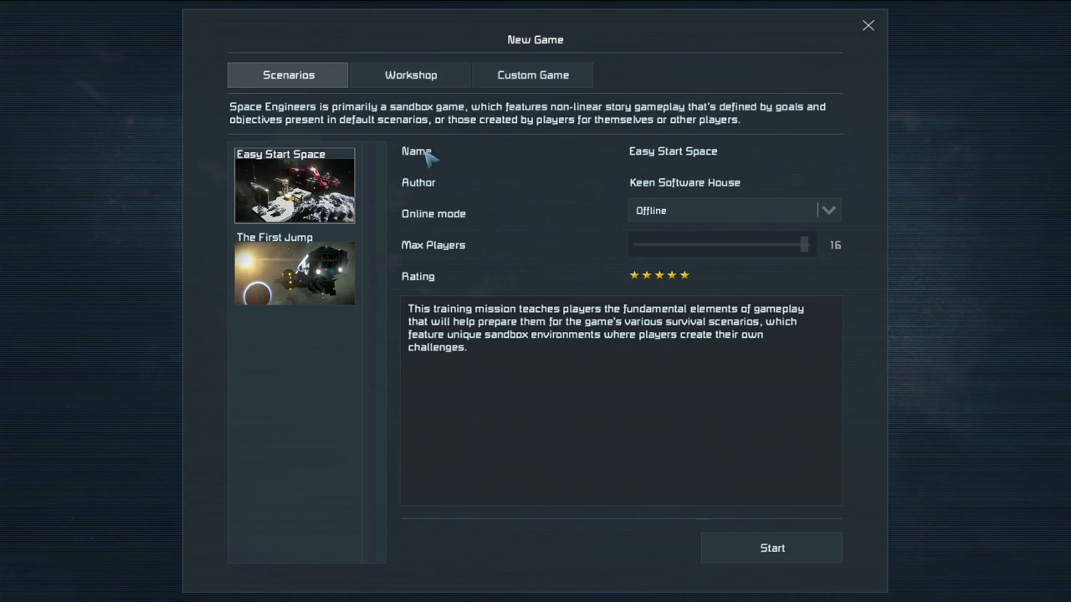
mouse_move(393, 168)
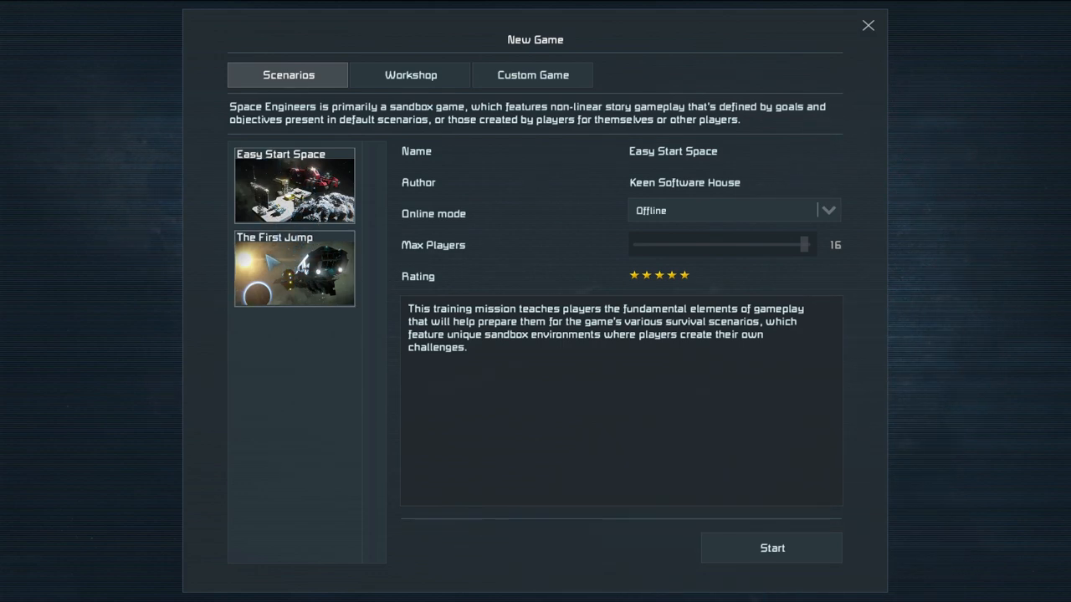
click(409, 74)
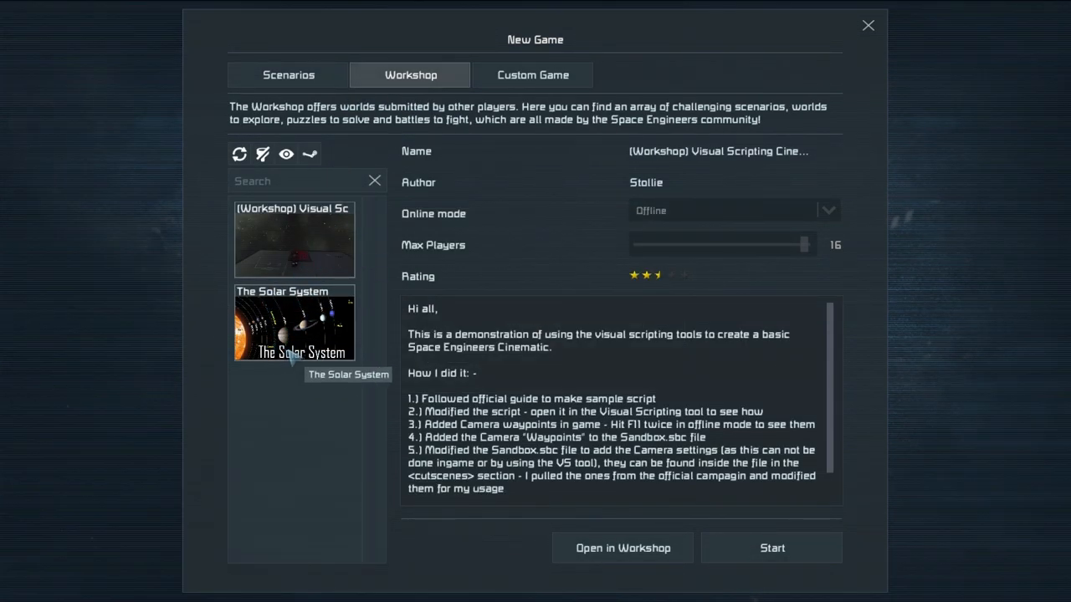
mouse_move(294, 256)
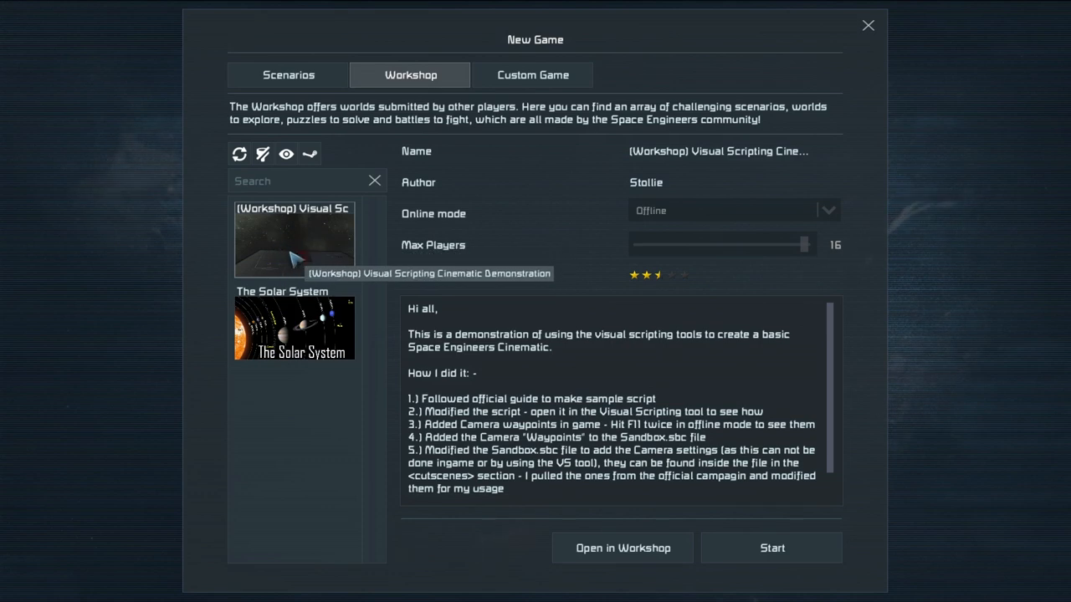
click(532, 74)
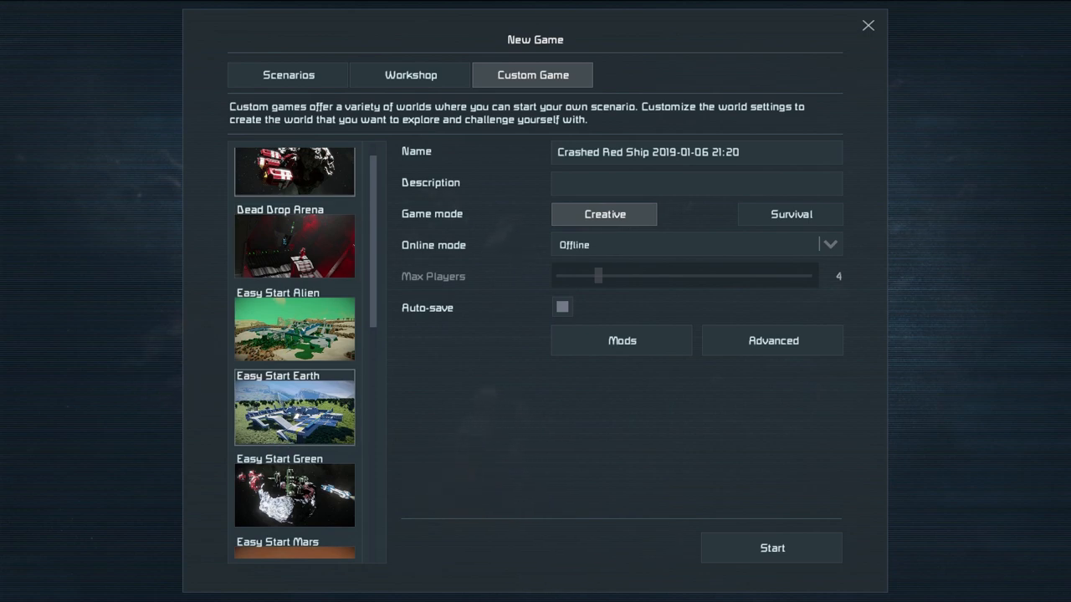
mouse_move(692, 225)
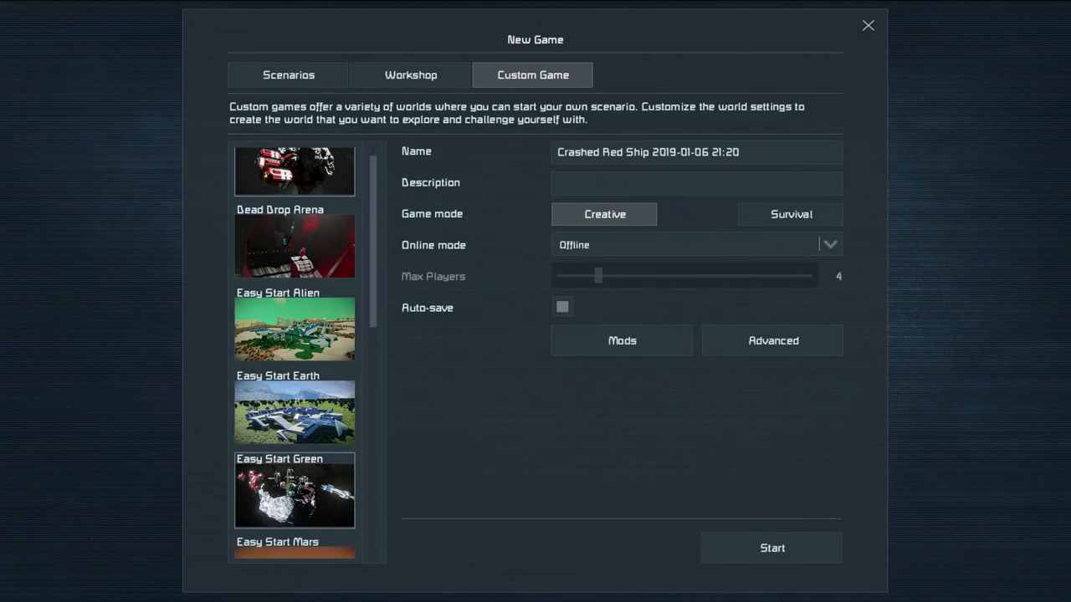
text(ryipk)
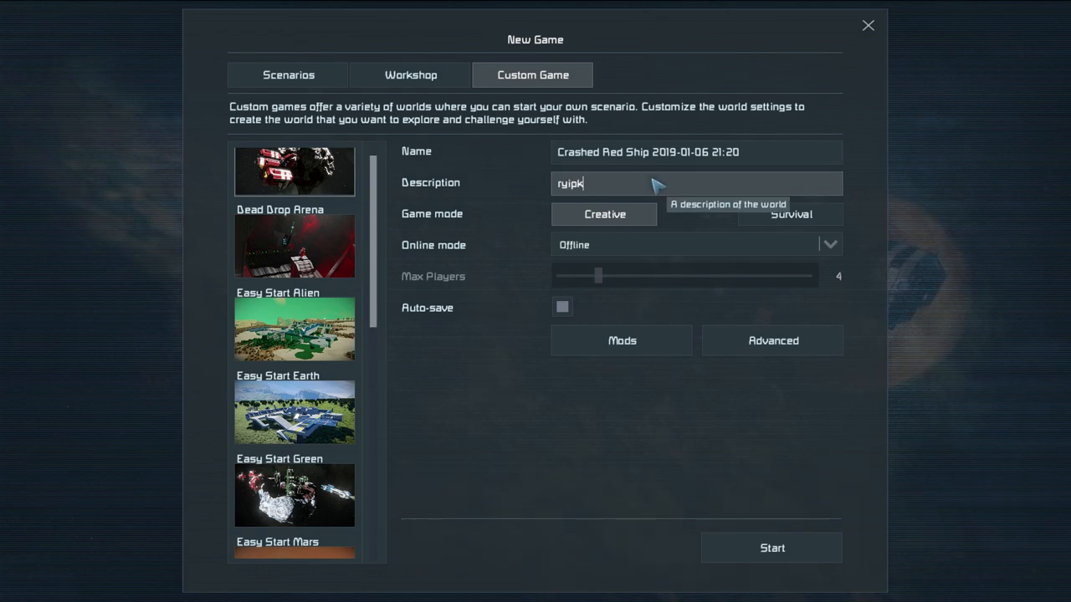
click(294, 243)
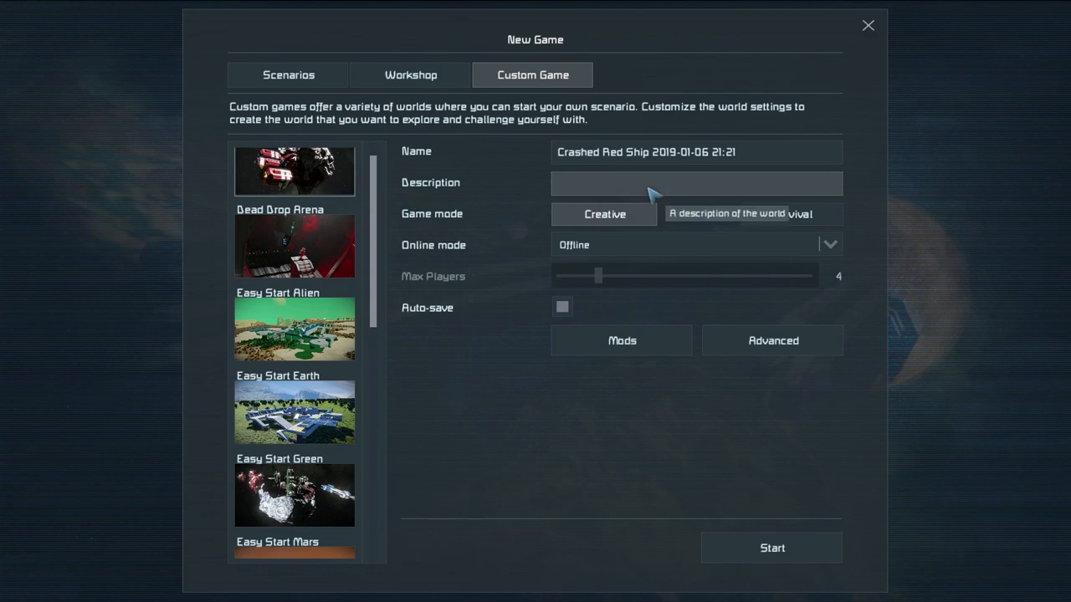
mouse_move(619, 276)
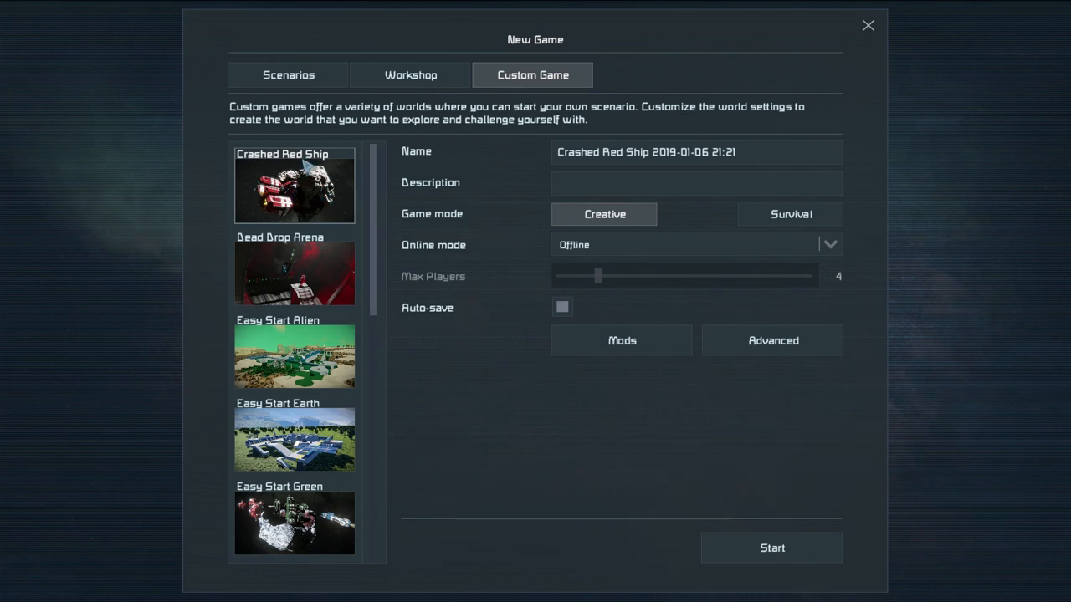
mouse_move(375, 222)
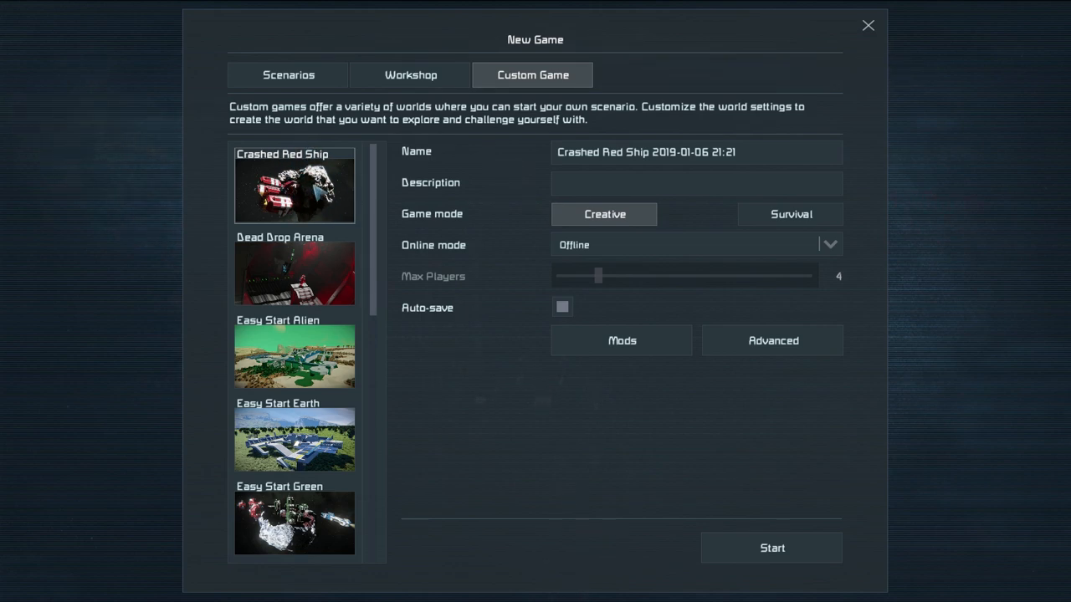
Scroll the Custom Game world list down to the Star System world at the bottom
scroll(down, 3)
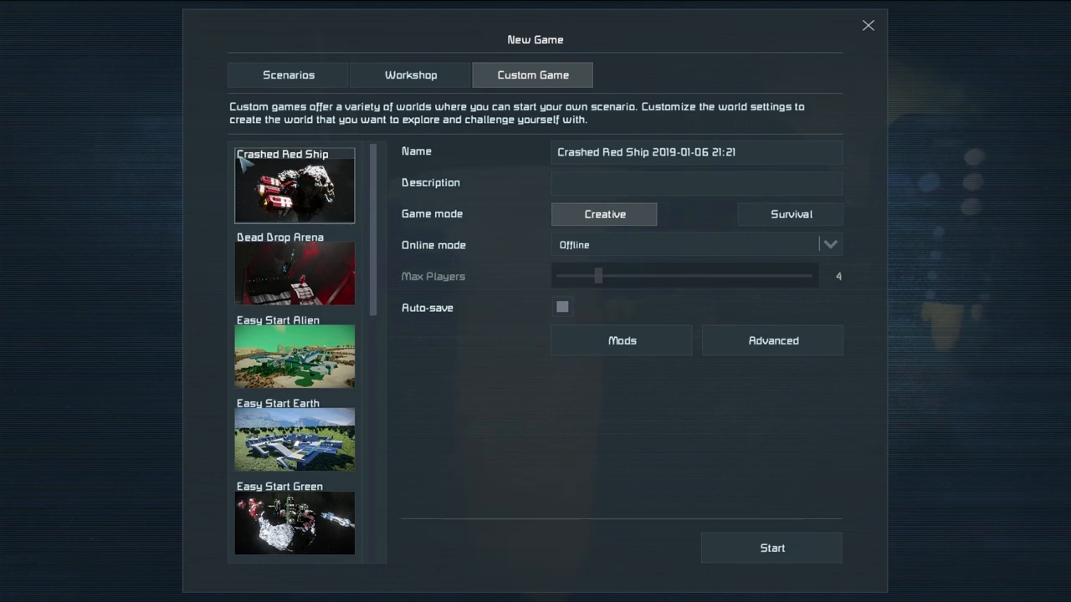
scroll(down, 3)
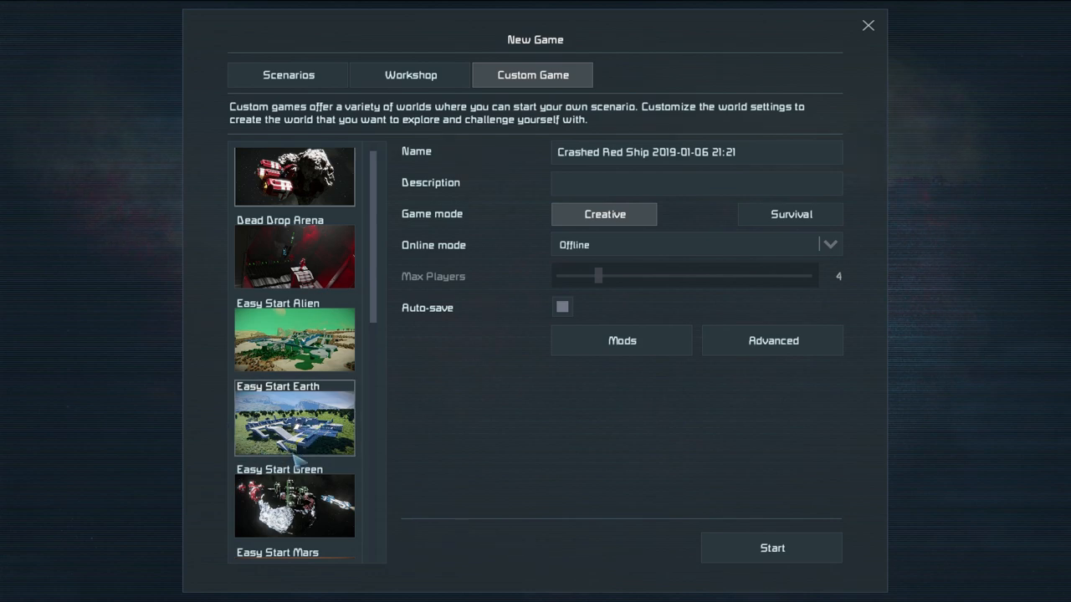
scroll(down, 3)
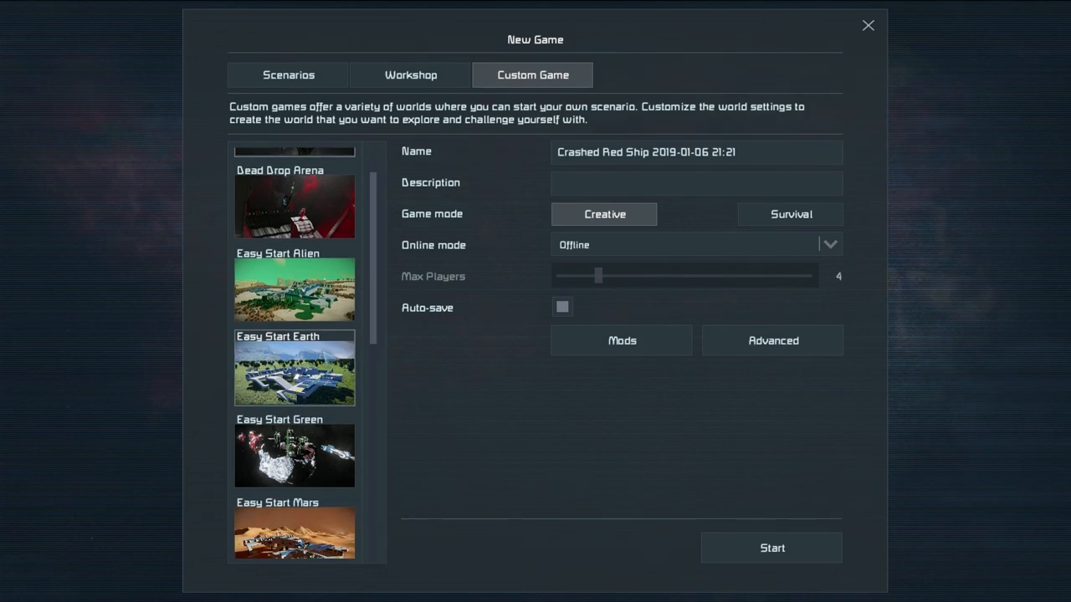
scroll(down, 3)
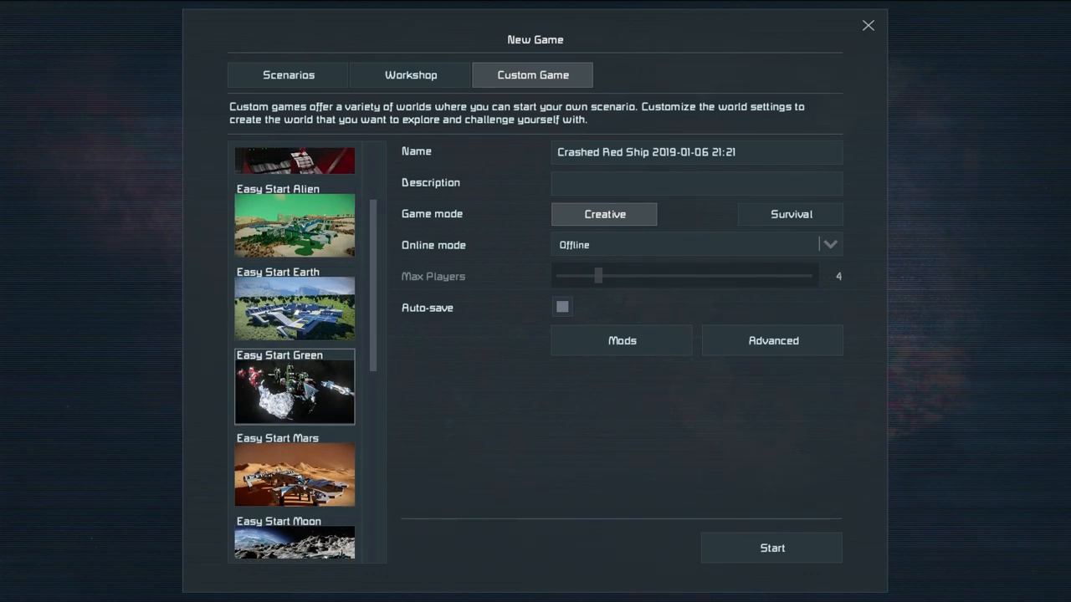
scroll(down, 3)
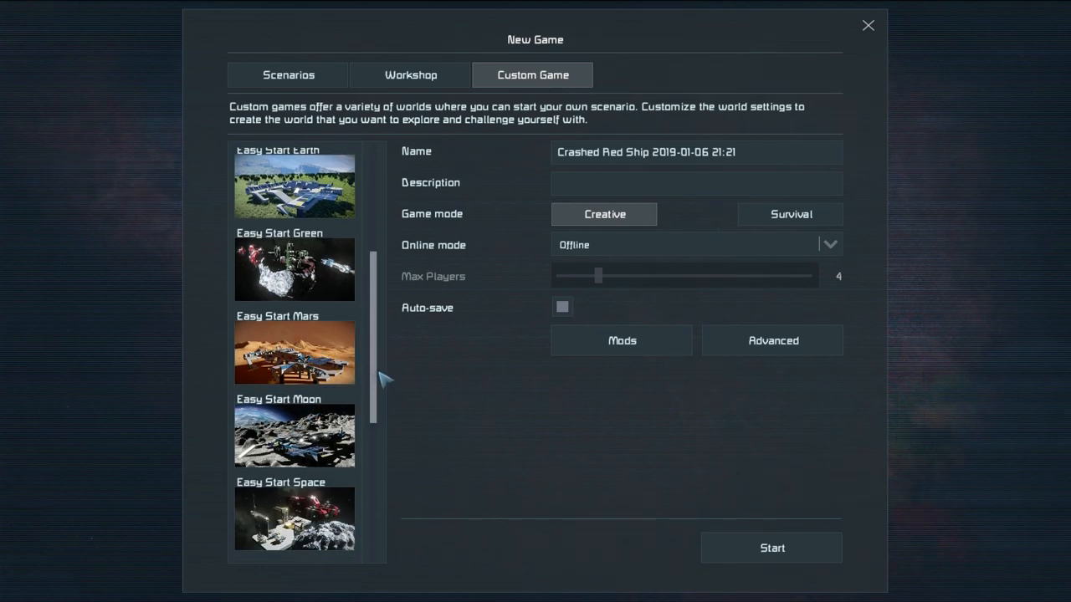
scroll(down, 3)
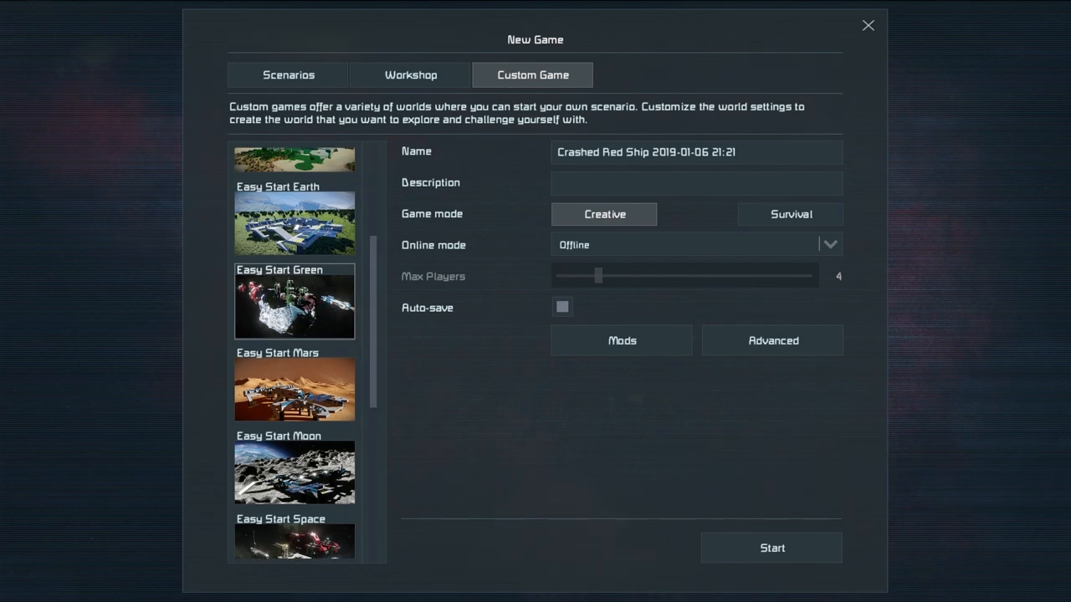
scroll(down, 3)
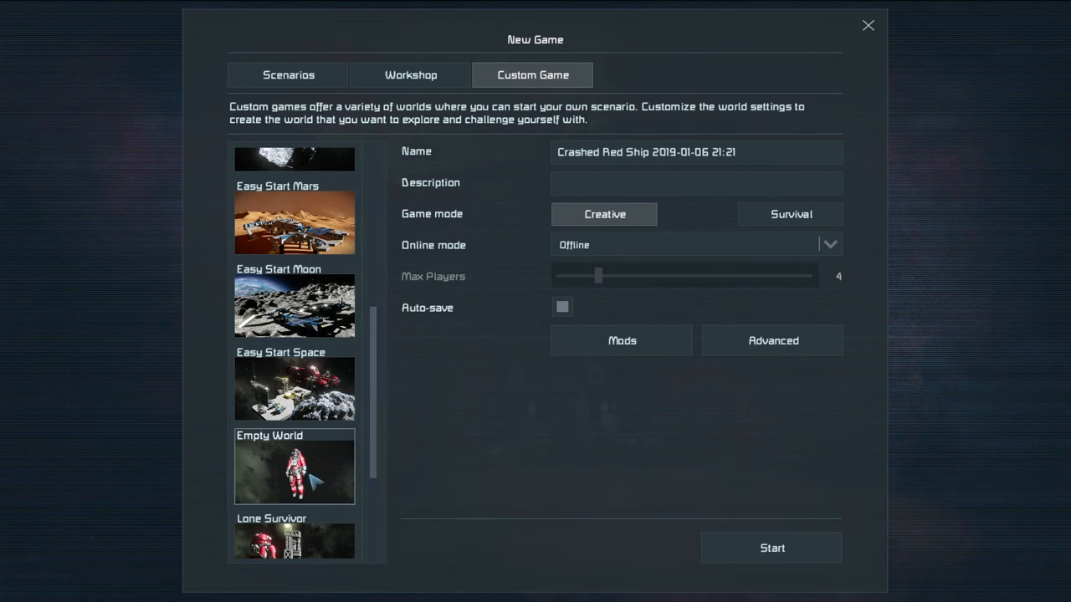
scroll(down, 3)
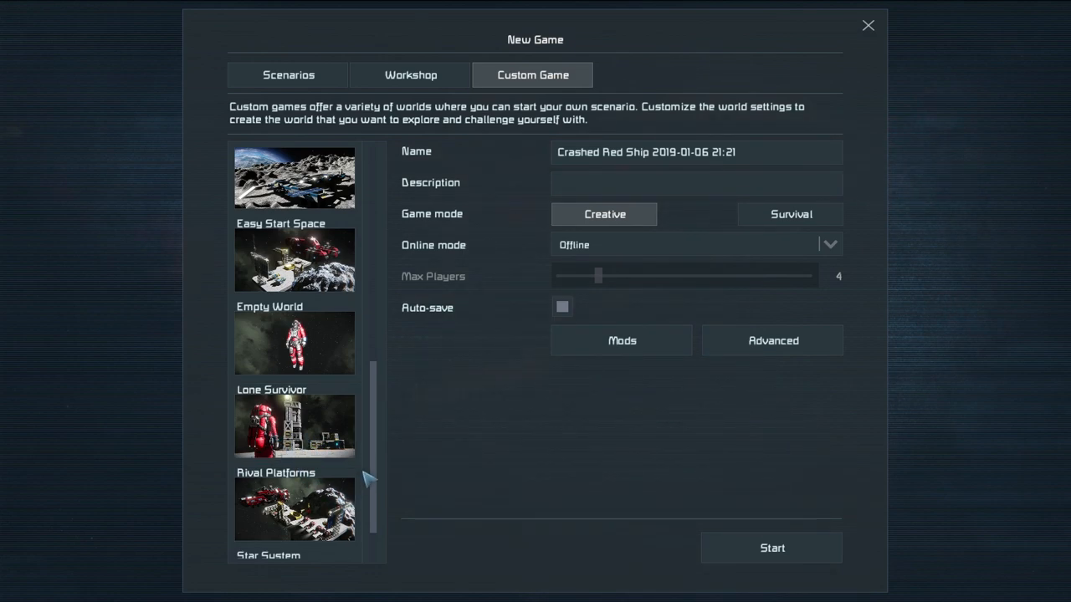
scroll(down, 3)
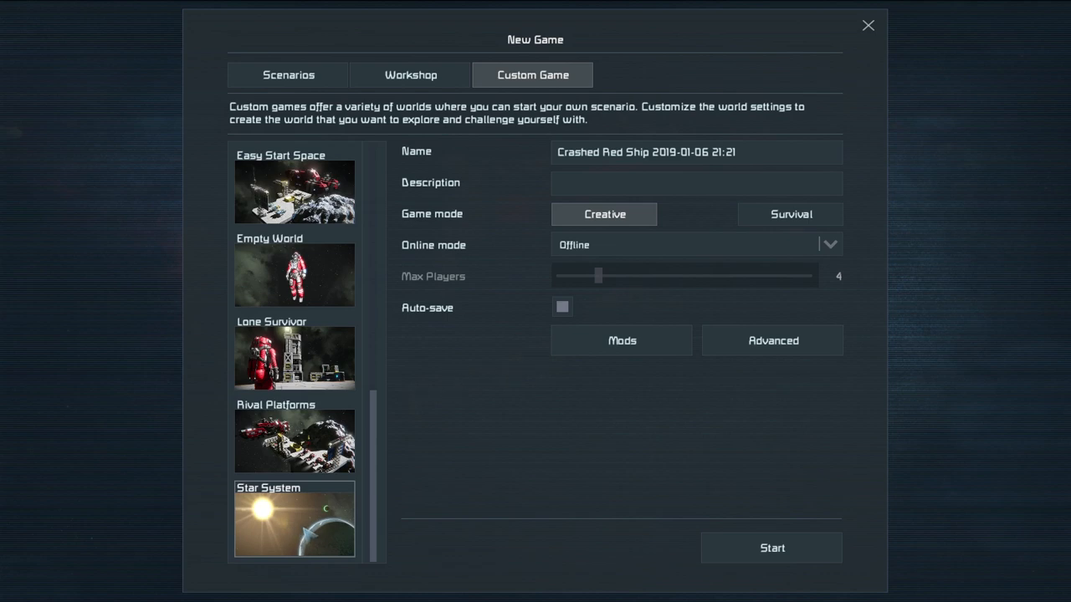
mouse_move(301, 527)
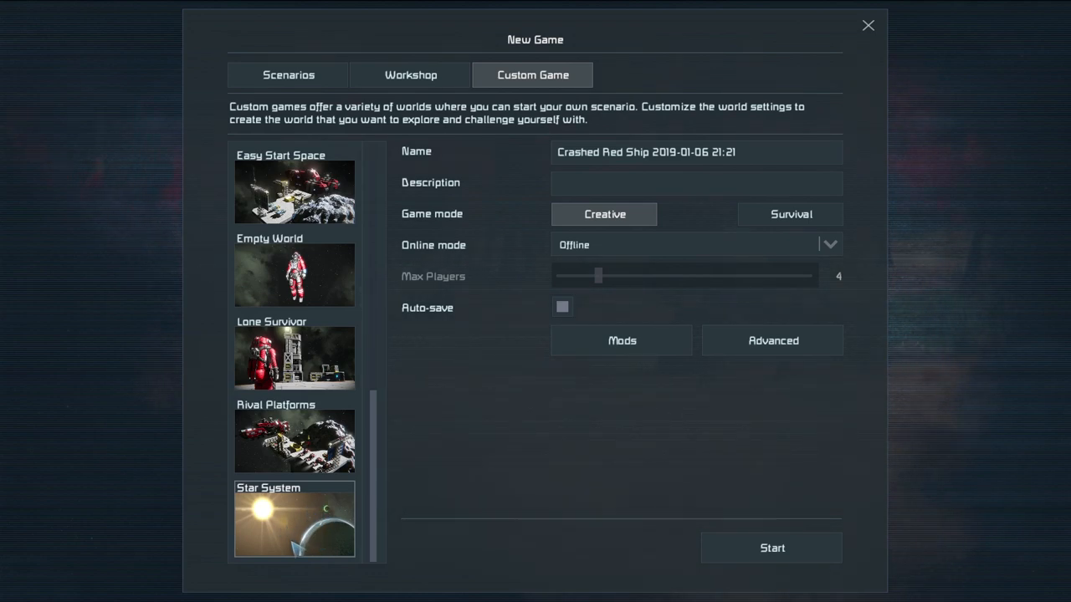
mouse_move(330, 551)
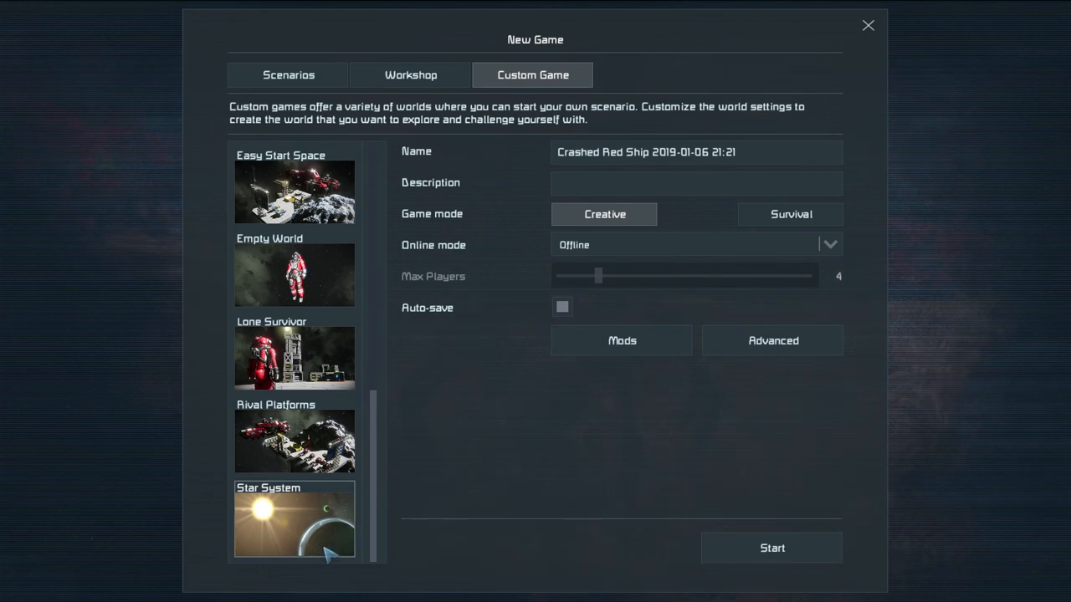
mouse_move(268, 527)
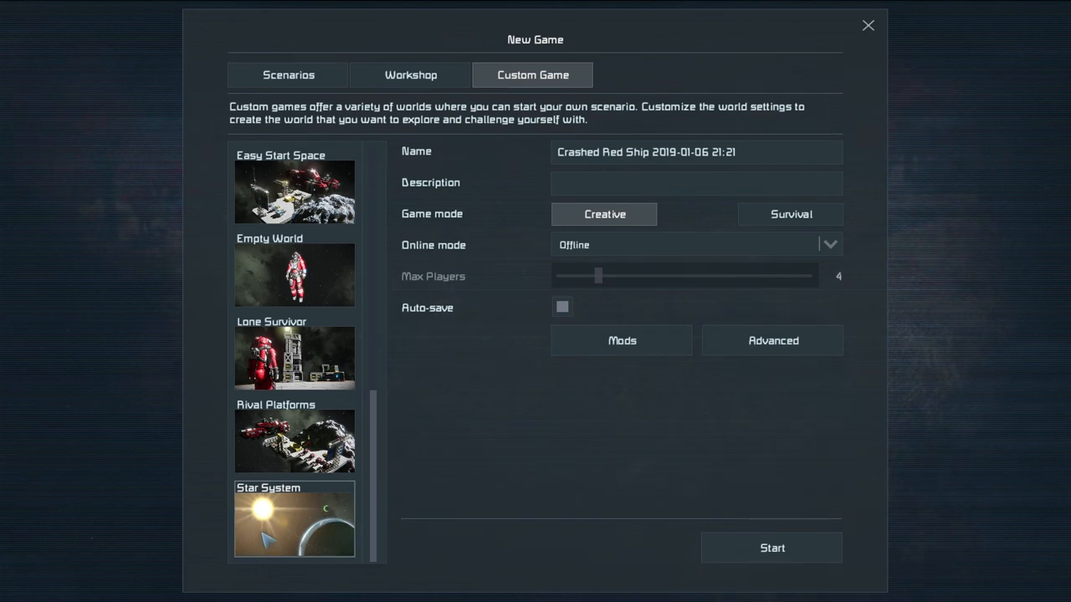
mouse_move(331, 548)
text(hlt'd,hl;dt,h)
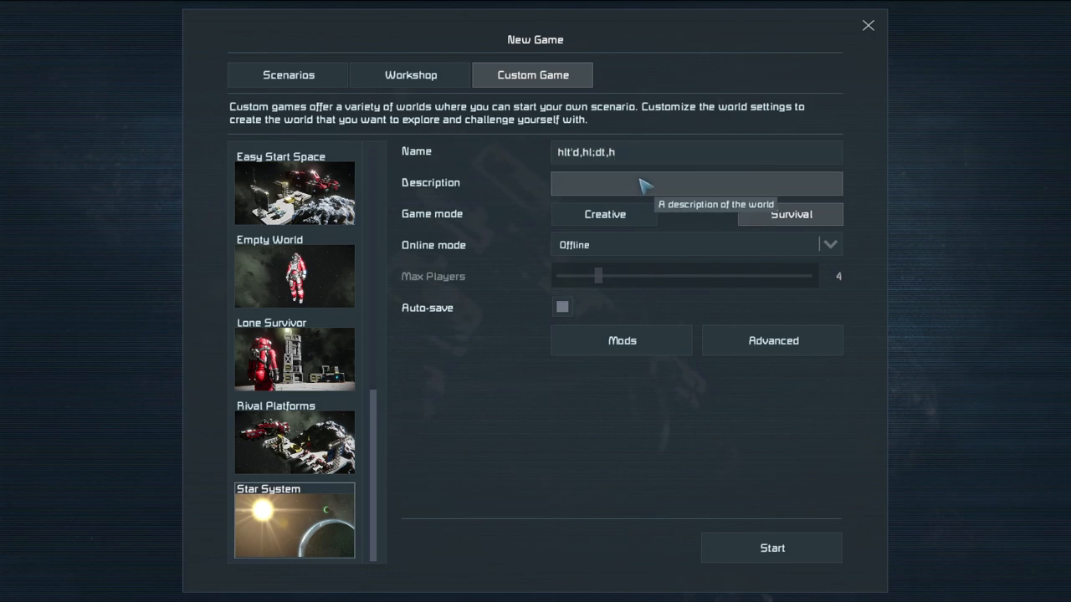
Enter 'rgniskmgkjil' for the world and fill in its Description, keeping Survival mode
text(rgniskmgkjil)
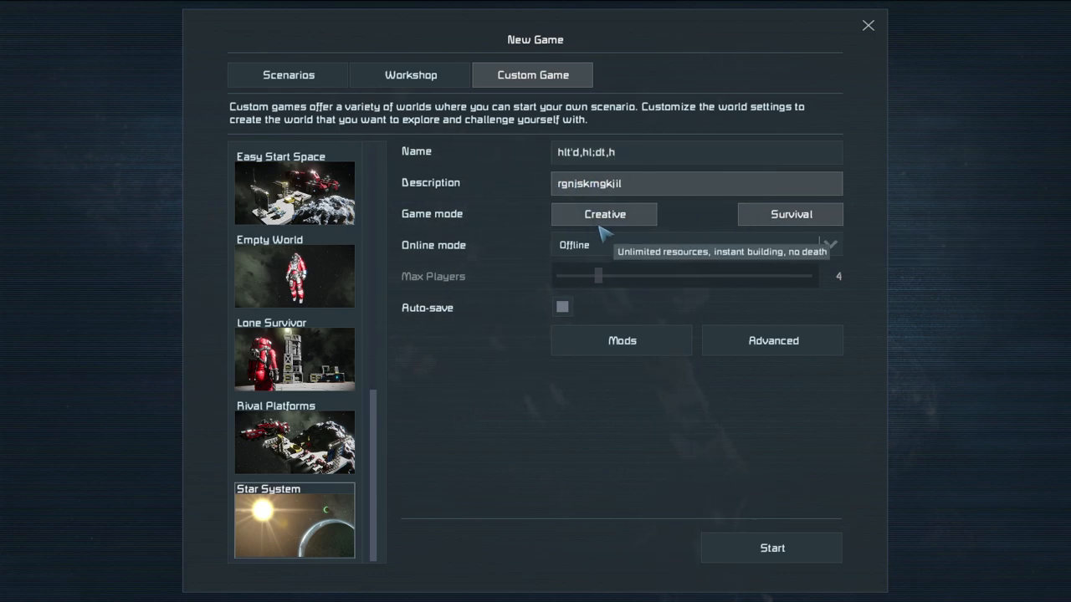
mouse_move(606, 219)
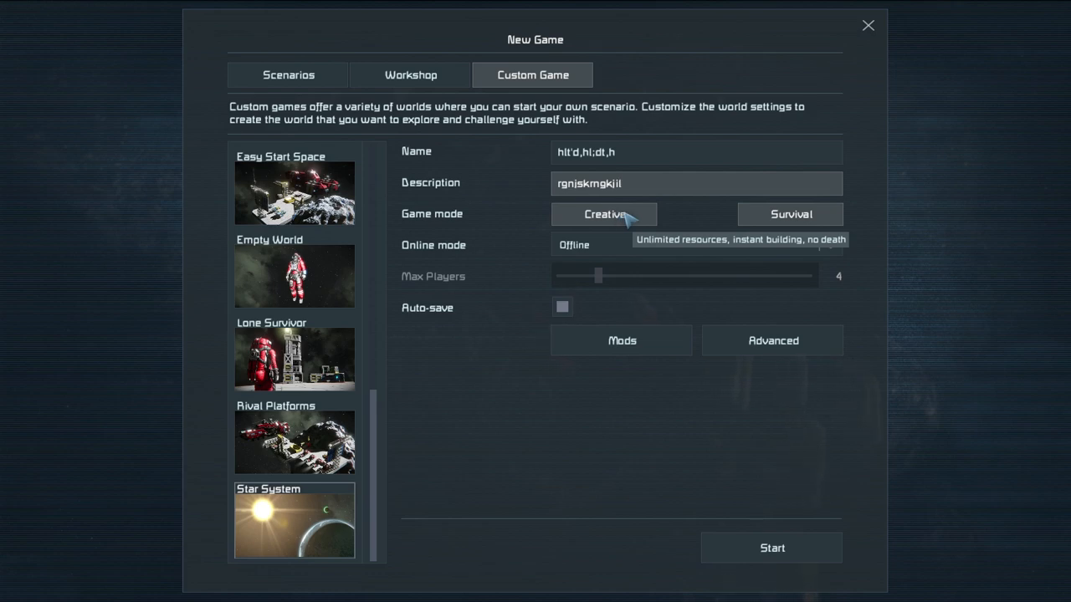
click(788, 214)
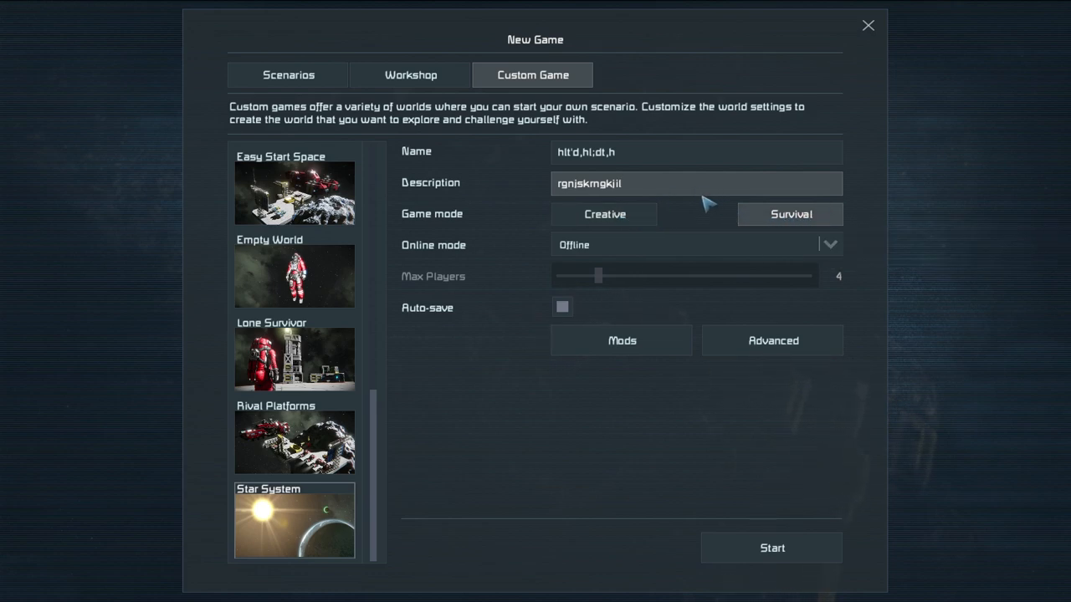
mouse_move(878, 232)
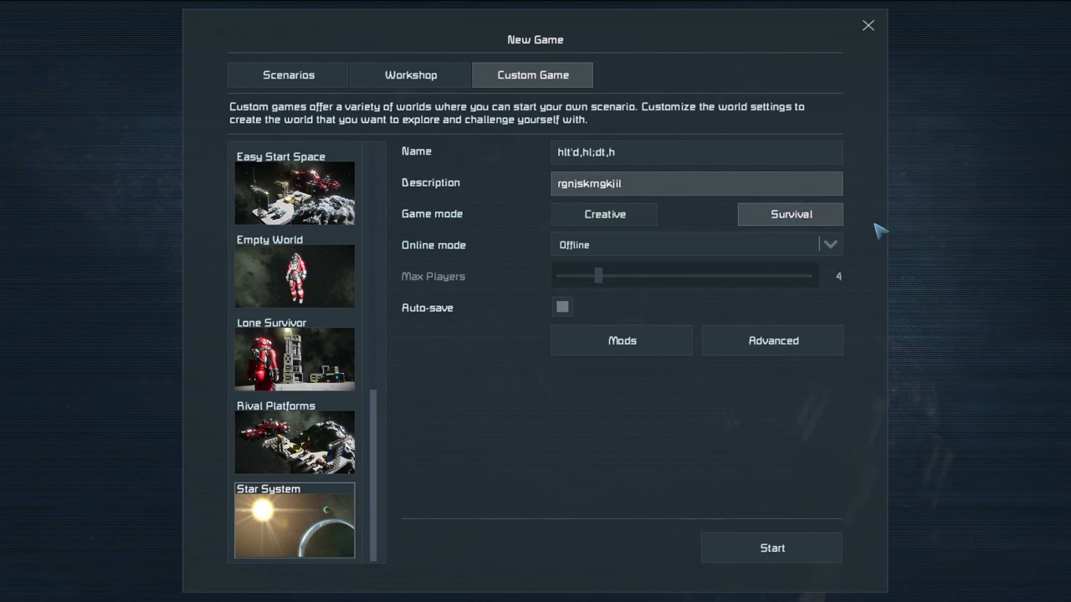
mouse_move(502, 167)
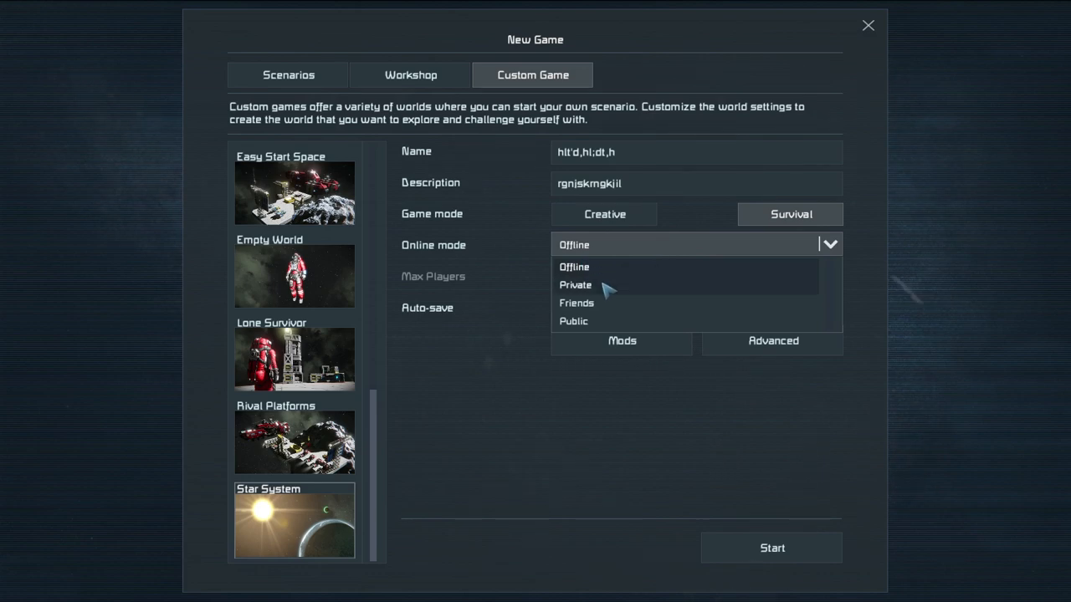
mouse_move(620, 307)
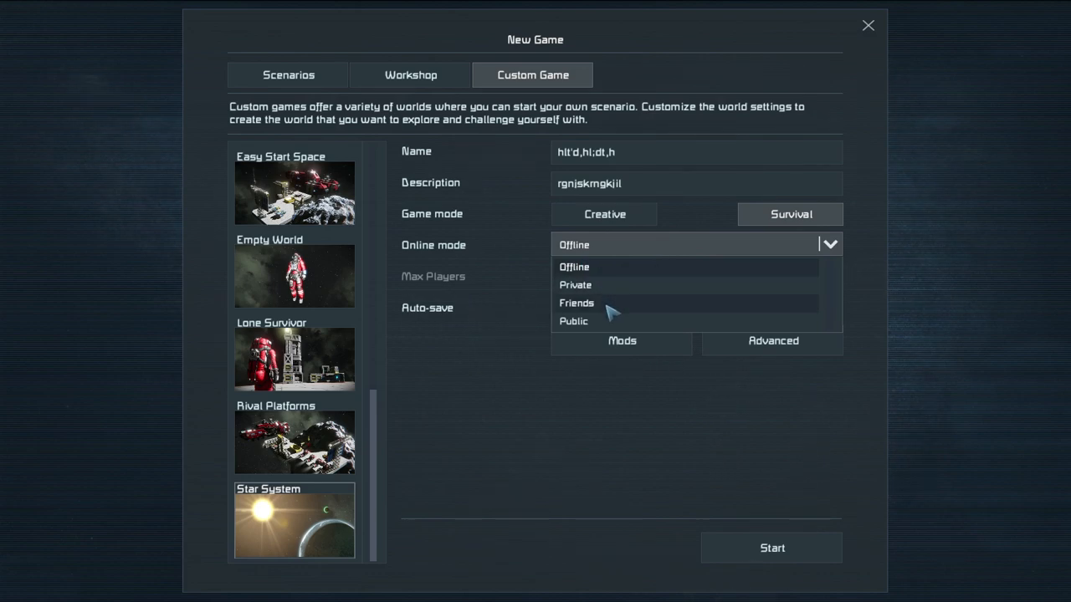
mouse_move(606, 332)
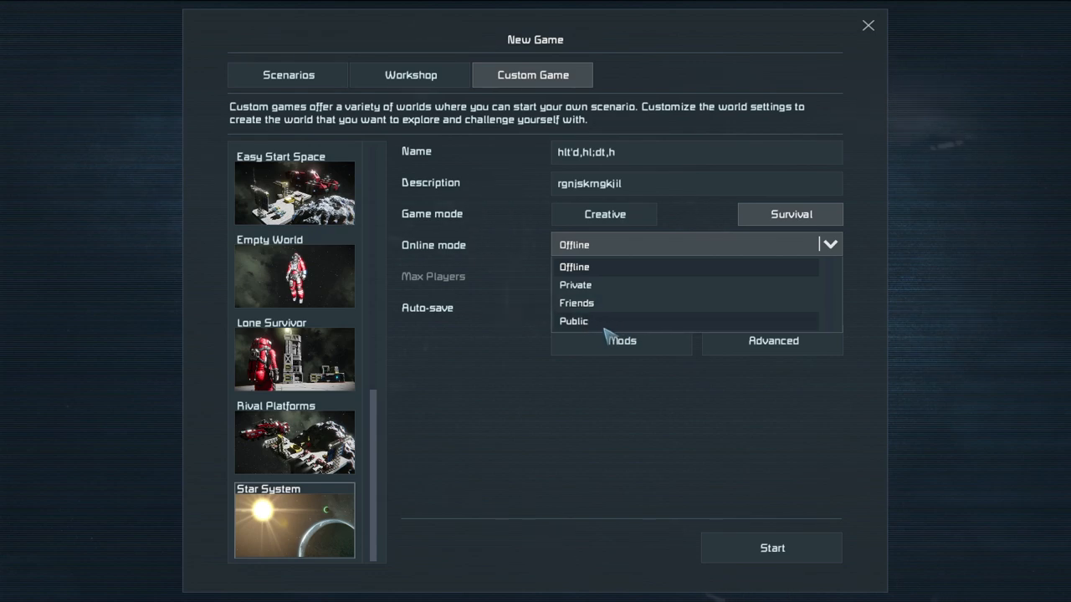
mouse_move(626, 267)
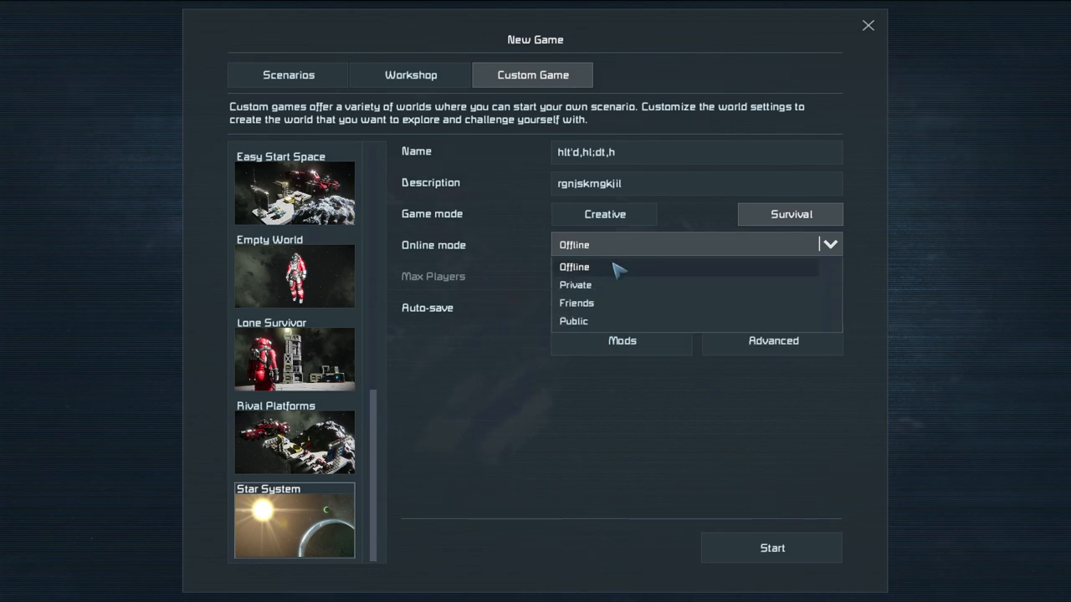
Set the online mode to Private and drag Max Players to 15
click(575, 284)
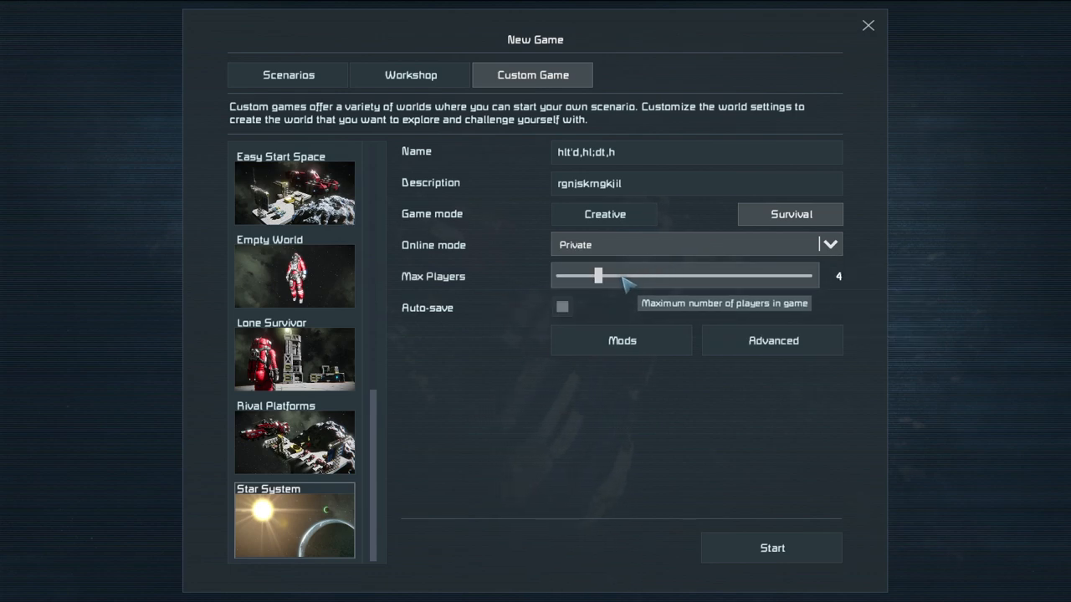
drag(596, 274, 563, 274)
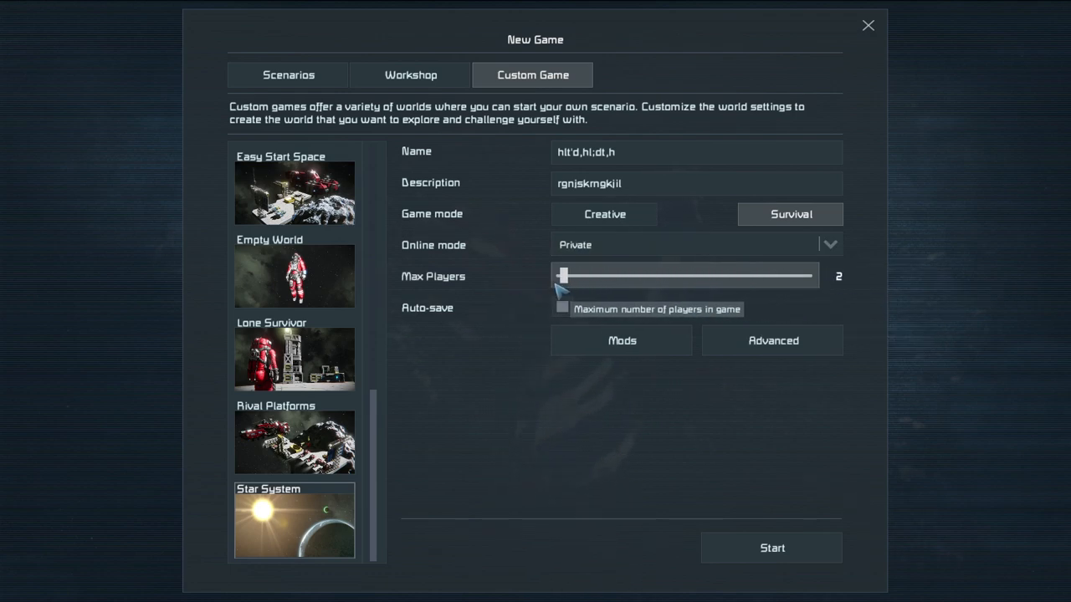
mouse_move(571, 284)
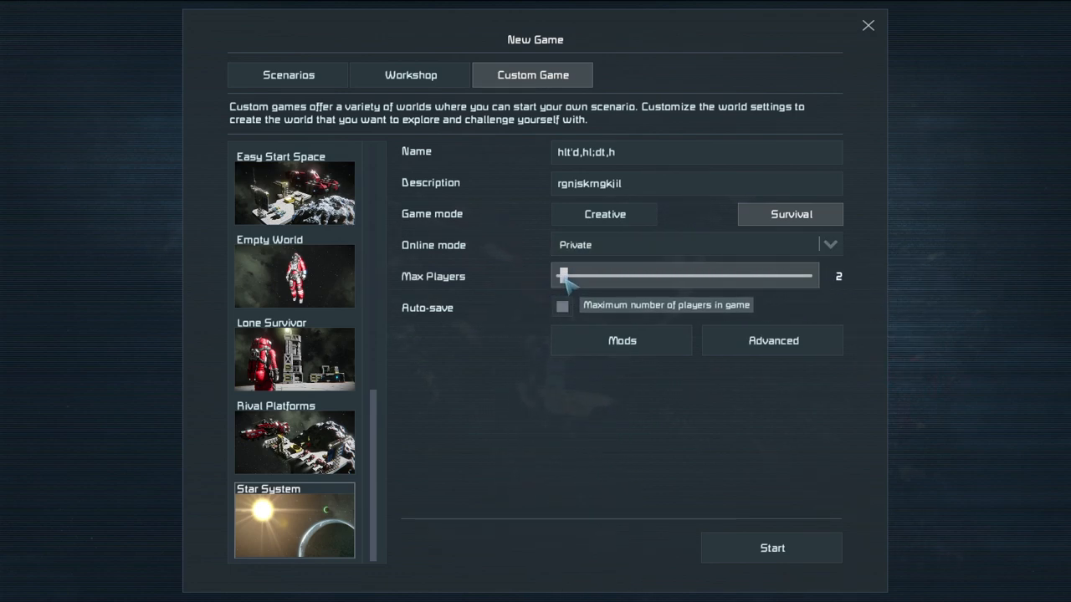
drag(563, 275, 791, 275)
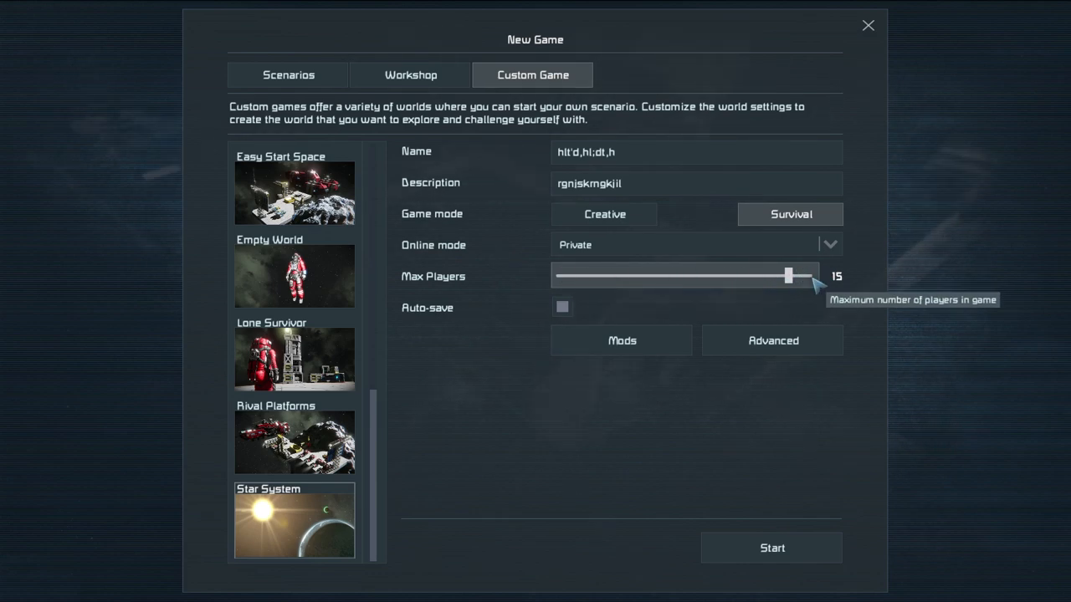
mouse_move(564, 307)
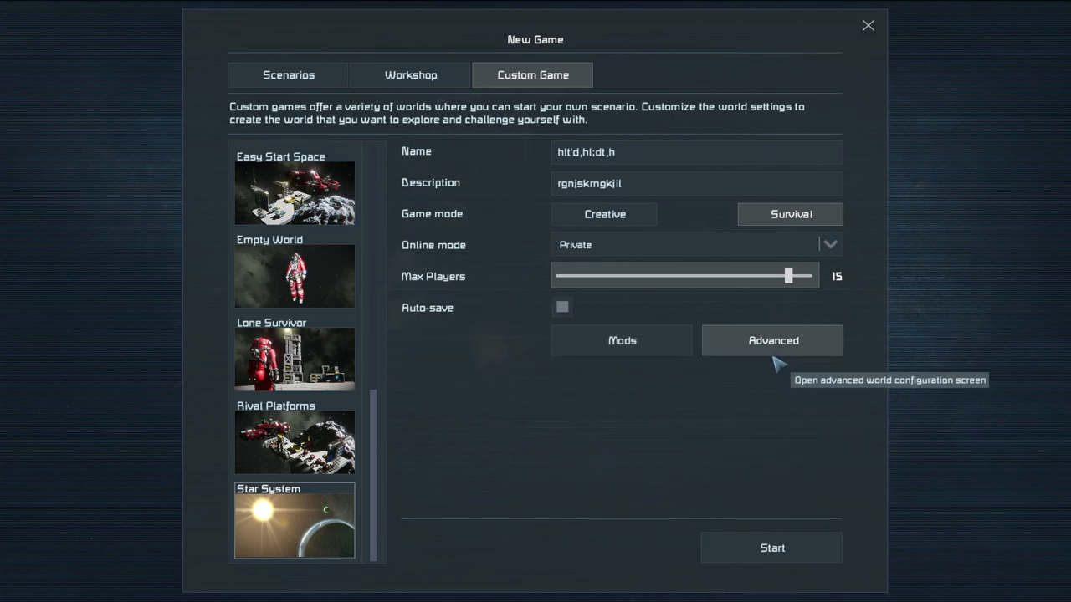
Set Realistic inventory, x10 refinery speed, and x5 welding and grinding speeds
click(771, 340)
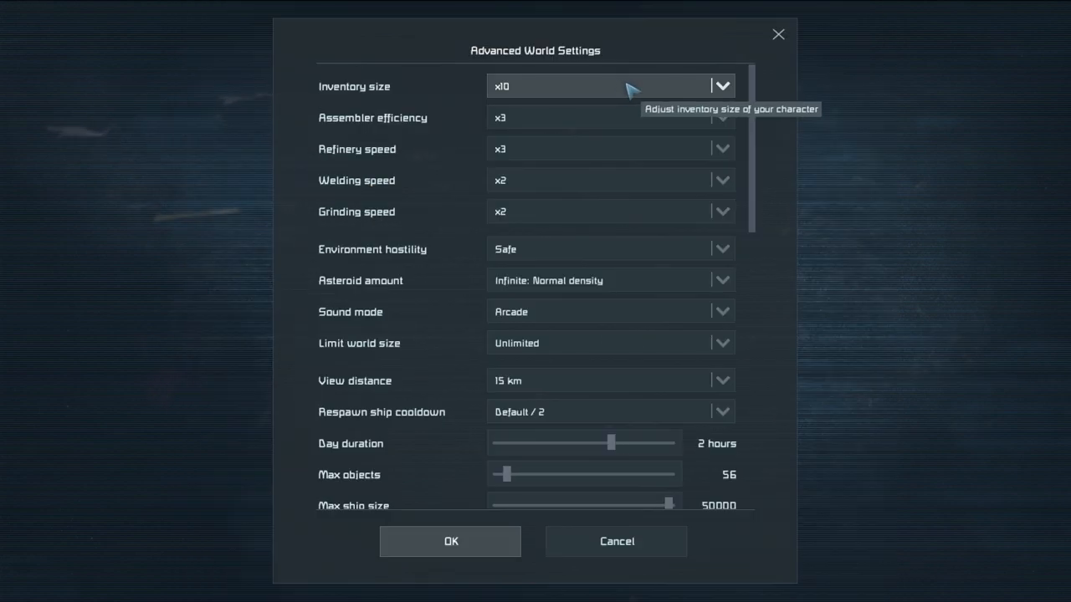
scroll(down, 3)
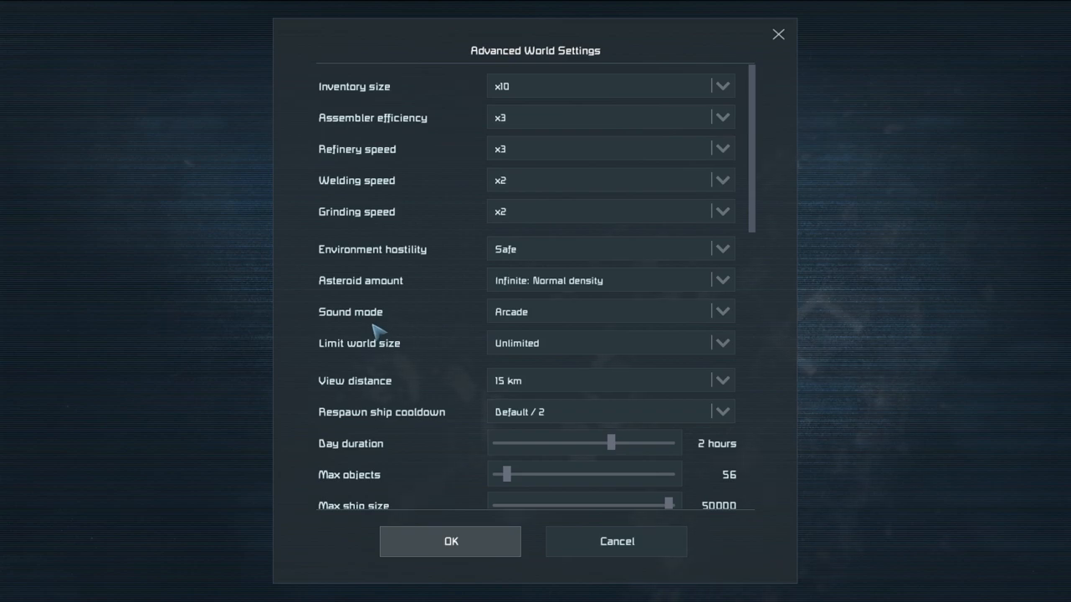
mouse_move(548, 86)
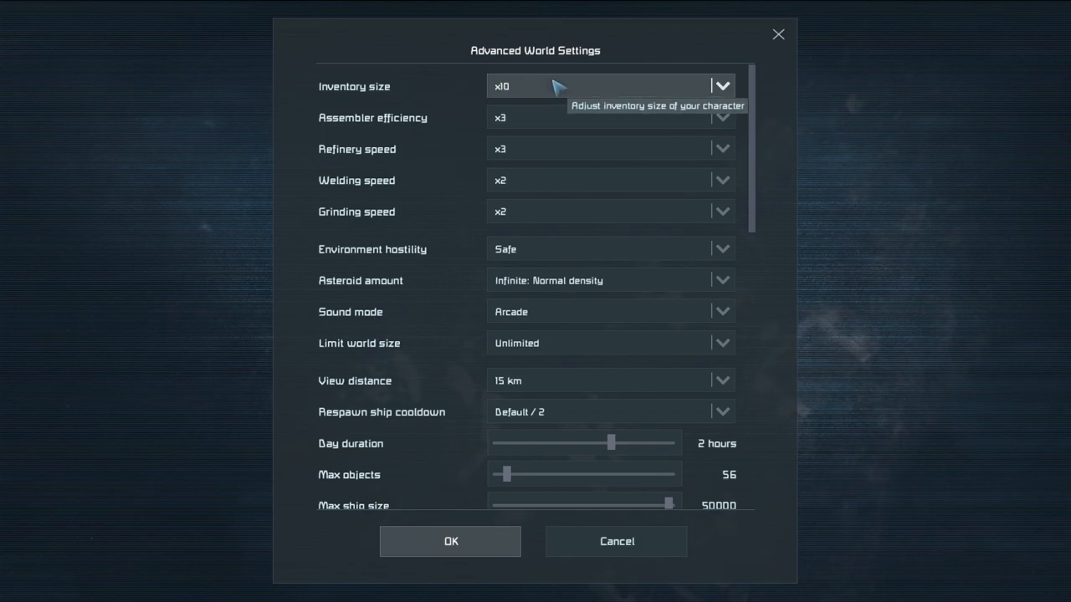
mouse_move(573, 104)
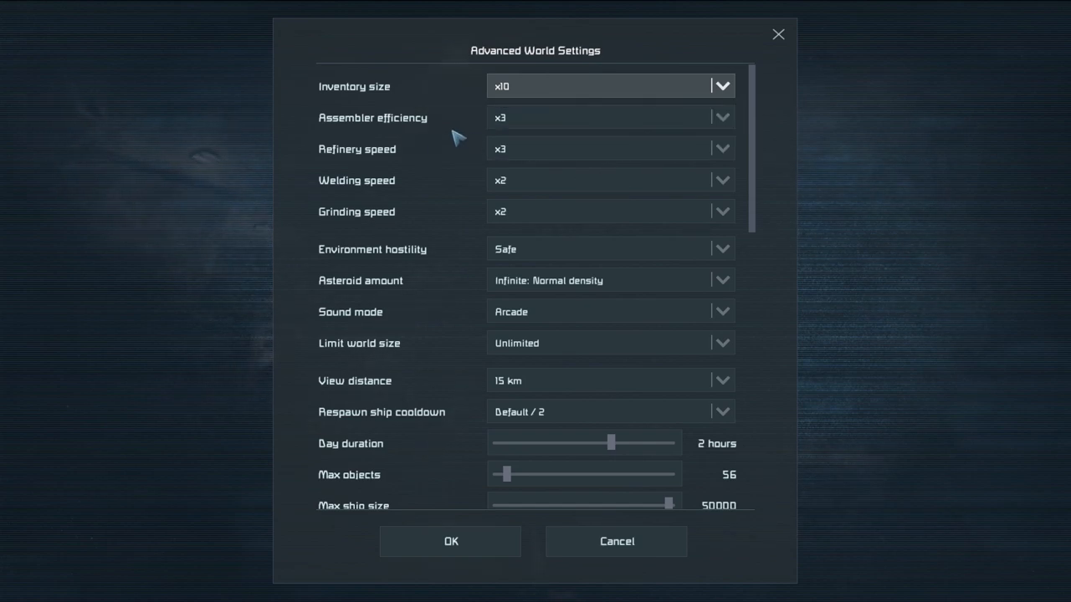
click(722, 86)
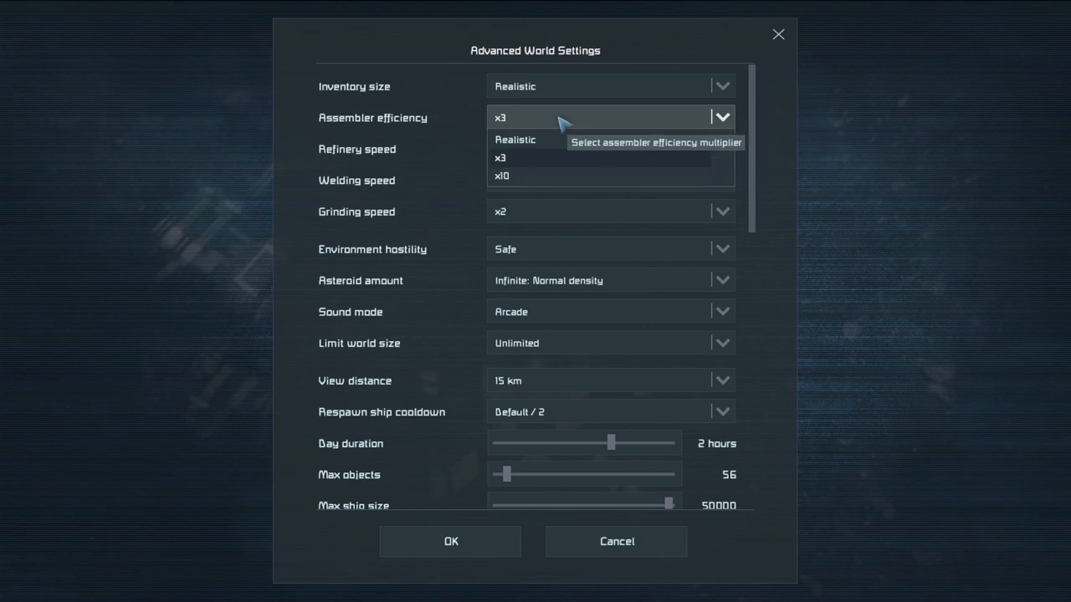
mouse_move(555, 149)
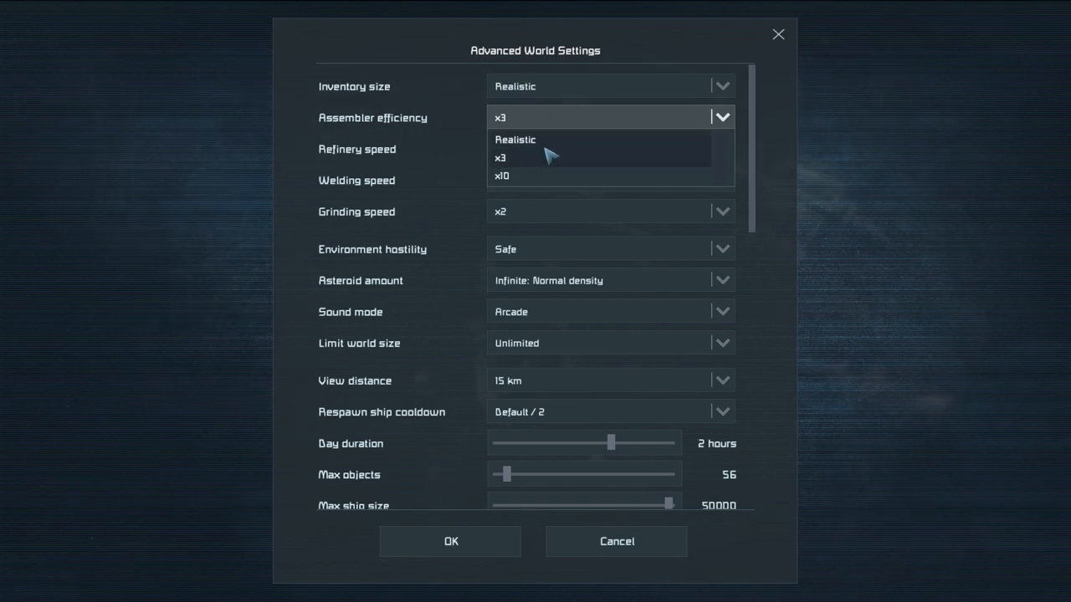
mouse_move(552, 175)
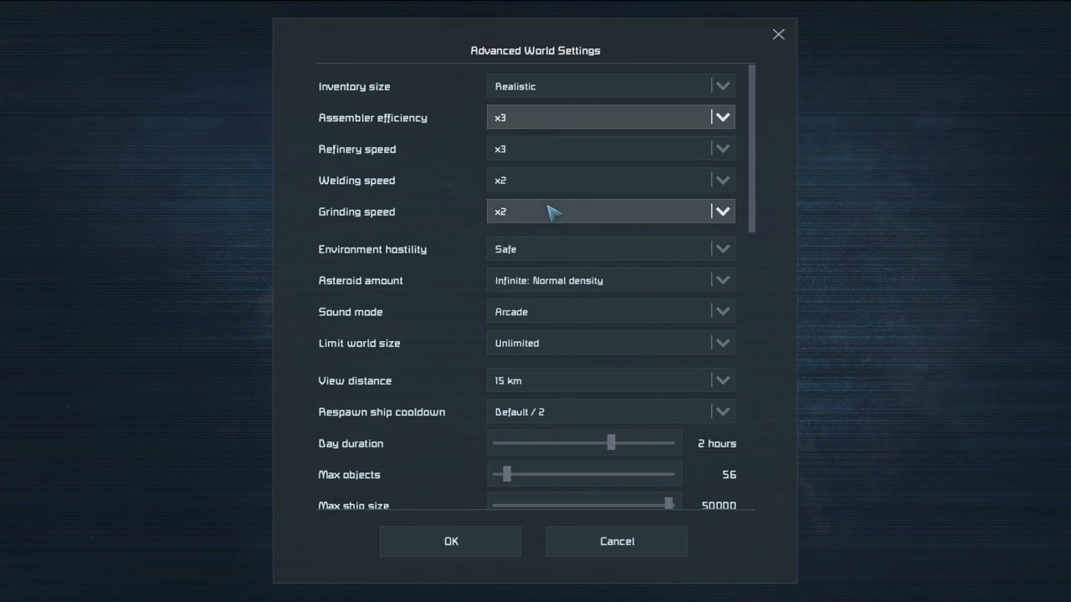
mouse_move(542, 137)
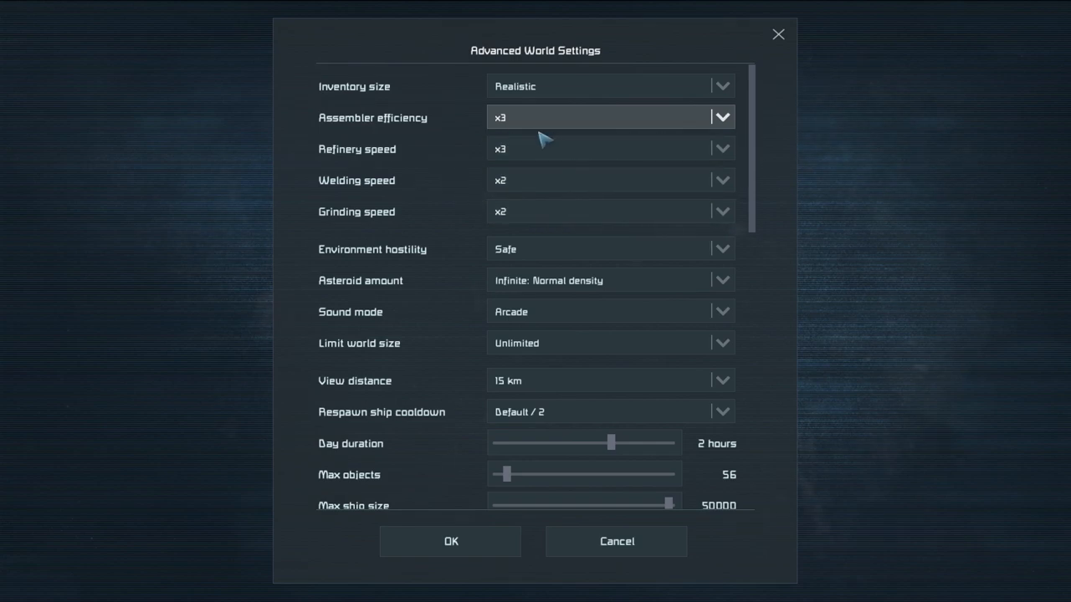
click(722, 148)
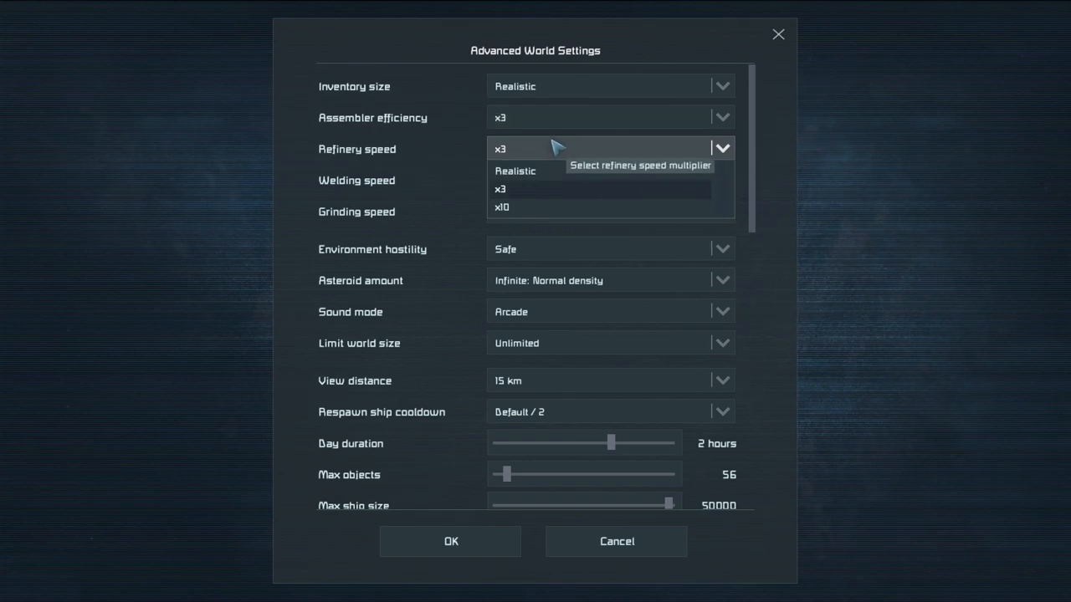
mouse_move(552, 157)
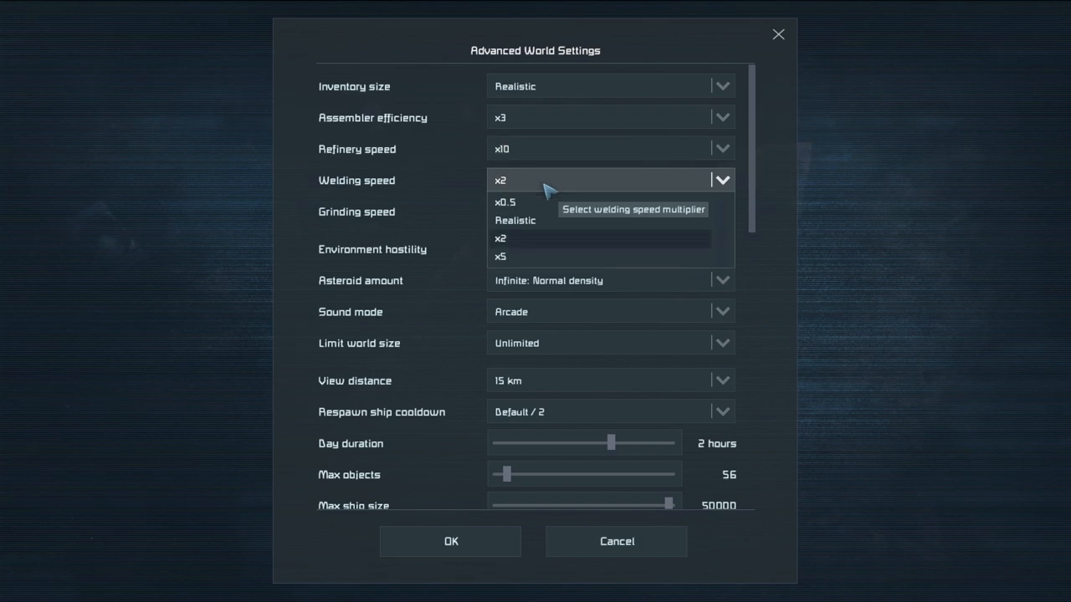
mouse_move(557, 236)
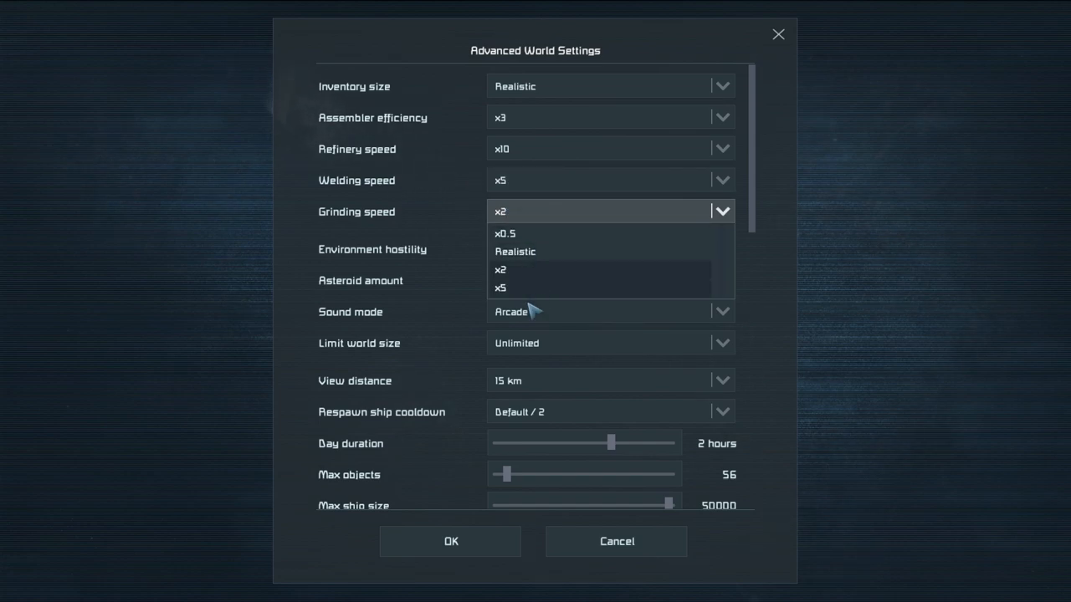
click(501, 288)
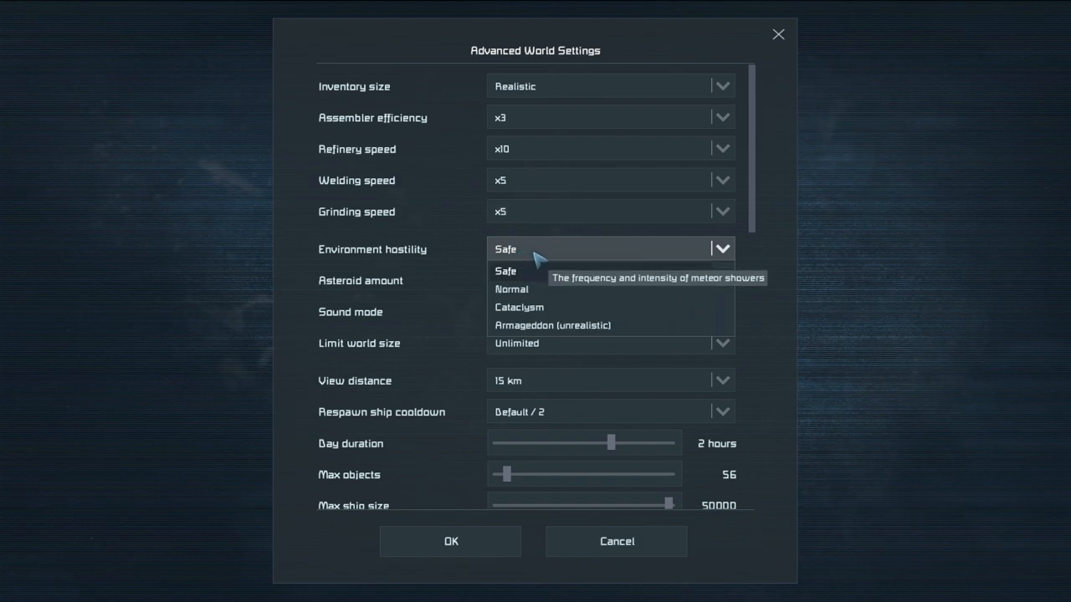
mouse_move(540, 291)
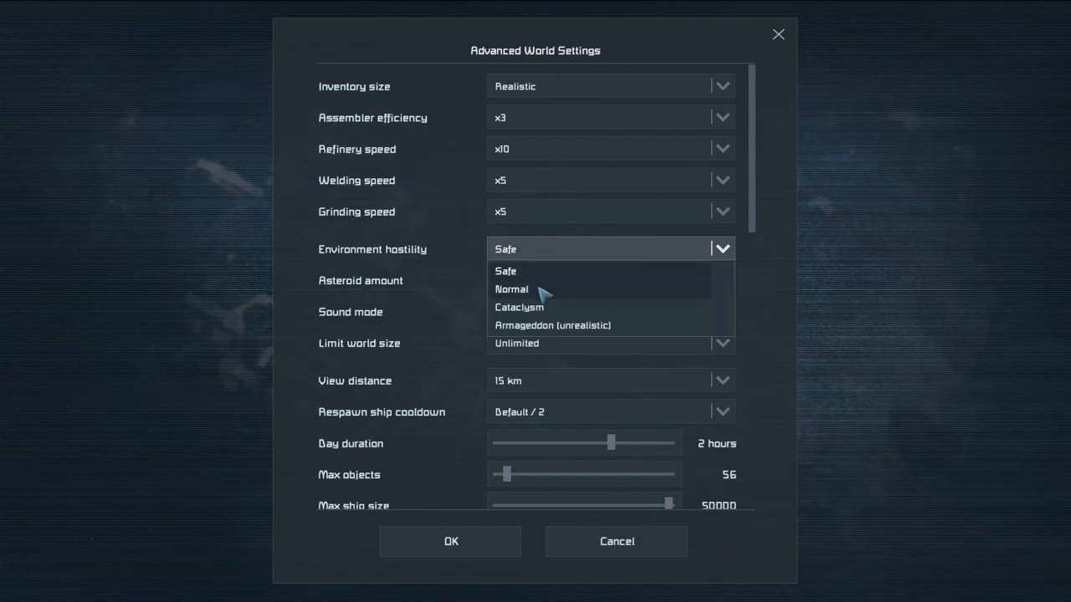
mouse_move(534, 308)
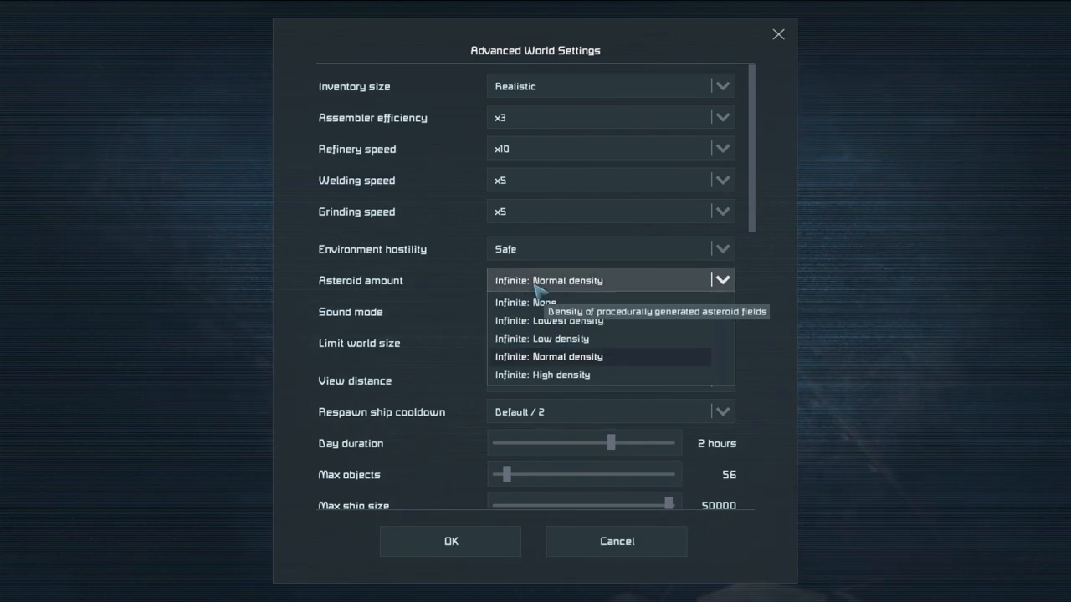
mouse_move(532, 308)
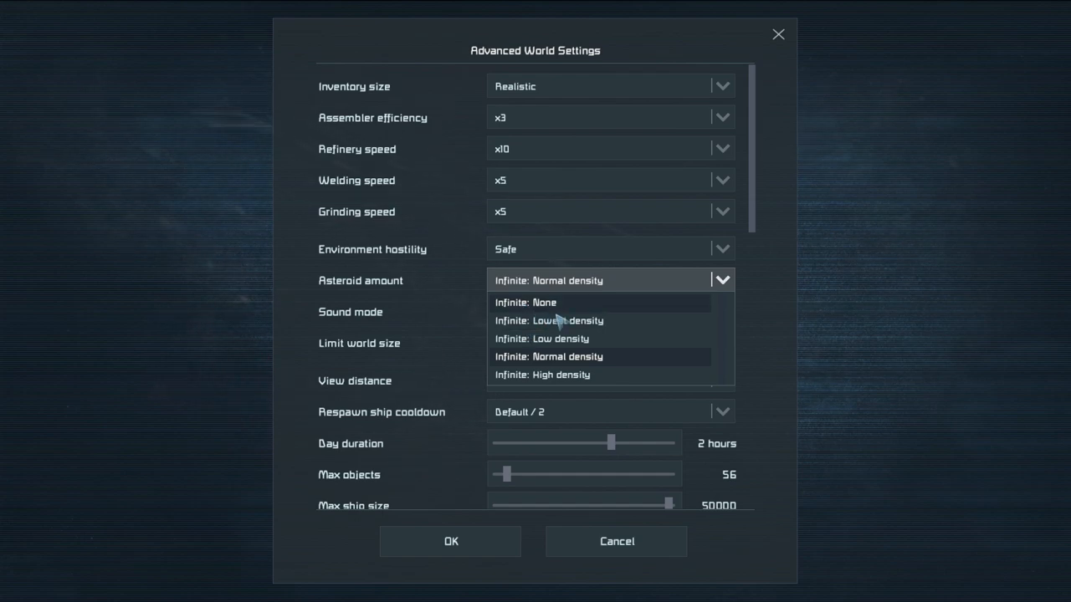
mouse_move(549, 339)
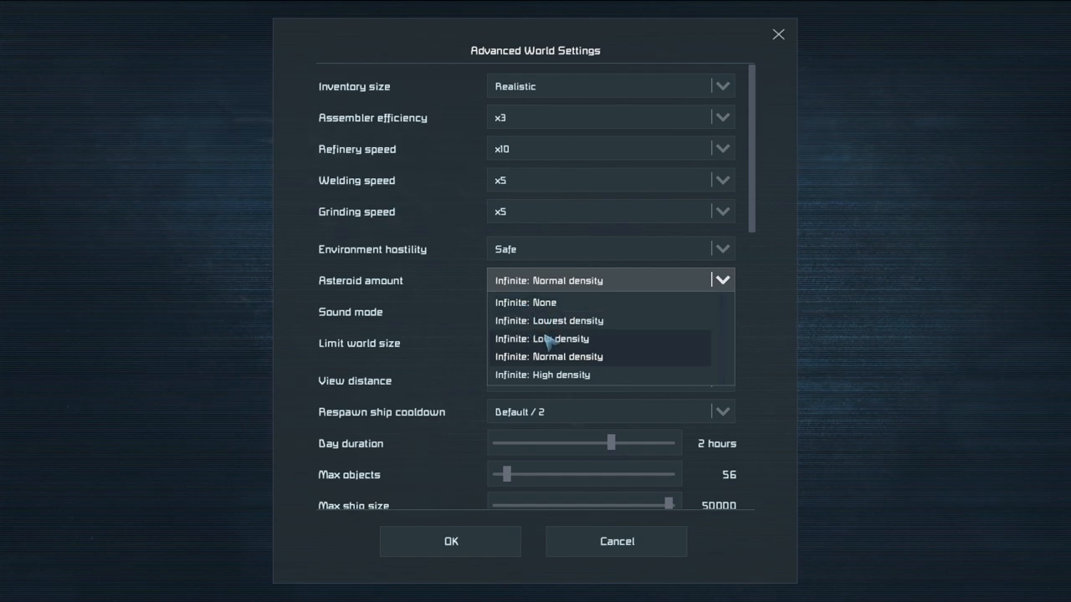
mouse_move(556, 321)
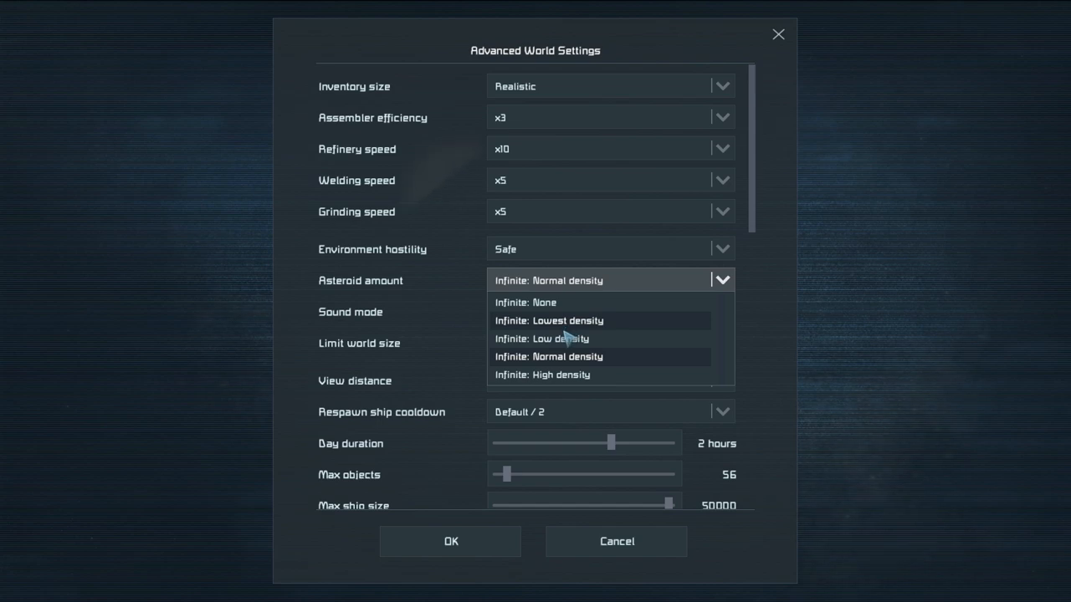
mouse_move(568, 379)
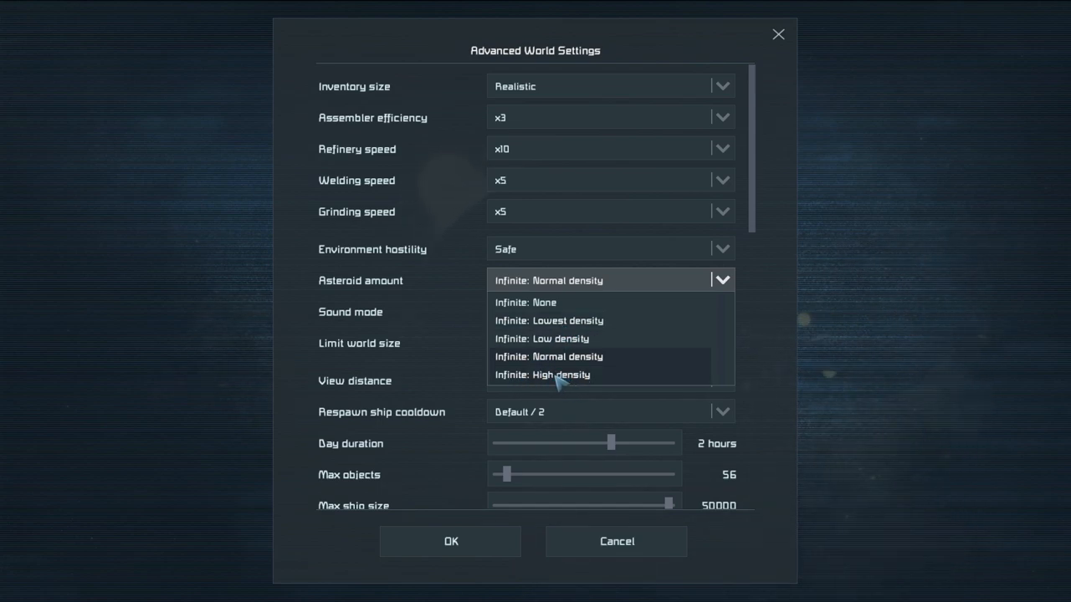
mouse_move(527, 395)
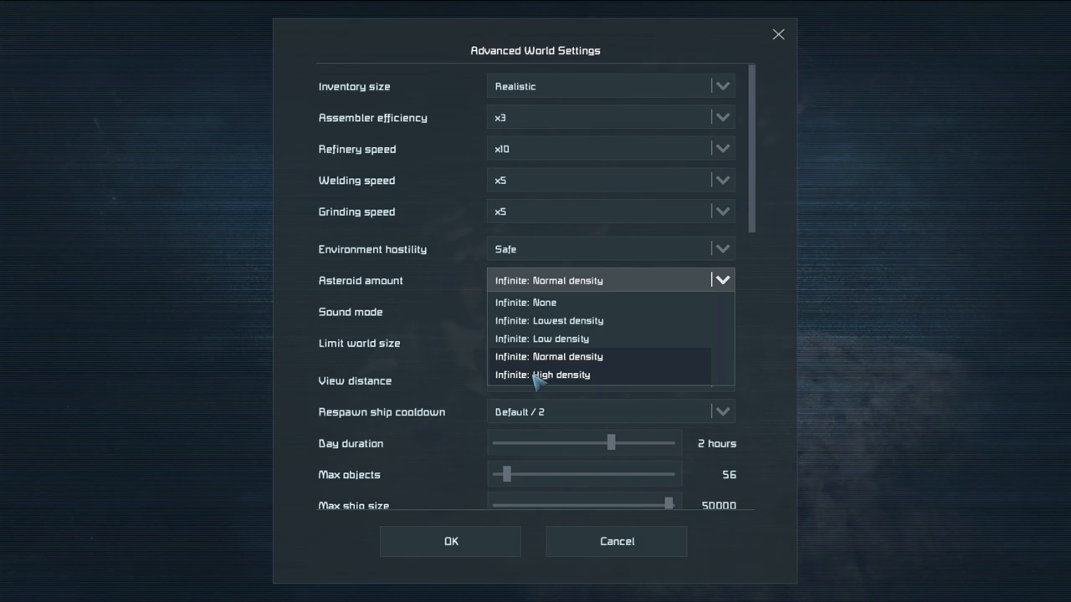
Pick Infinite: Normal density from the Asteroid amount dropdown
click(545, 357)
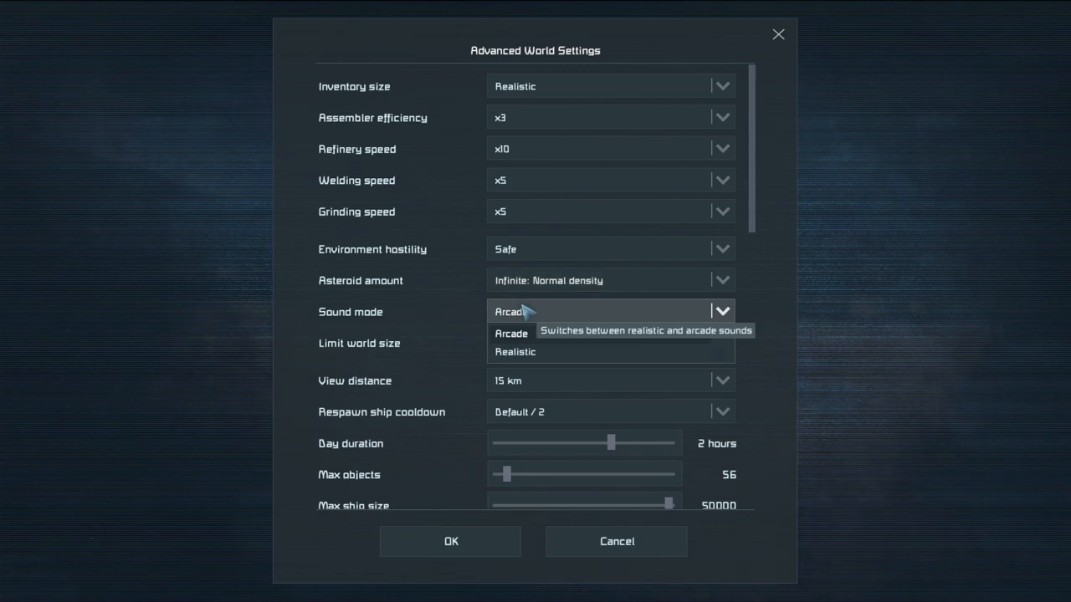
mouse_move(552, 325)
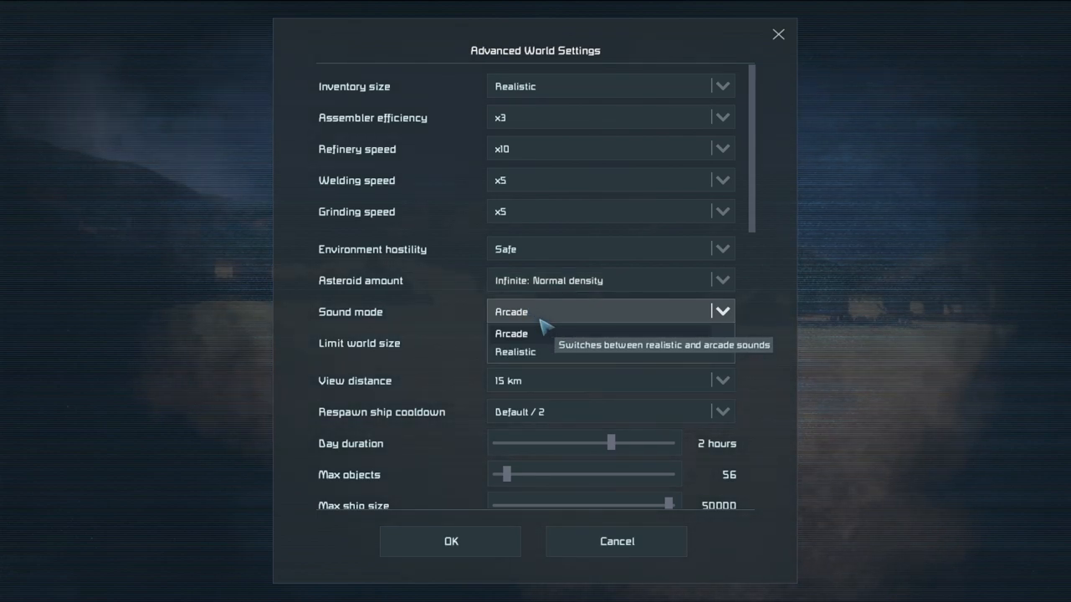
mouse_move(558, 346)
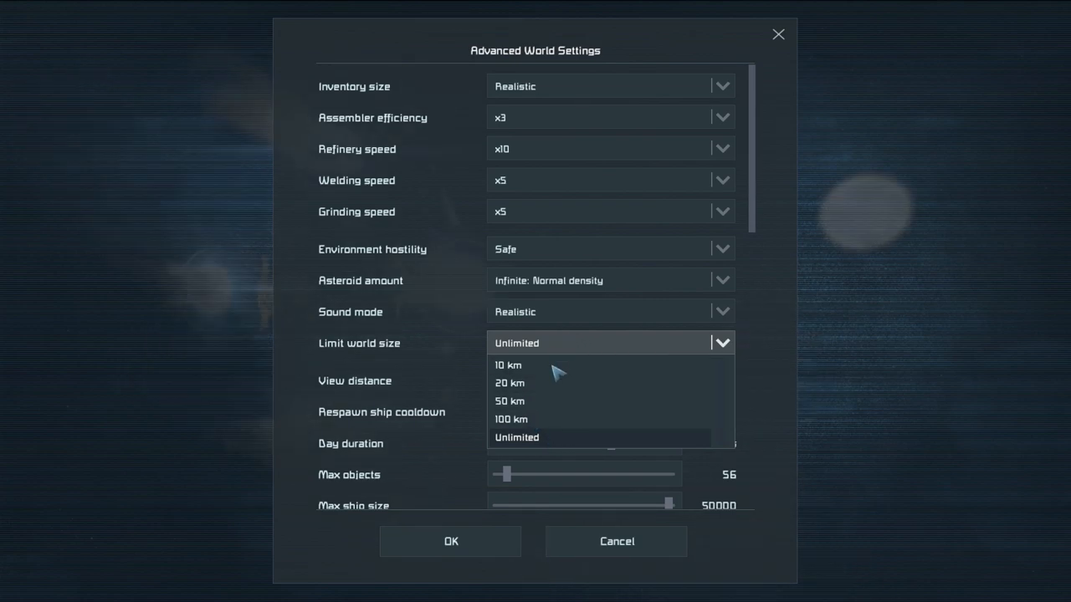
mouse_move(540, 413)
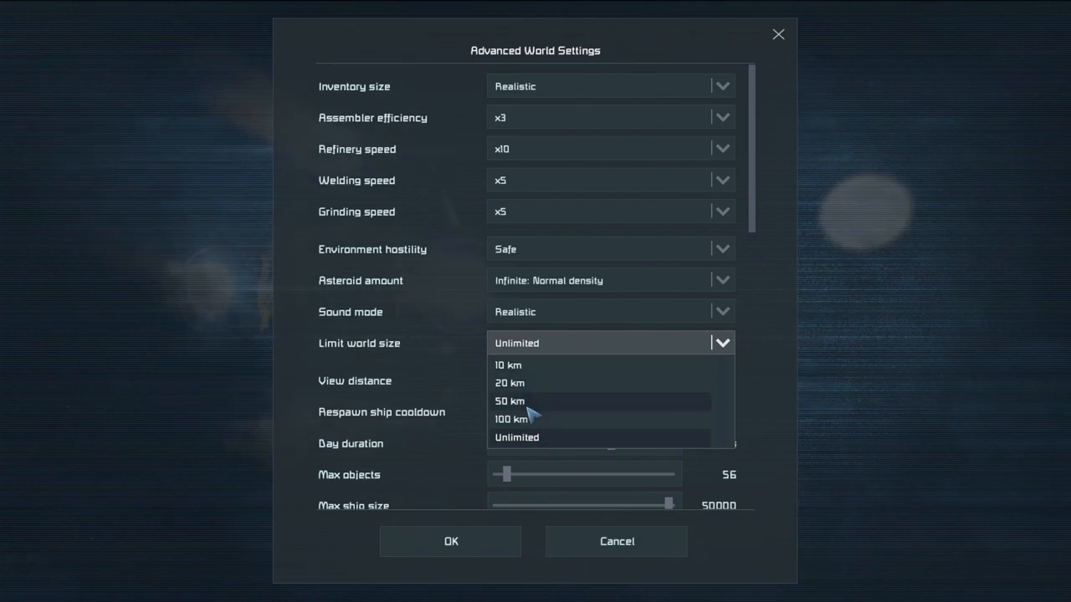
mouse_move(535, 423)
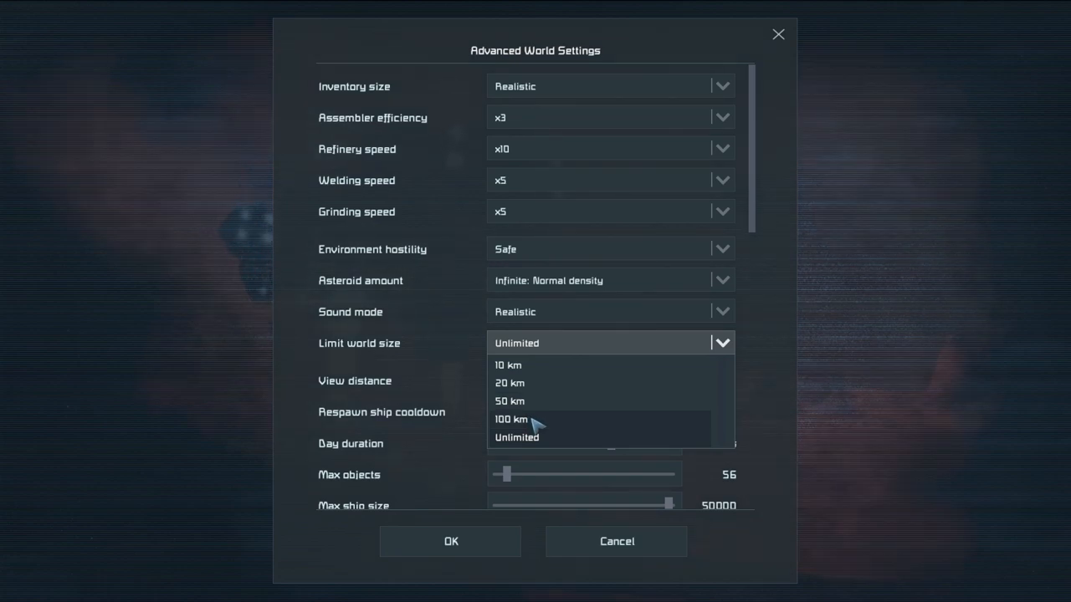
mouse_move(550, 445)
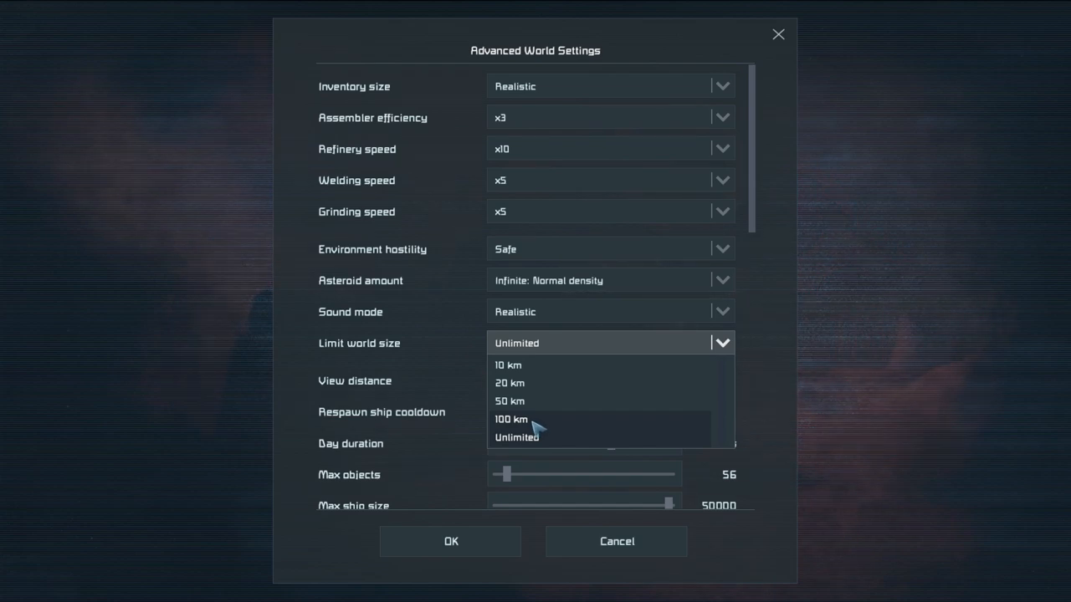
mouse_move(550, 443)
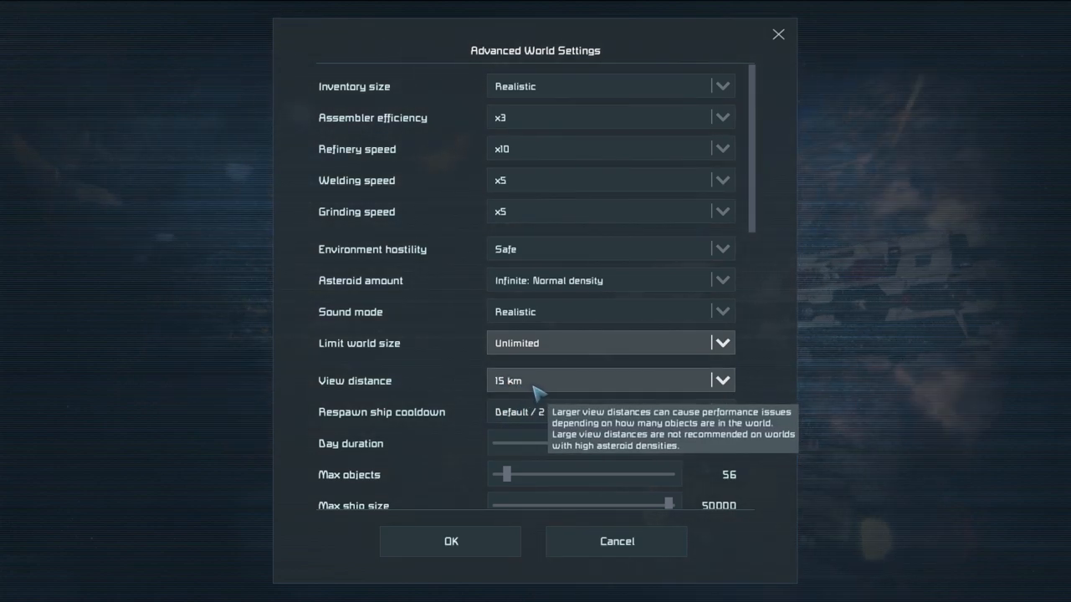
click(723, 381)
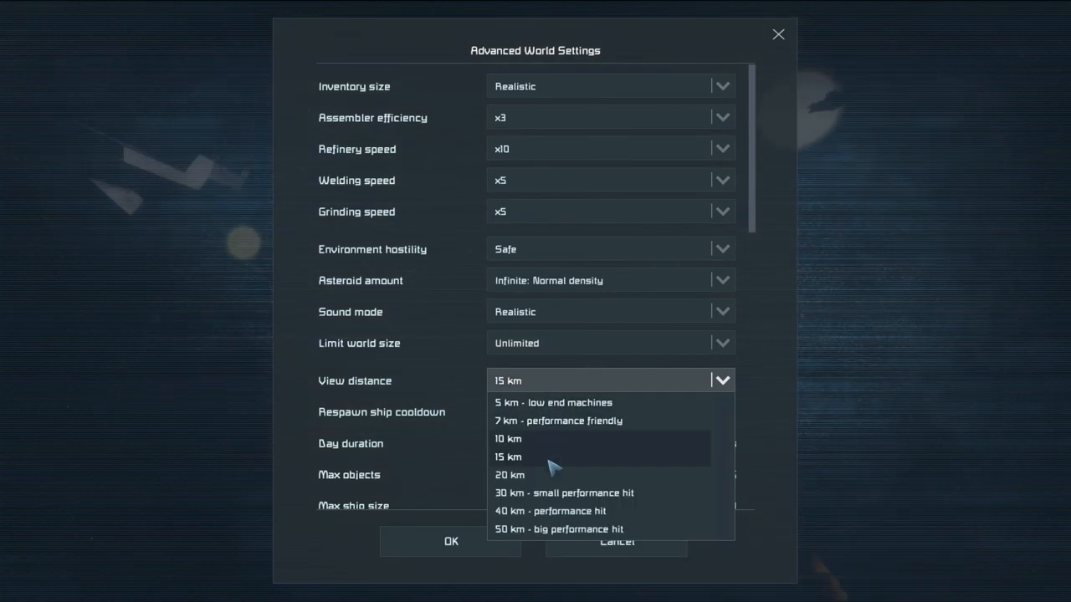
mouse_move(573, 418)
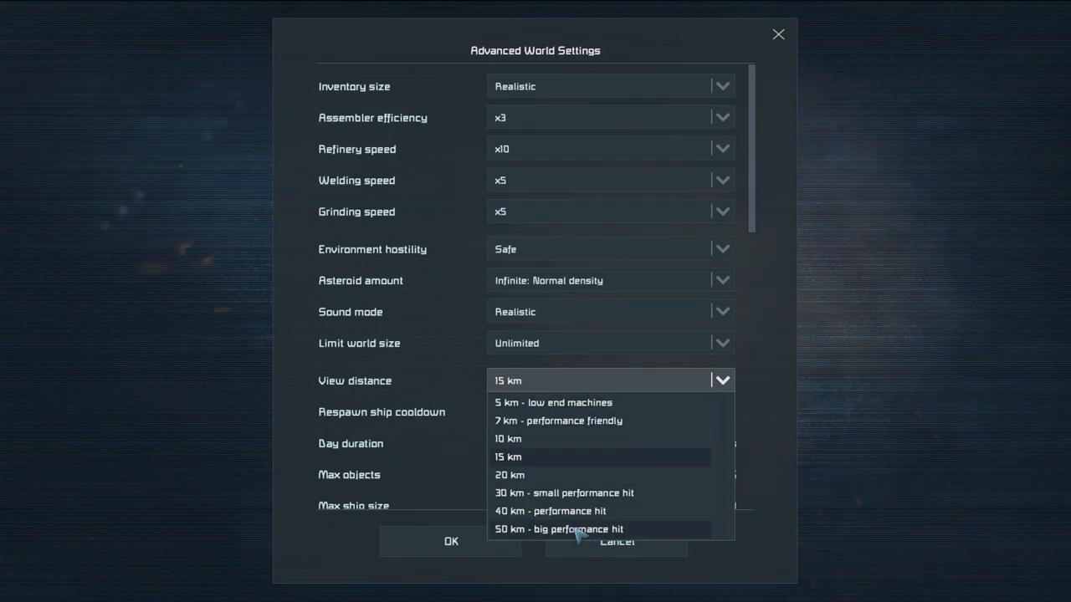
mouse_move(548, 543)
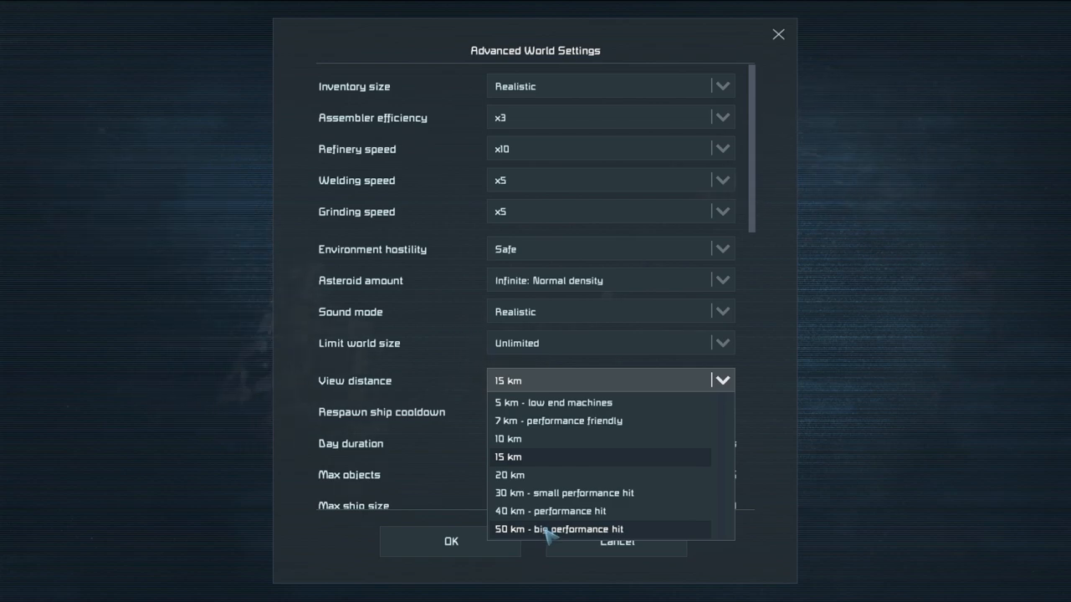
click(507, 457)
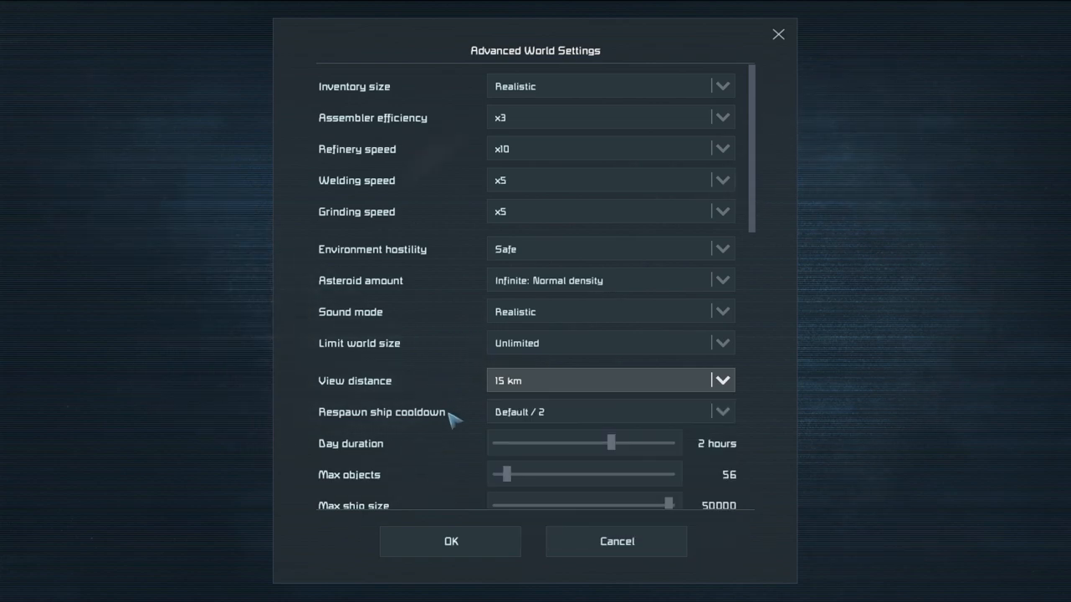
click(723, 412)
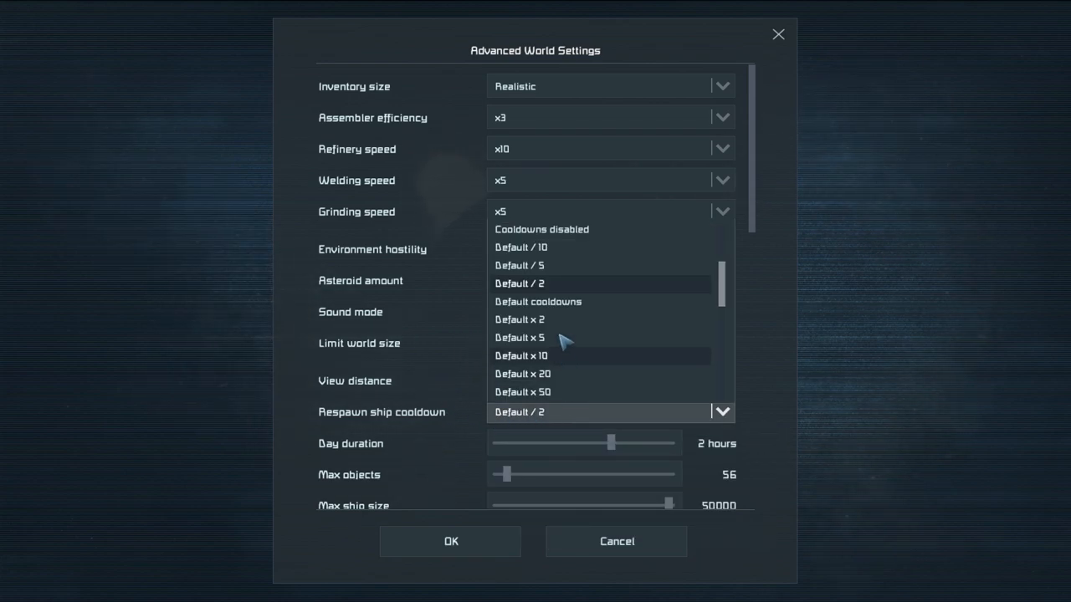
mouse_move(563, 257)
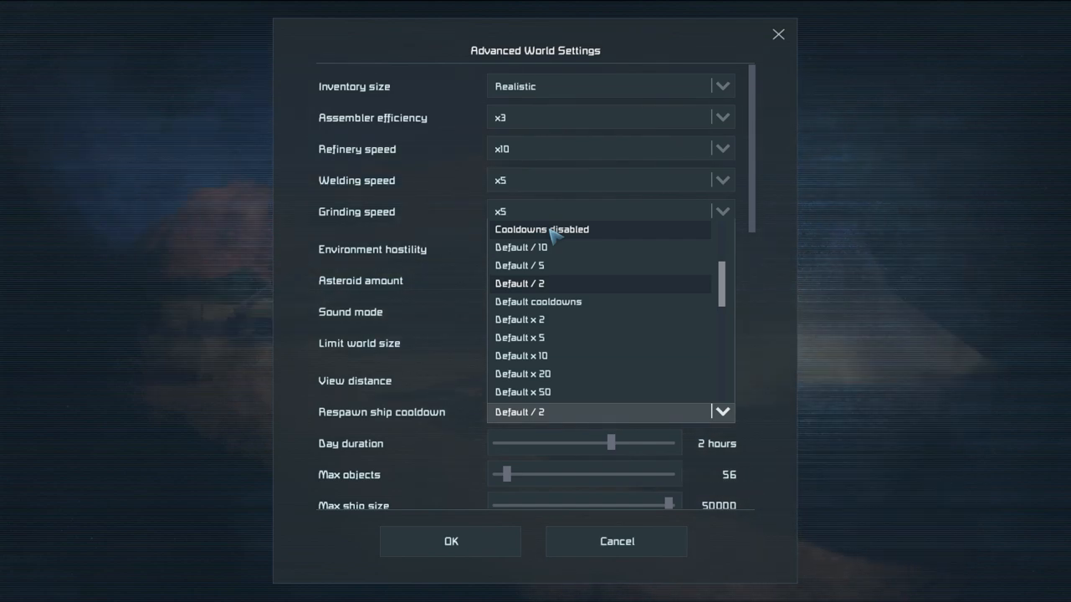
mouse_move(613, 238)
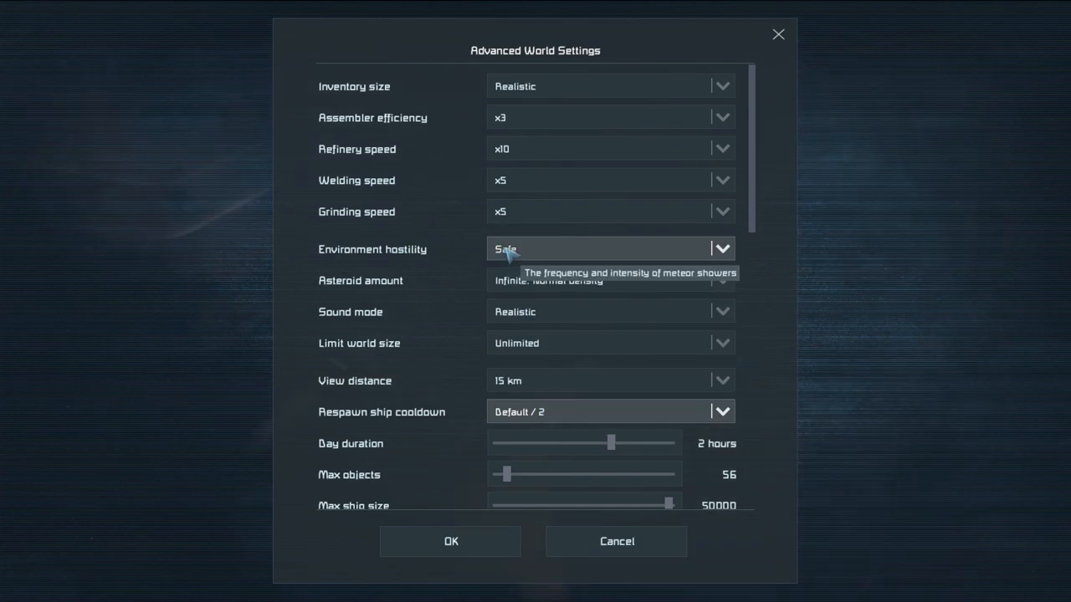
mouse_move(540, 389)
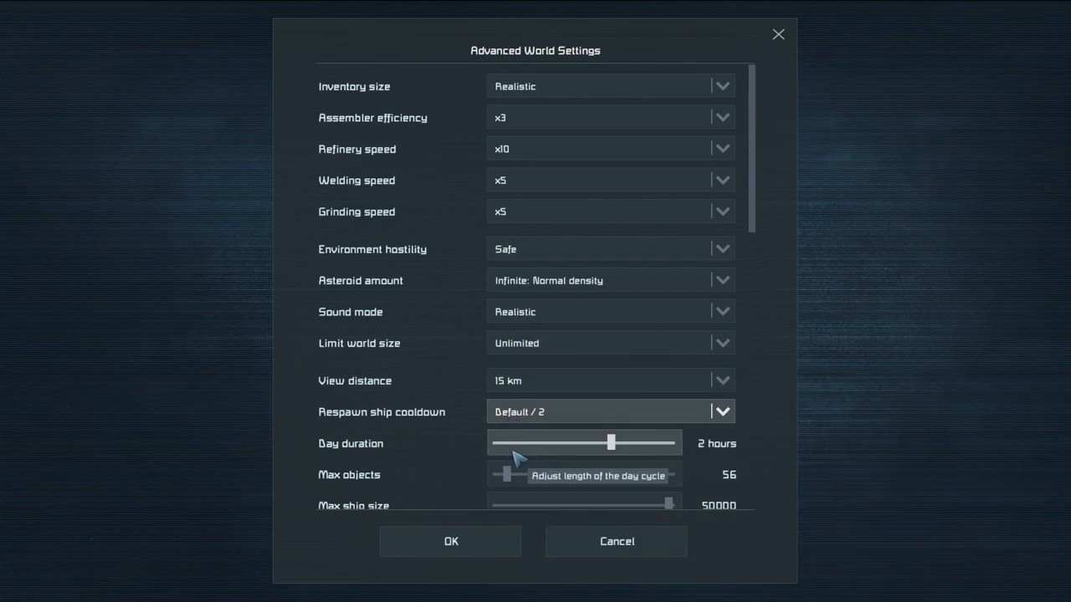
scroll(down, 3)
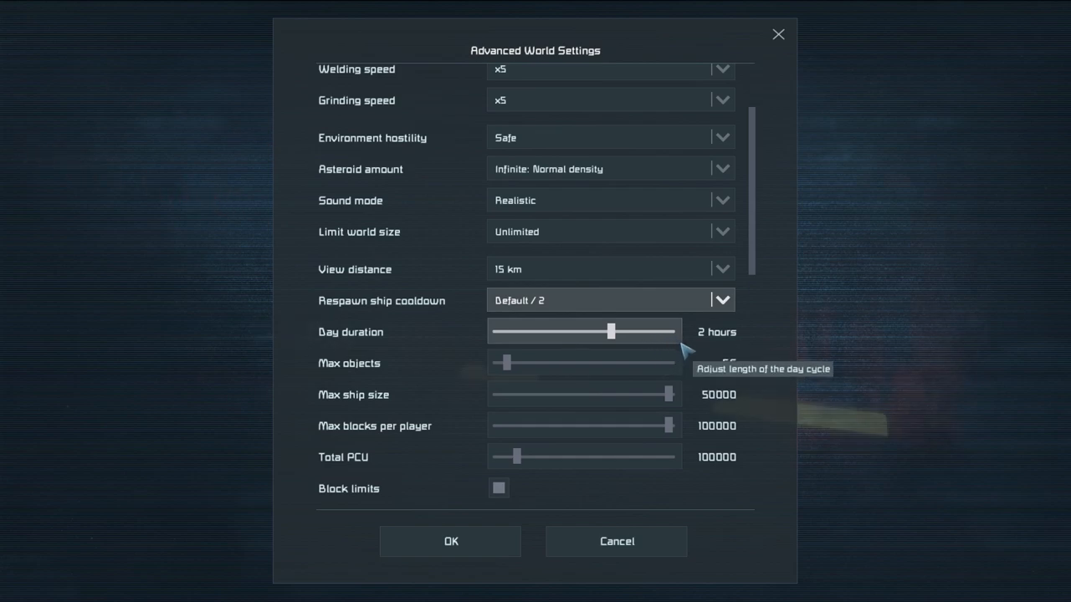
mouse_move(510, 343)
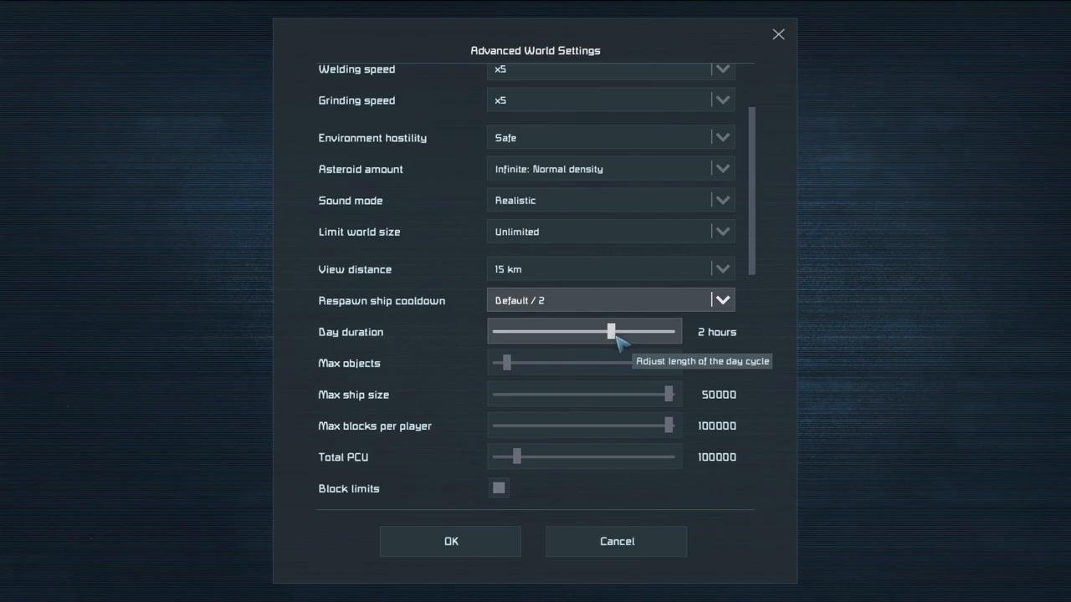
drag(611, 332, 632, 331)
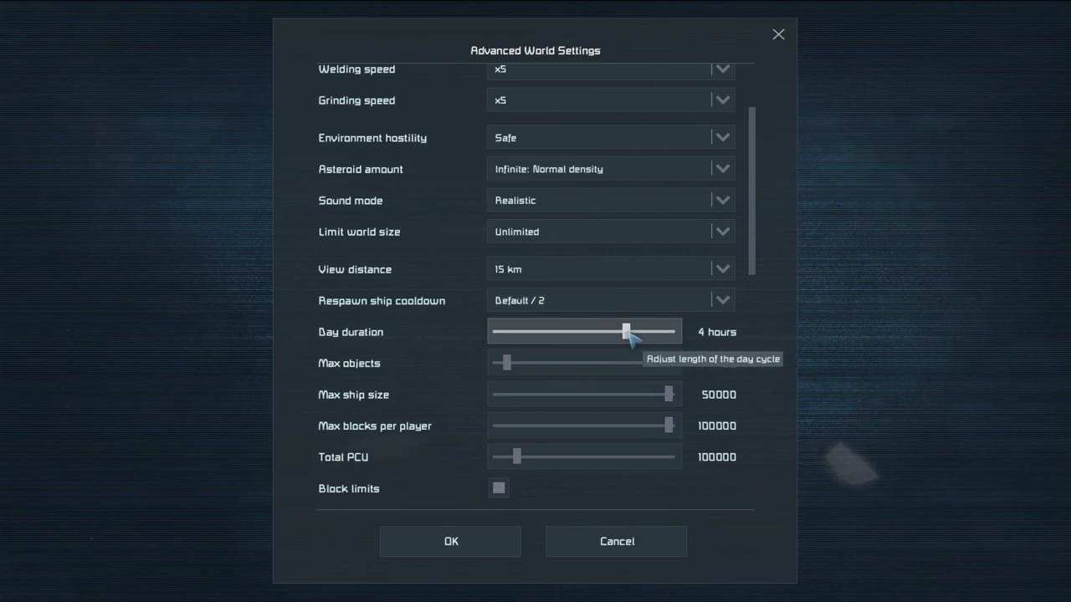
drag(629, 331, 680, 331)
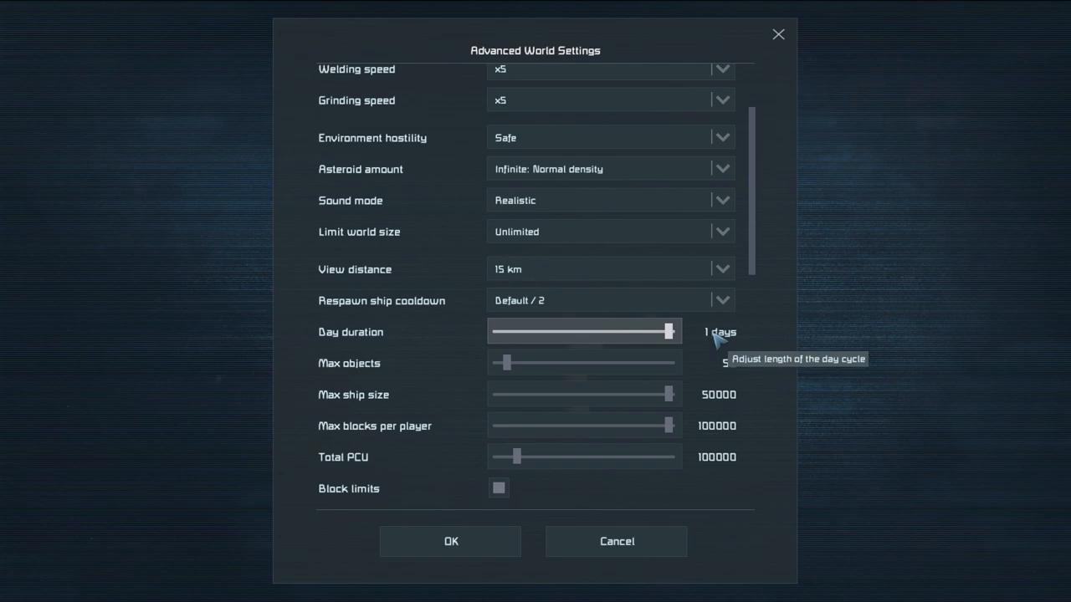
mouse_move(703, 356)
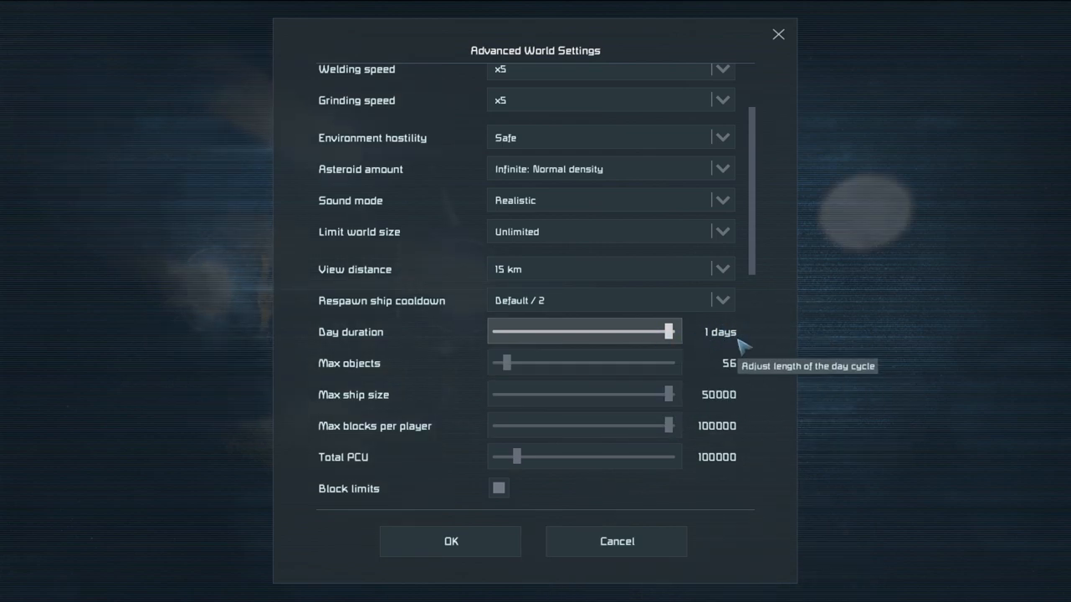
mouse_move(757, 305)
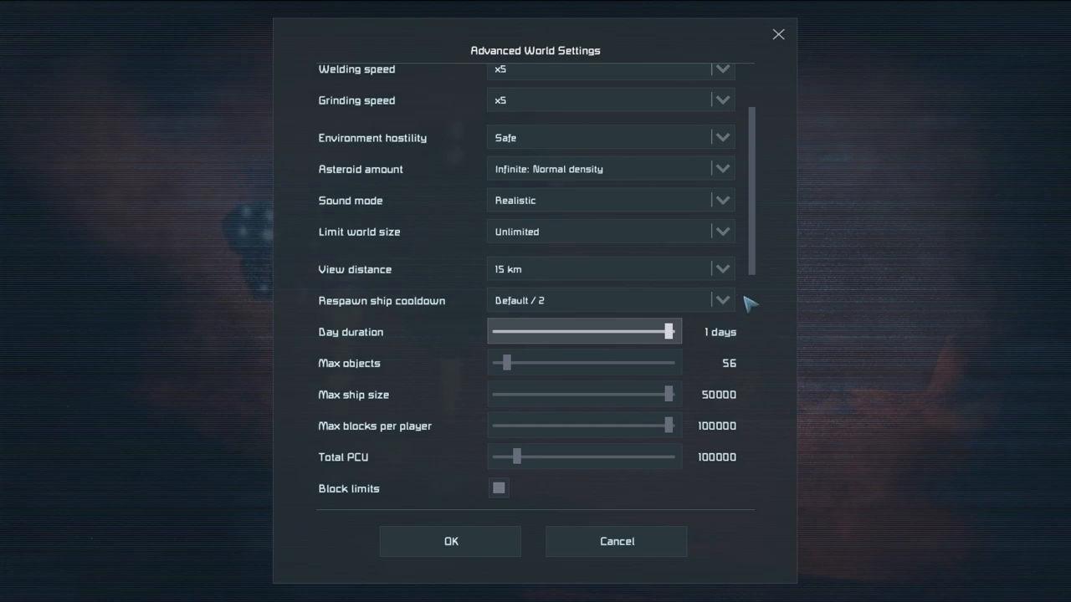
mouse_move(580, 373)
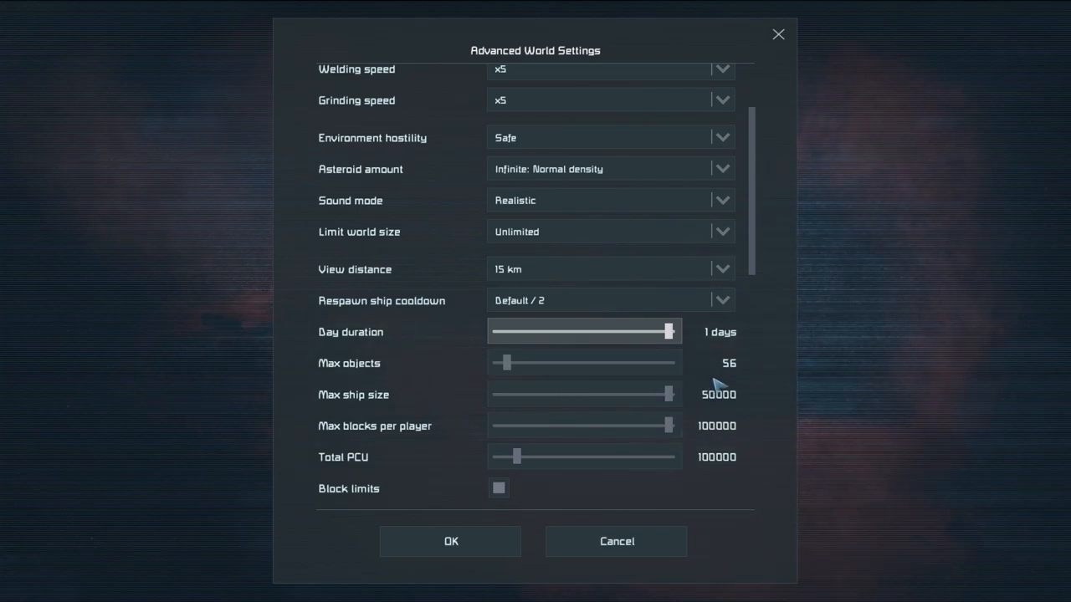
mouse_move(690, 363)
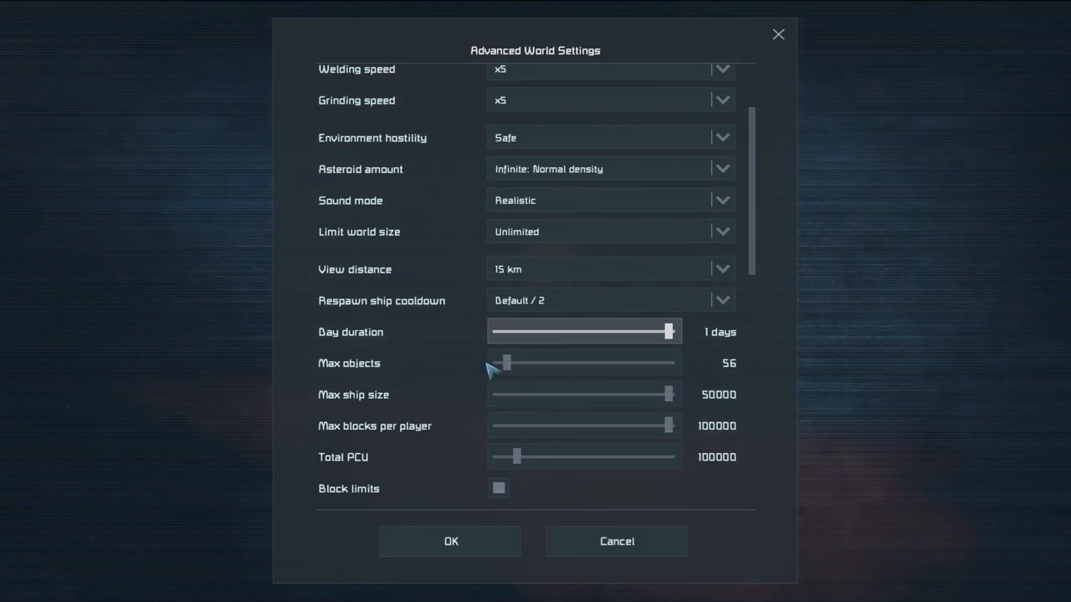
drag(505, 362, 517, 362)
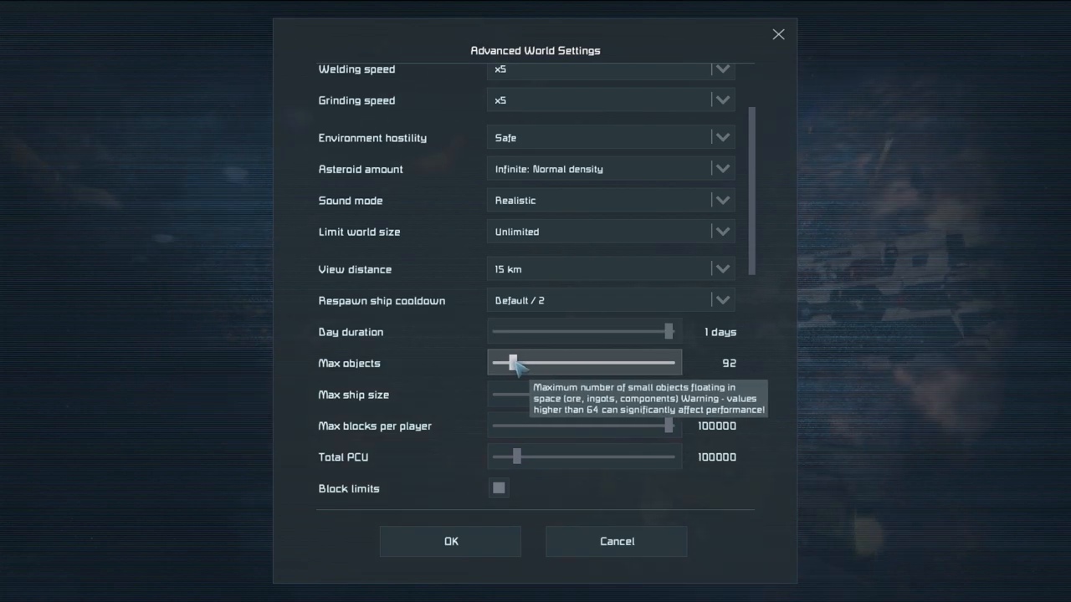
drag(512, 362, 504, 362)
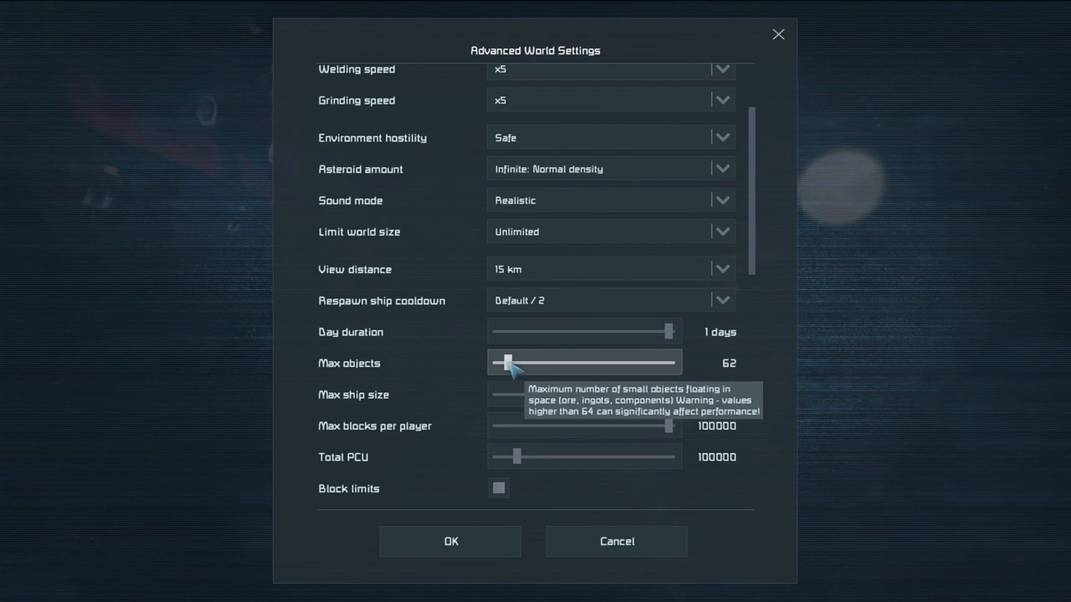
drag(506, 361, 560, 361)
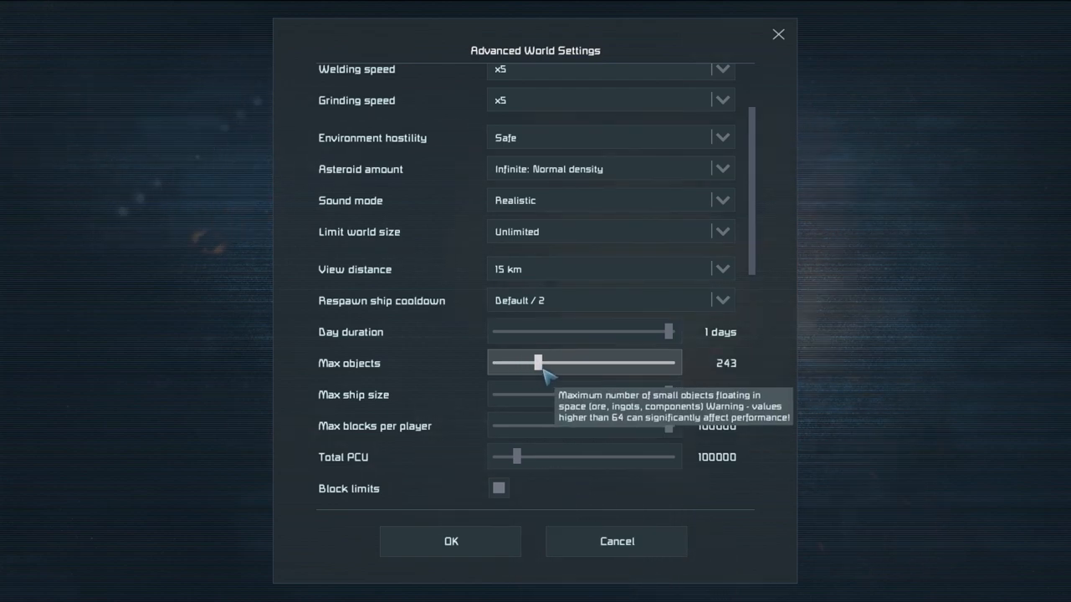
drag(540, 363, 565, 362)
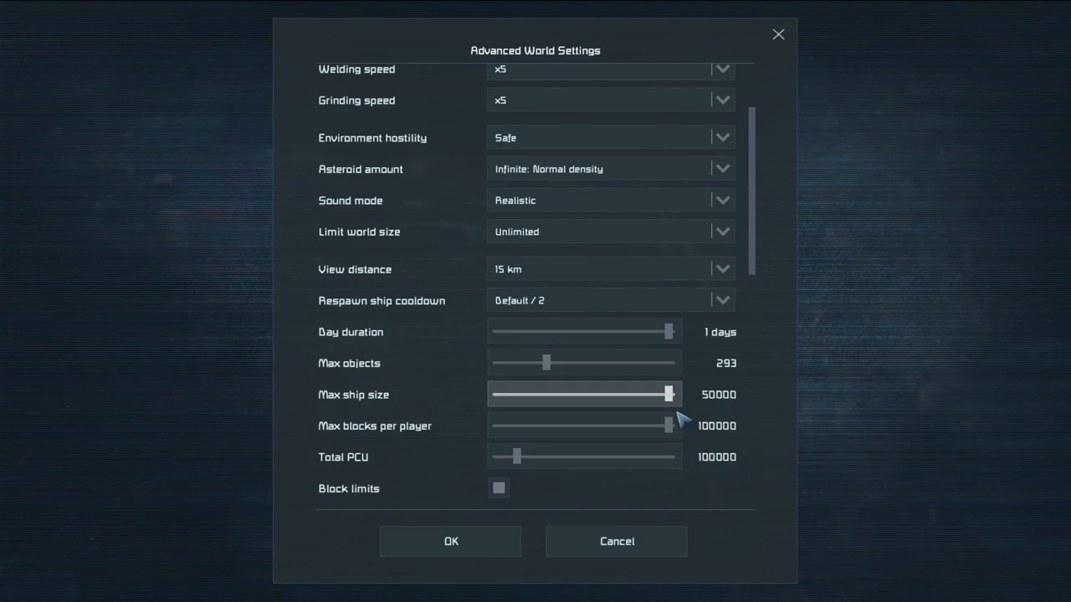
mouse_move(681, 410)
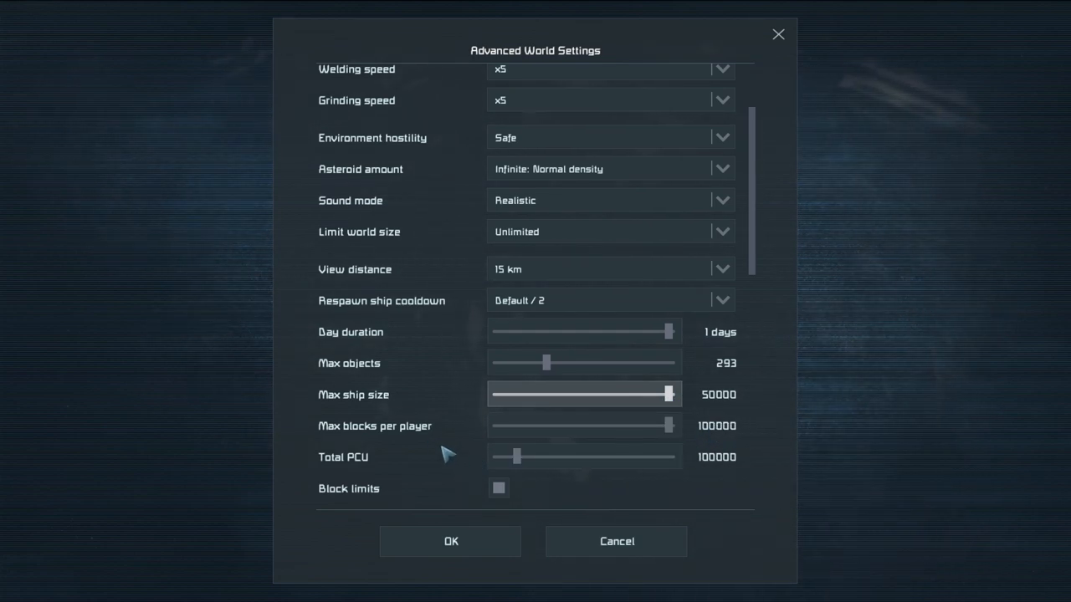
scroll(down, 3)
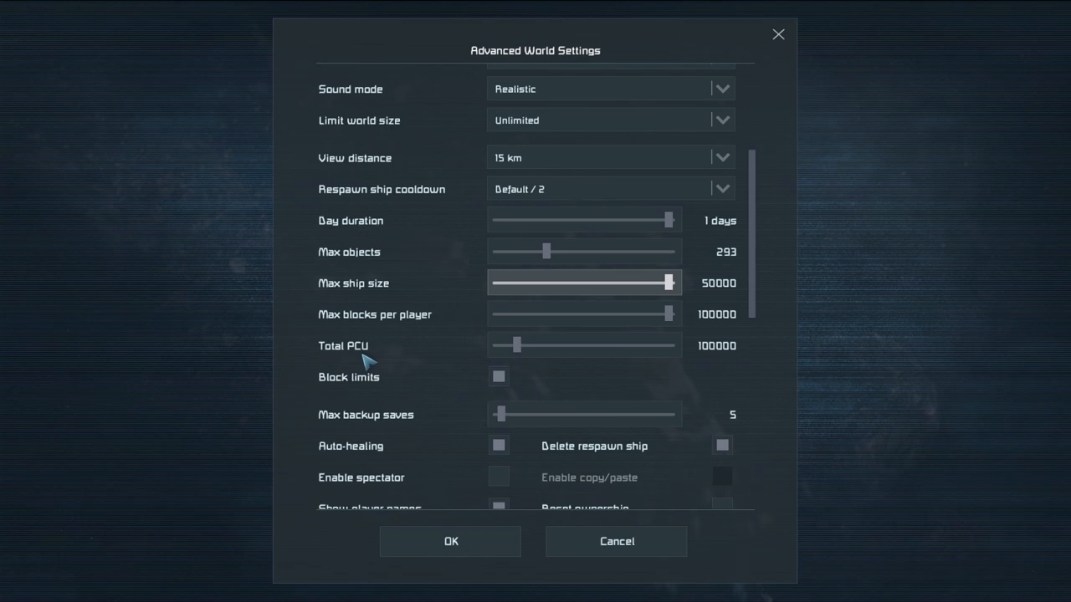
mouse_move(517, 361)
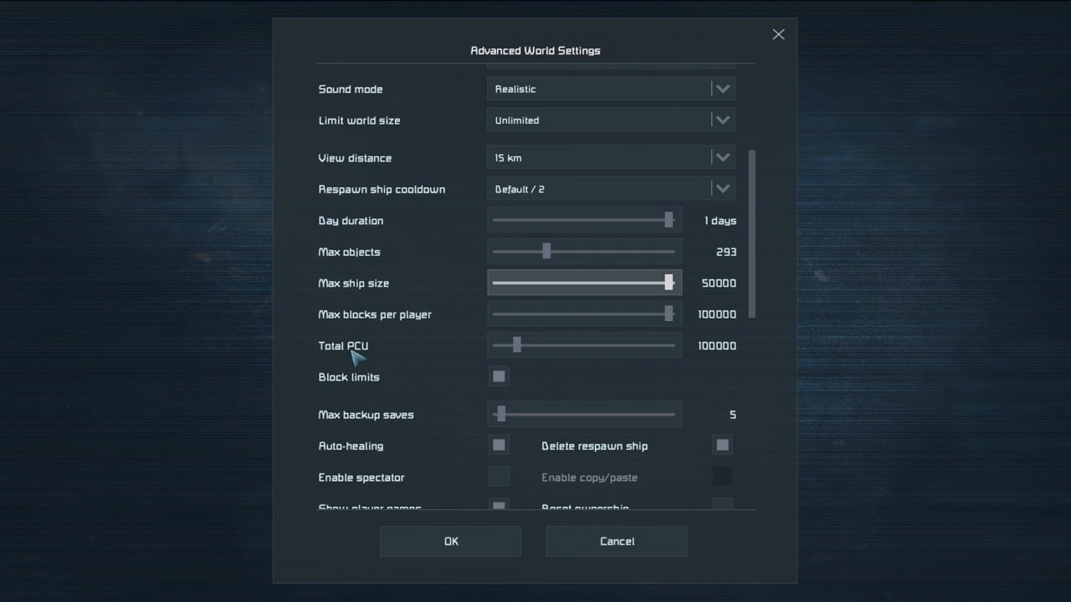
mouse_move(357, 387)
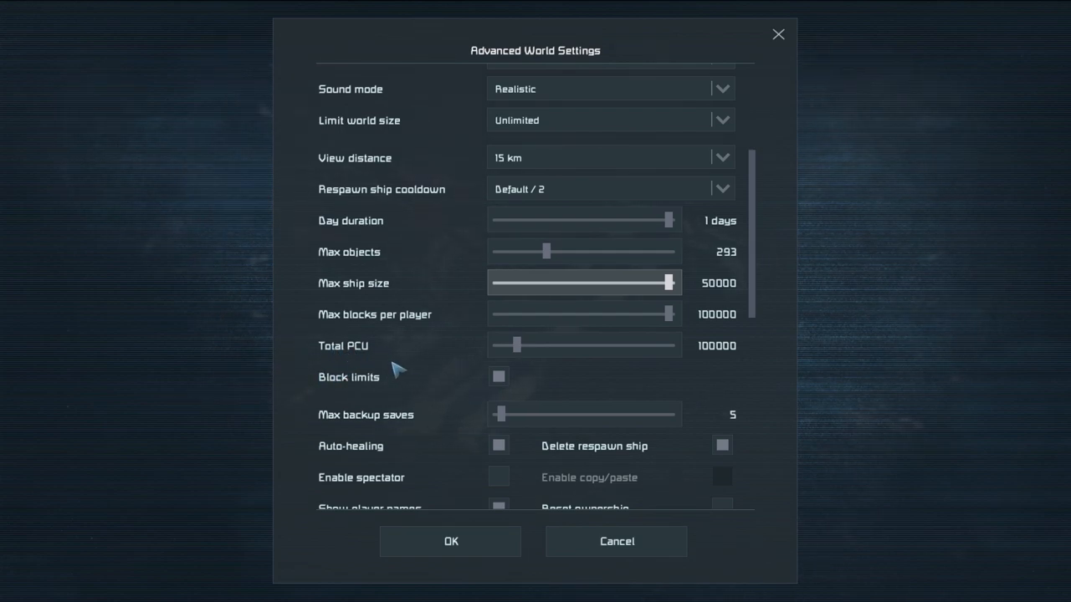
mouse_move(530, 360)
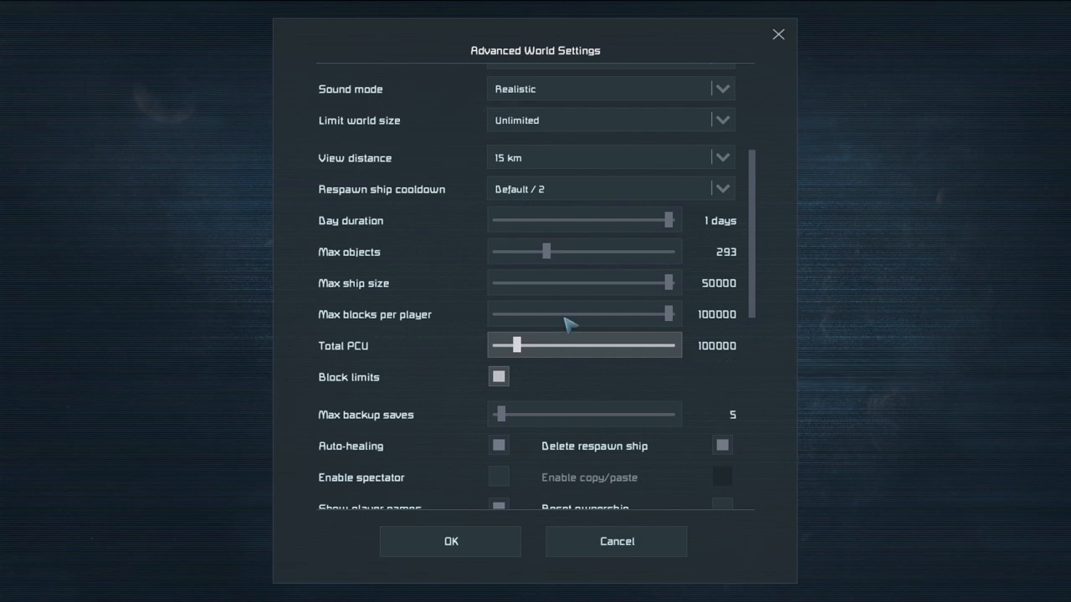
mouse_move(558, 295)
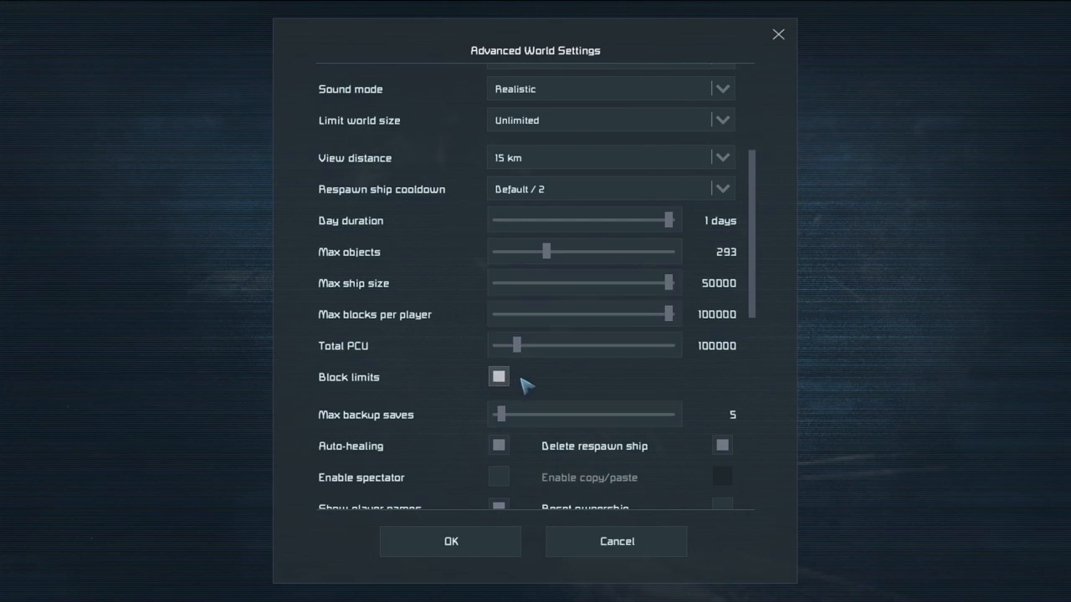
Uncheck Block limits and accept the performance warning, disabling ship size and PCU limits
click(498, 376)
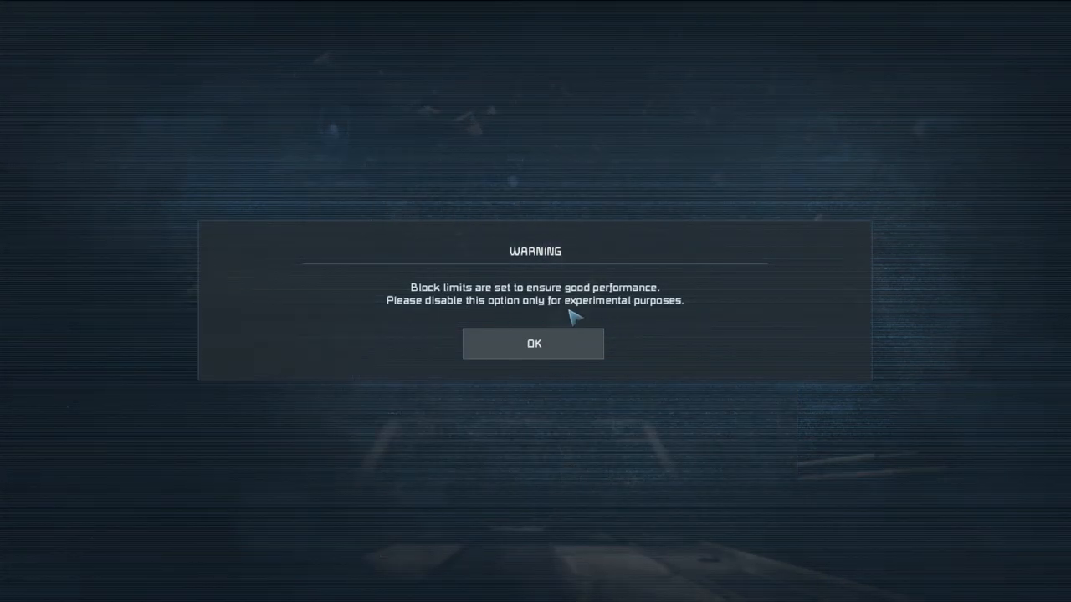
mouse_move(632, 327)
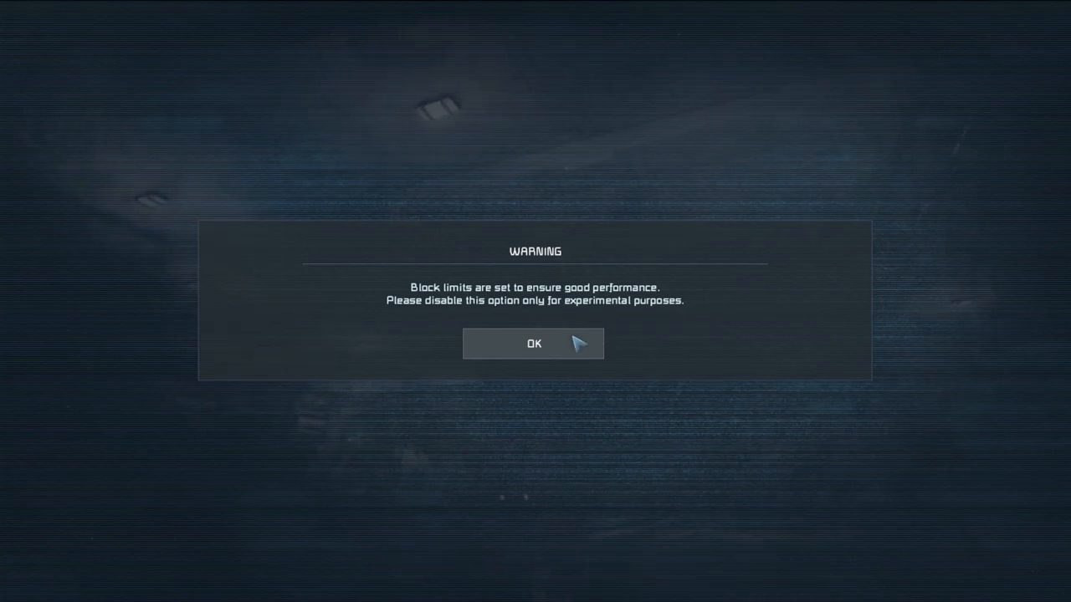
click(533, 344)
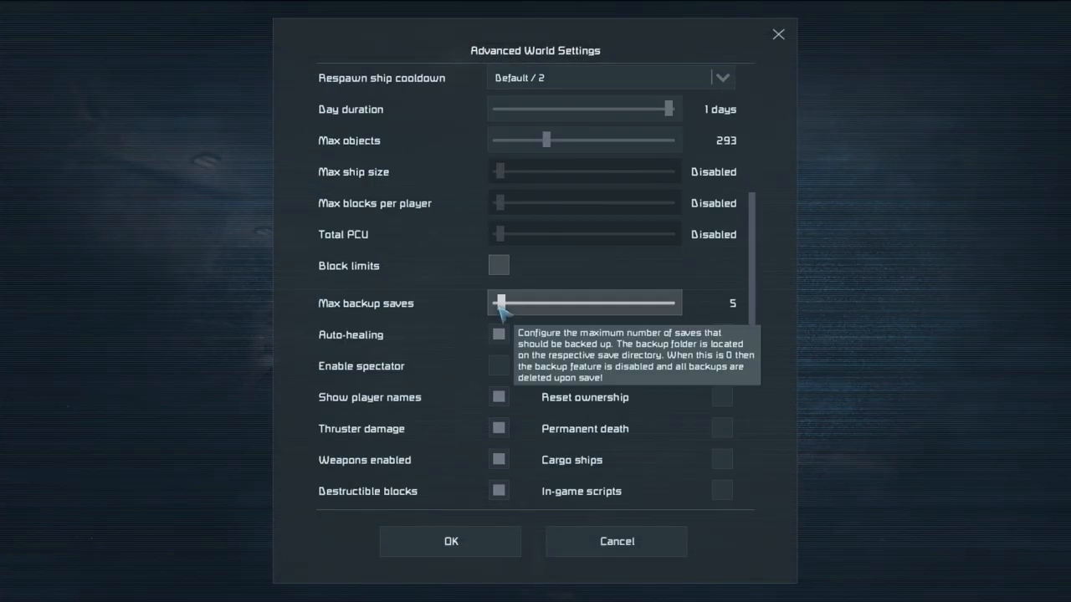
mouse_move(540, 316)
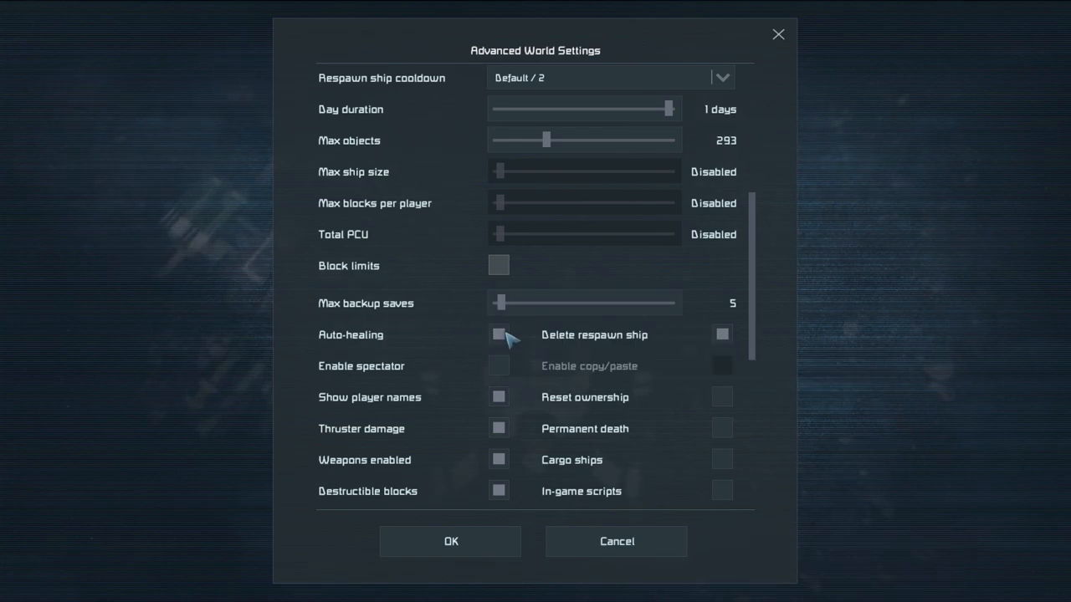
scroll(down, 3)
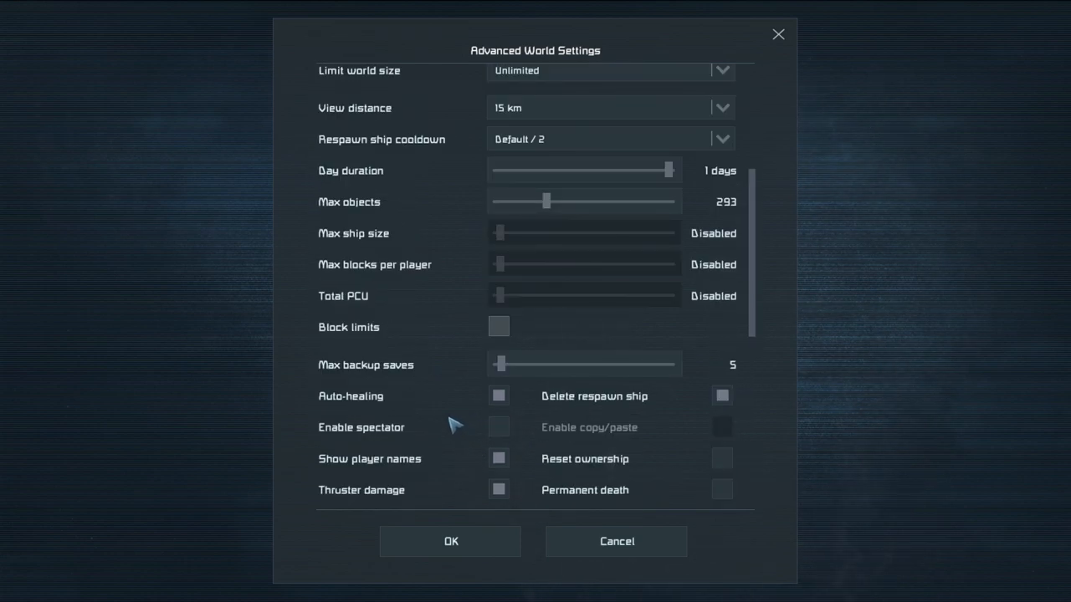
scroll(down, 3)
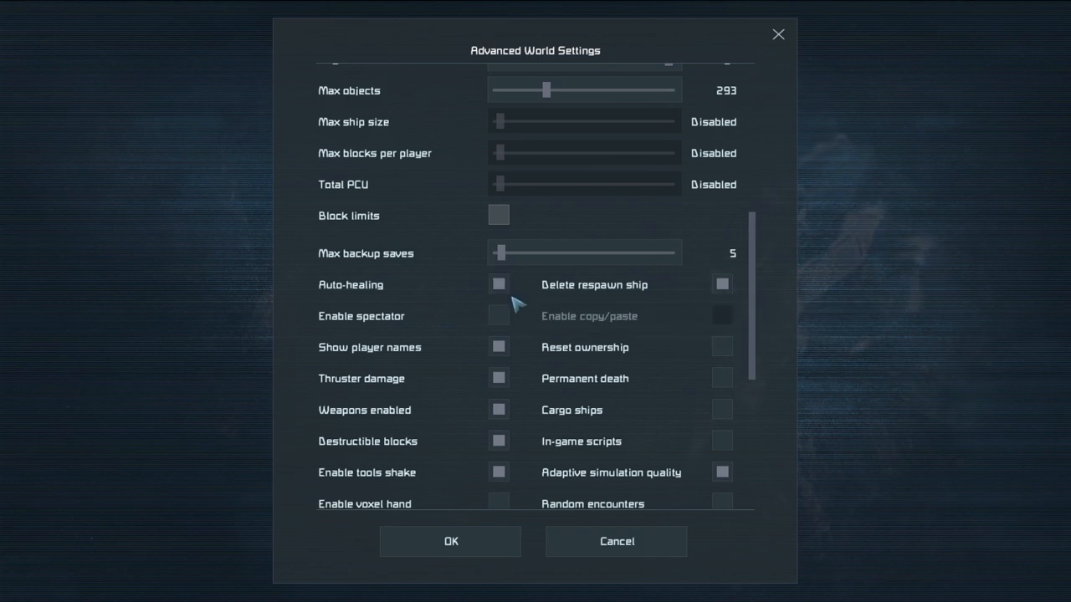
mouse_move(499, 289)
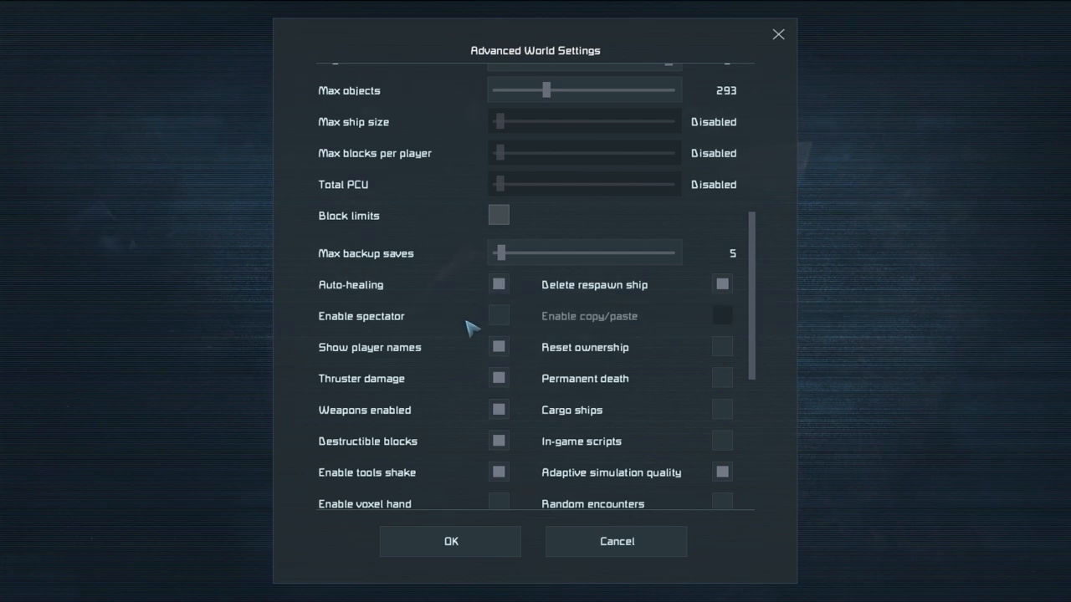
mouse_move(495, 328)
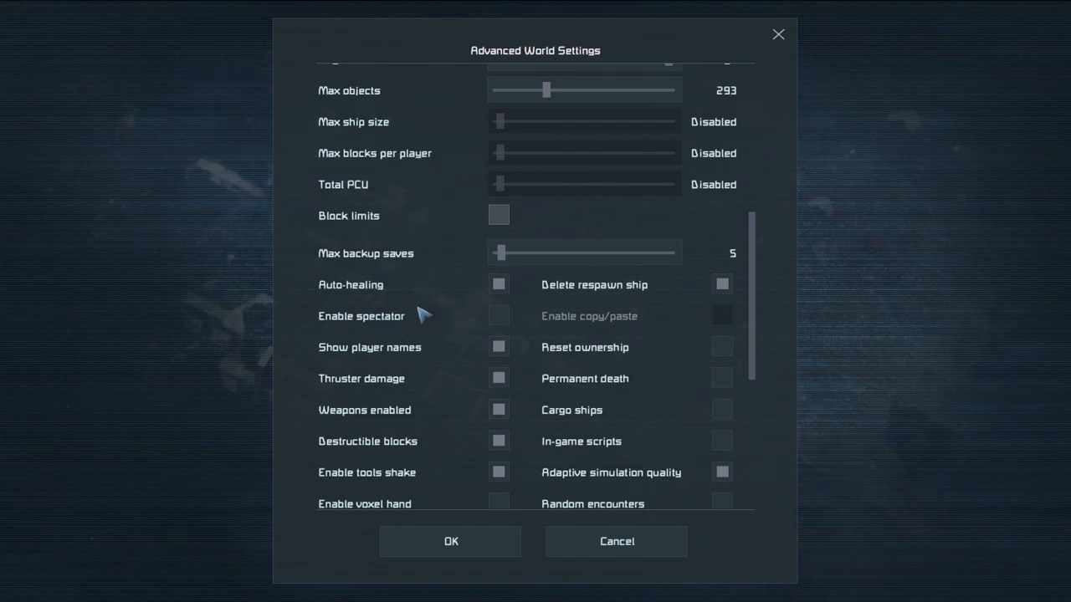
mouse_move(435, 370)
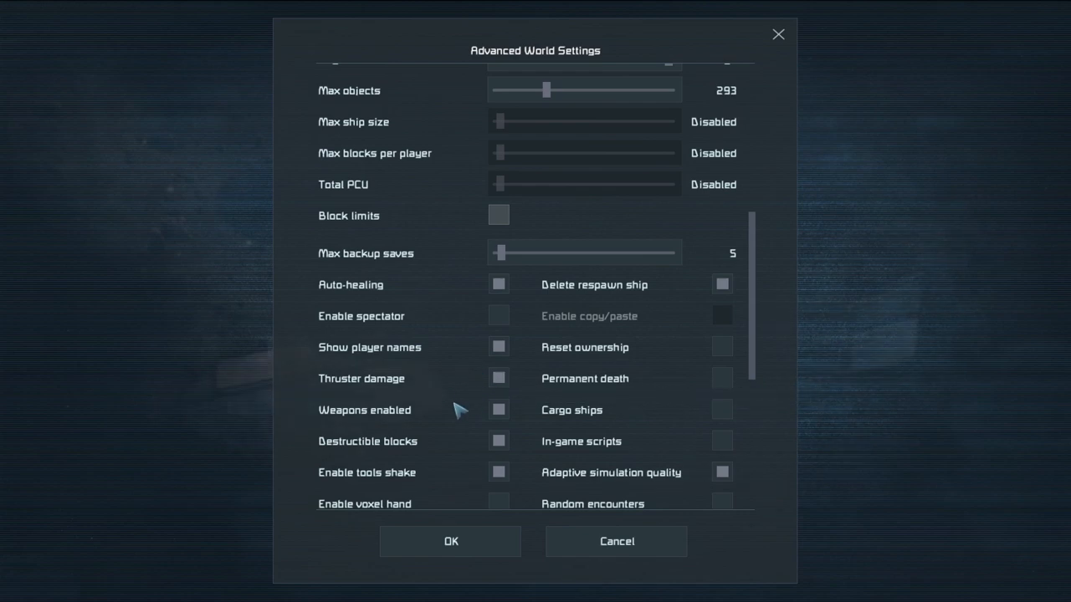
mouse_move(498, 384)
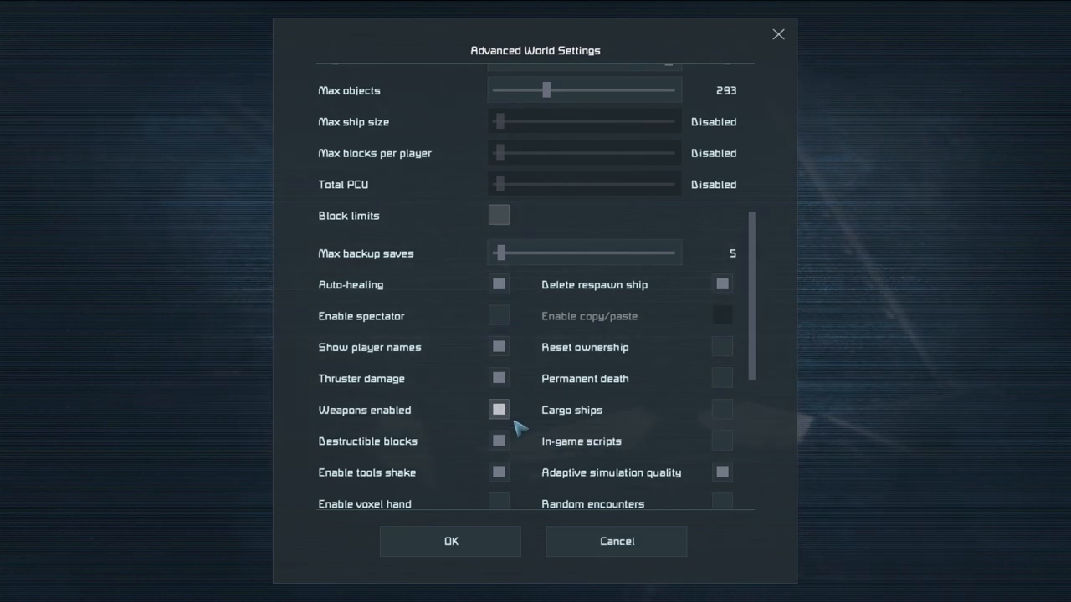
mouse_move(498, 442)
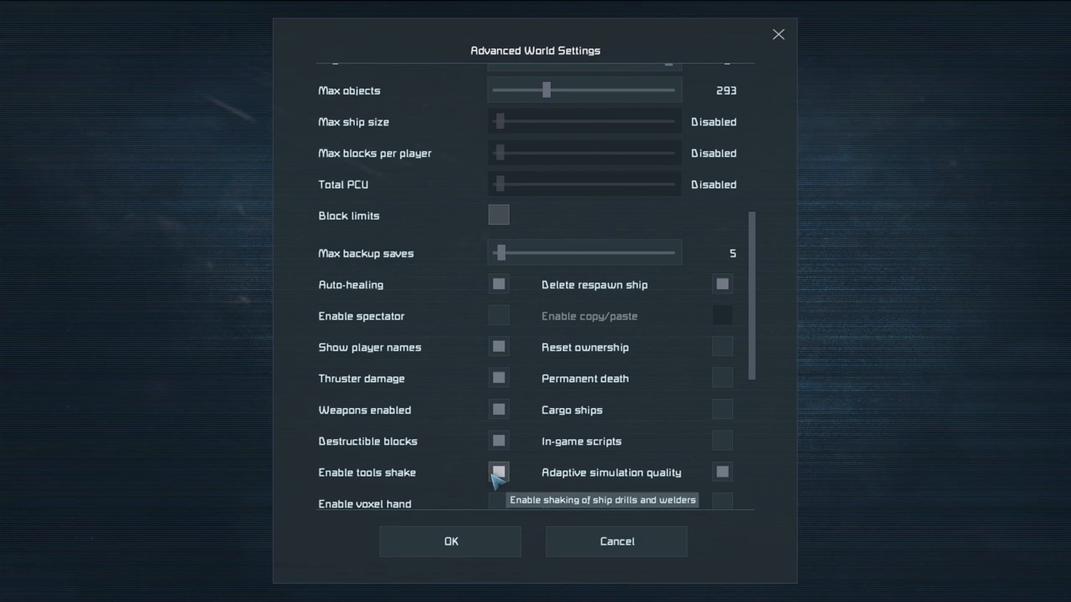
scroll(down, 3)
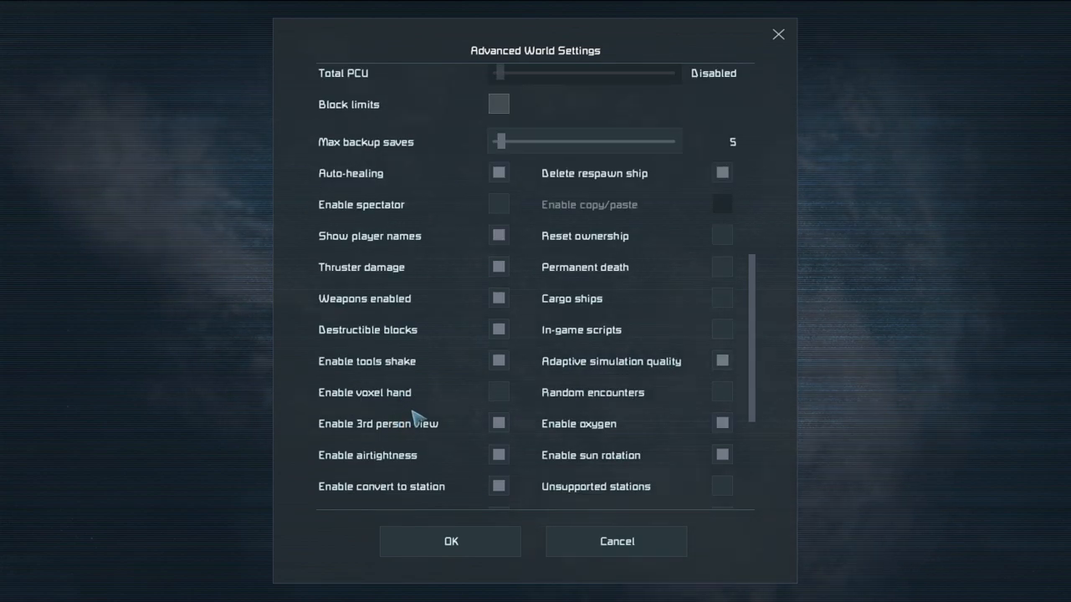
mouse_move(416, 393)
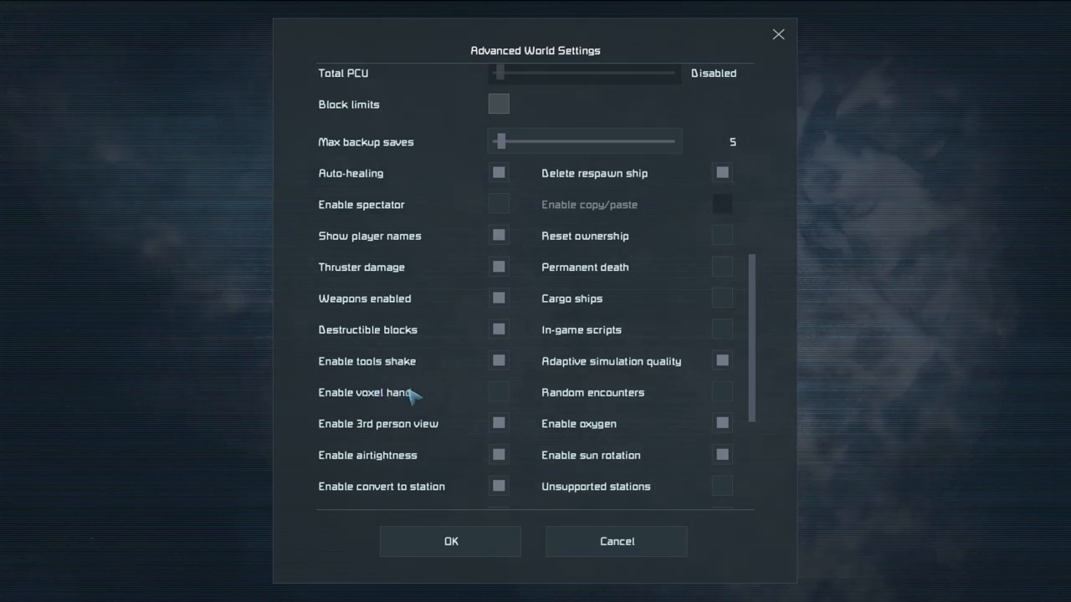
mouse_move(383, 405)
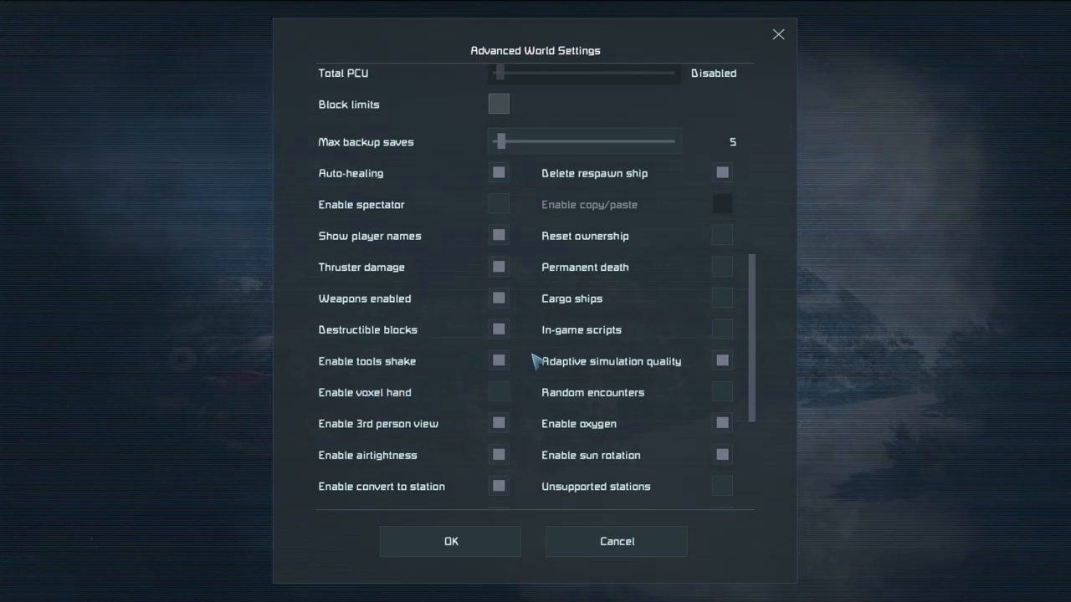
mouse_move(895, 486)
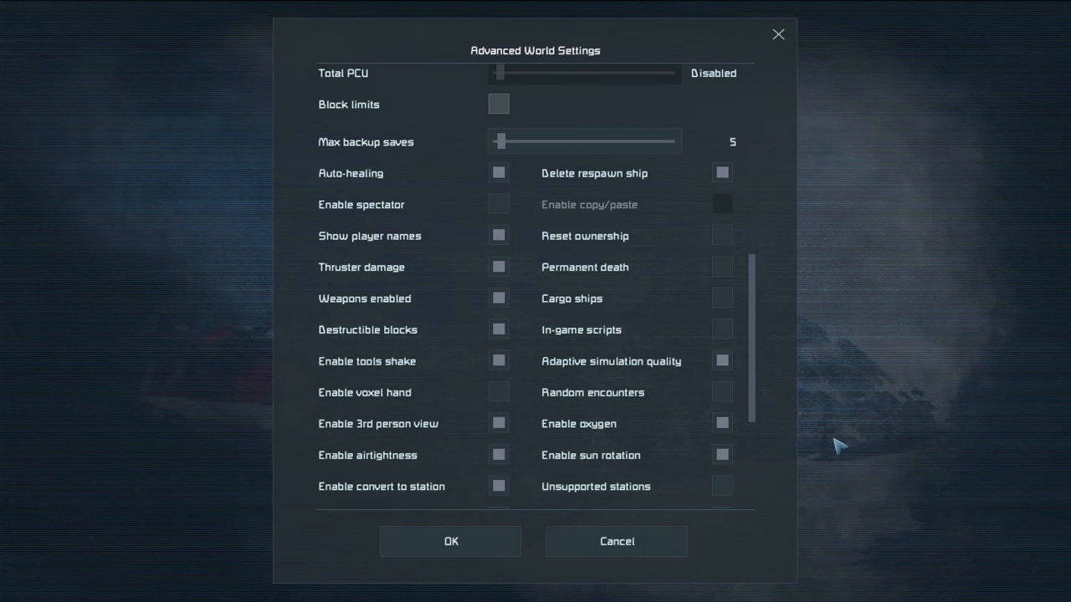
mouse_move(578, 409)
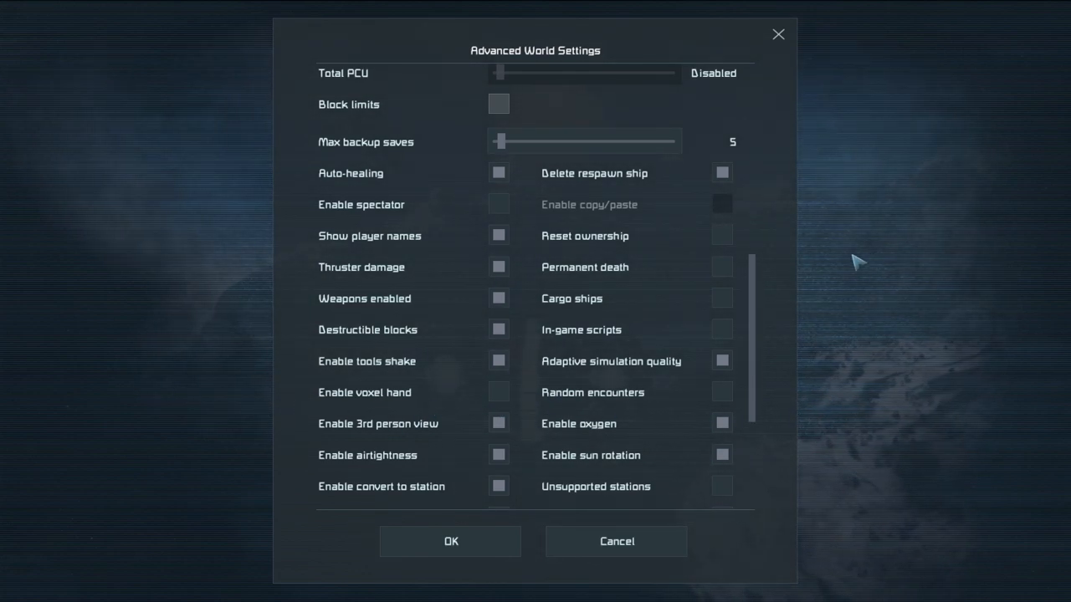
mouse_move(500, 394)
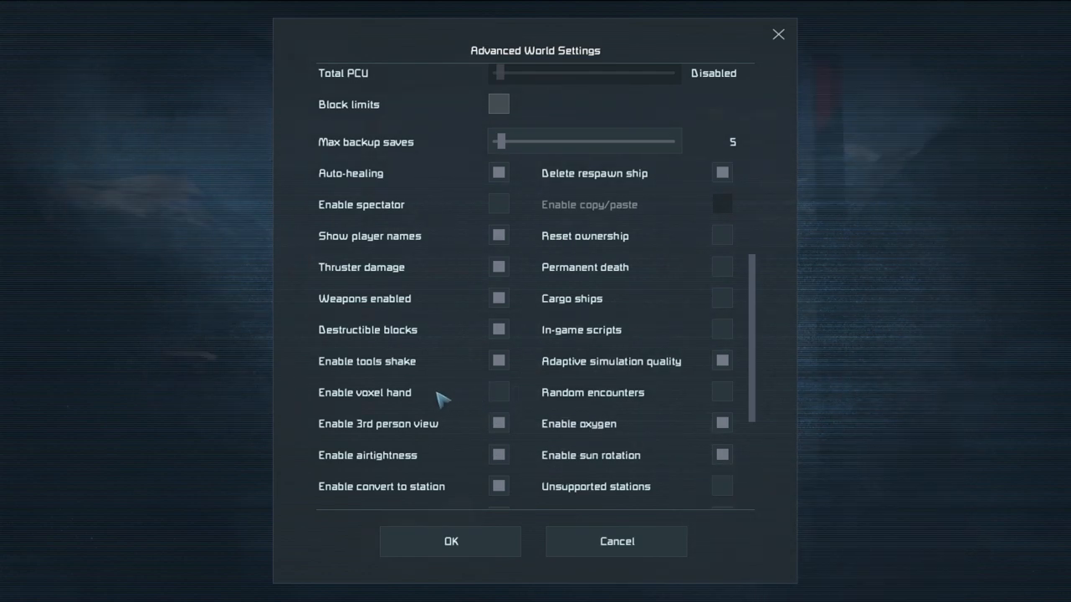
scroll(down, 3)
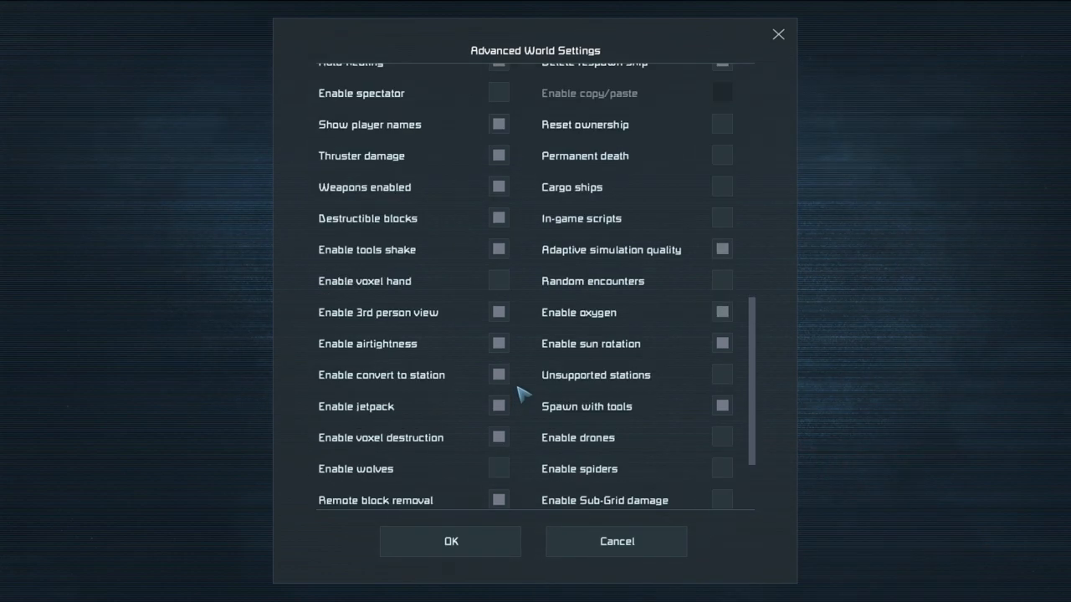
mouse_move(422, 335)
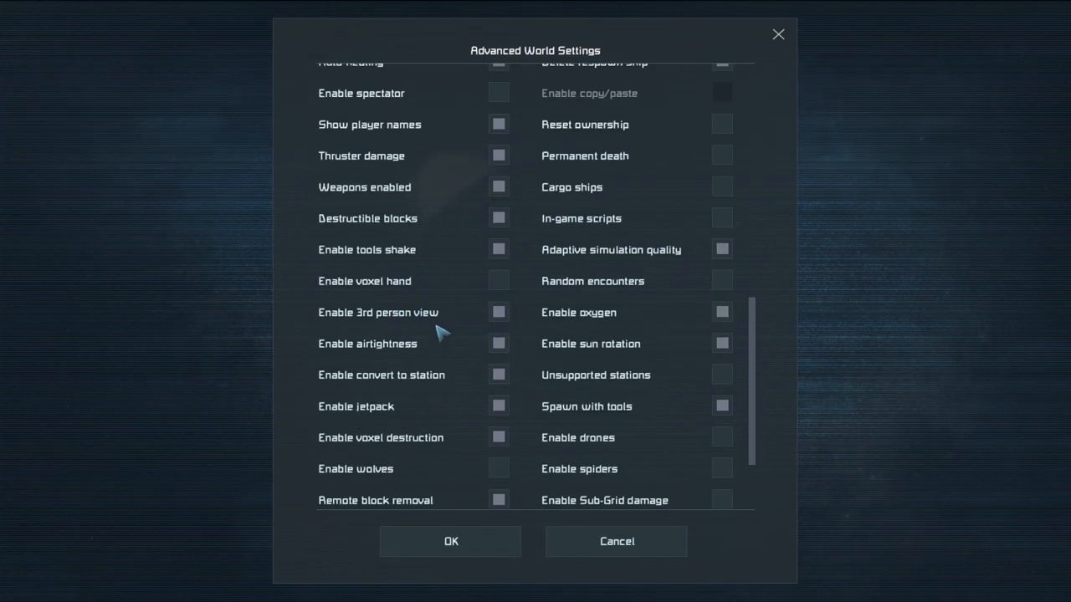
mouse_move(458, 346)
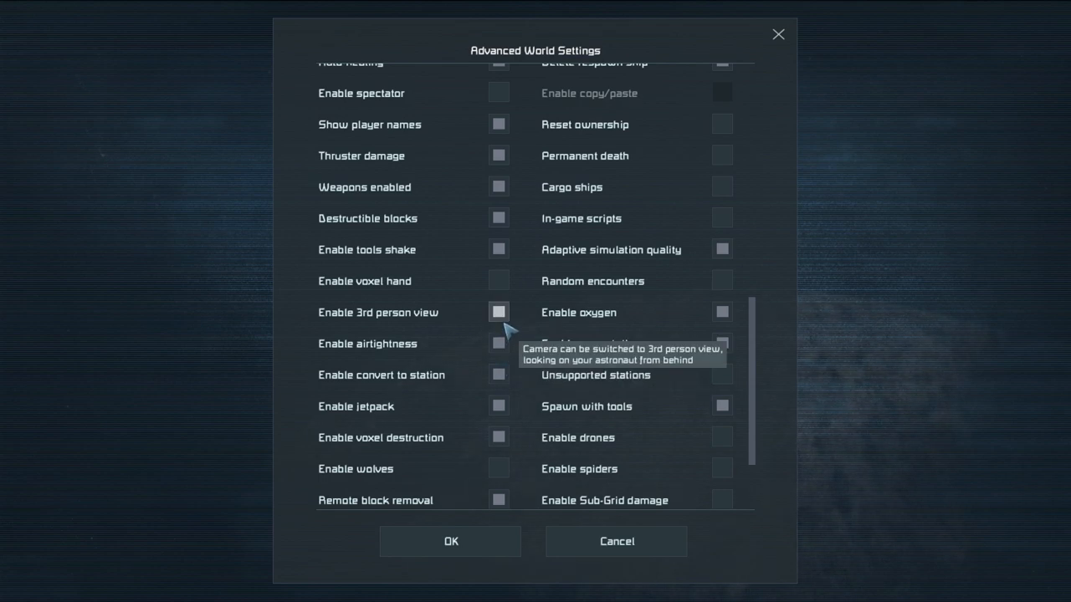
mouse_move(498, 343)
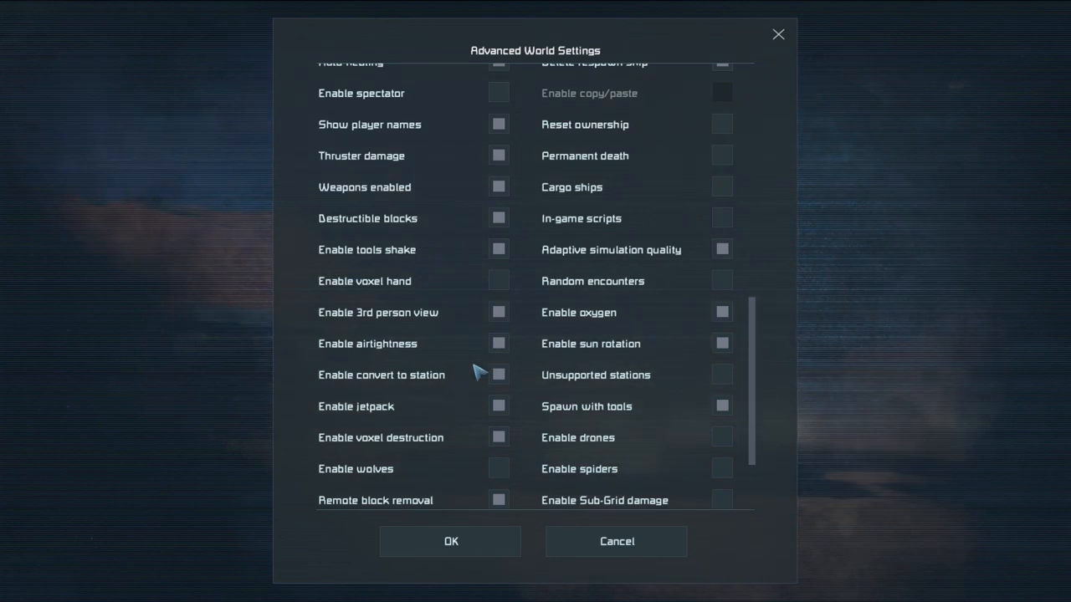
mouse_move(488, 353)
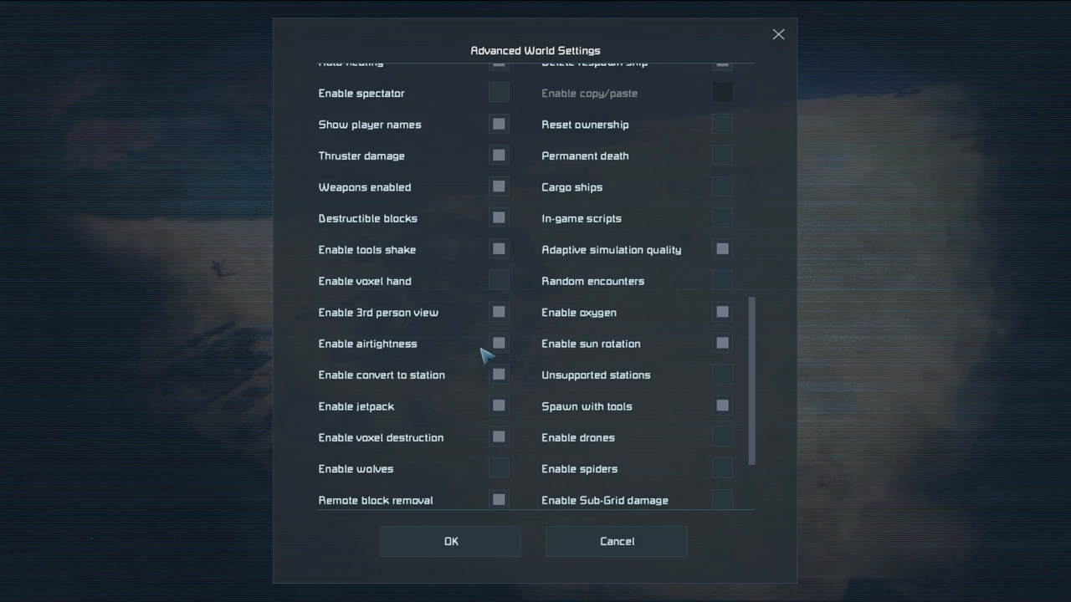
mouse_move(499, 358)
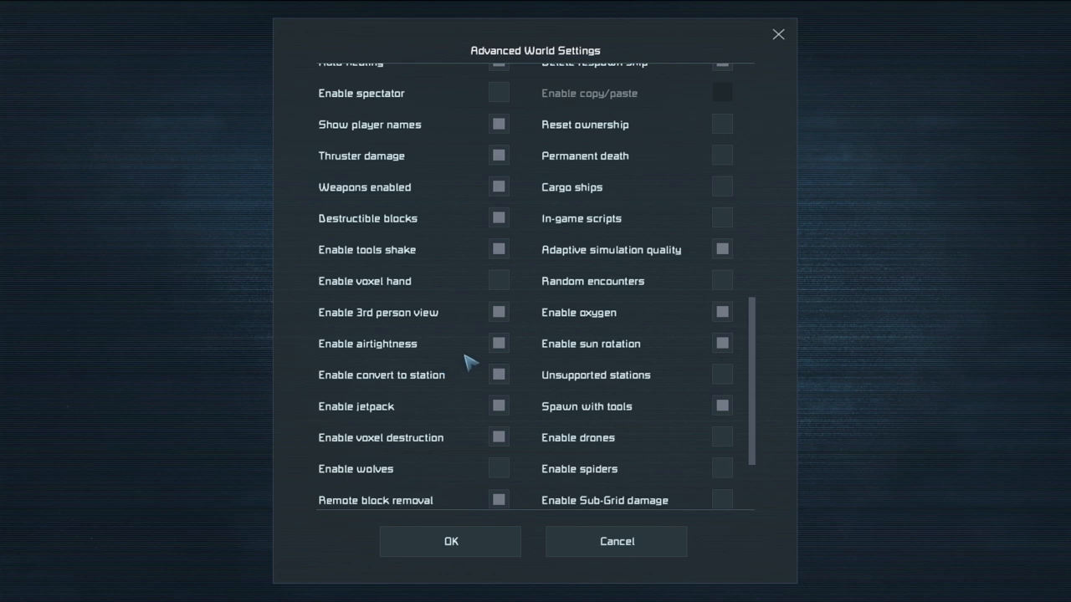
mouse_move(498, 346)
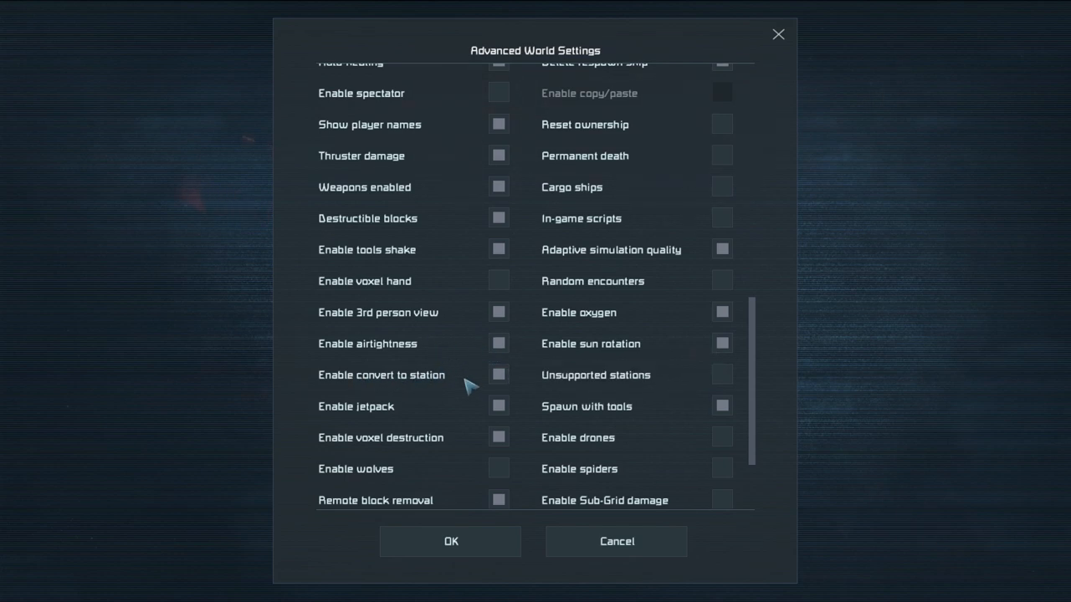
mouse_move(499, 375)
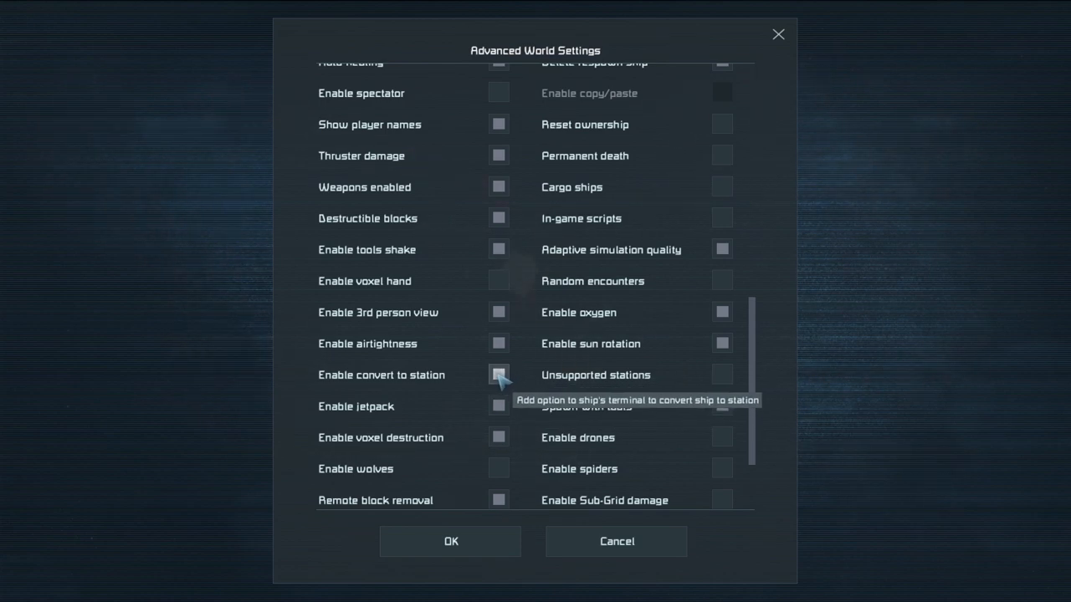
mouse_move(500, 396)
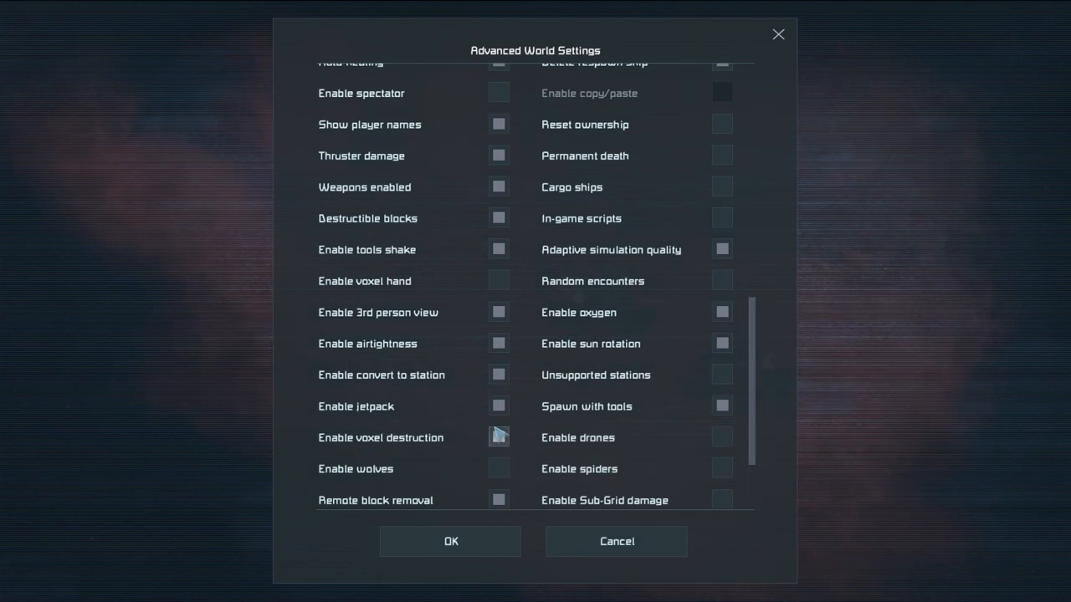
mouse_move(498, 436)
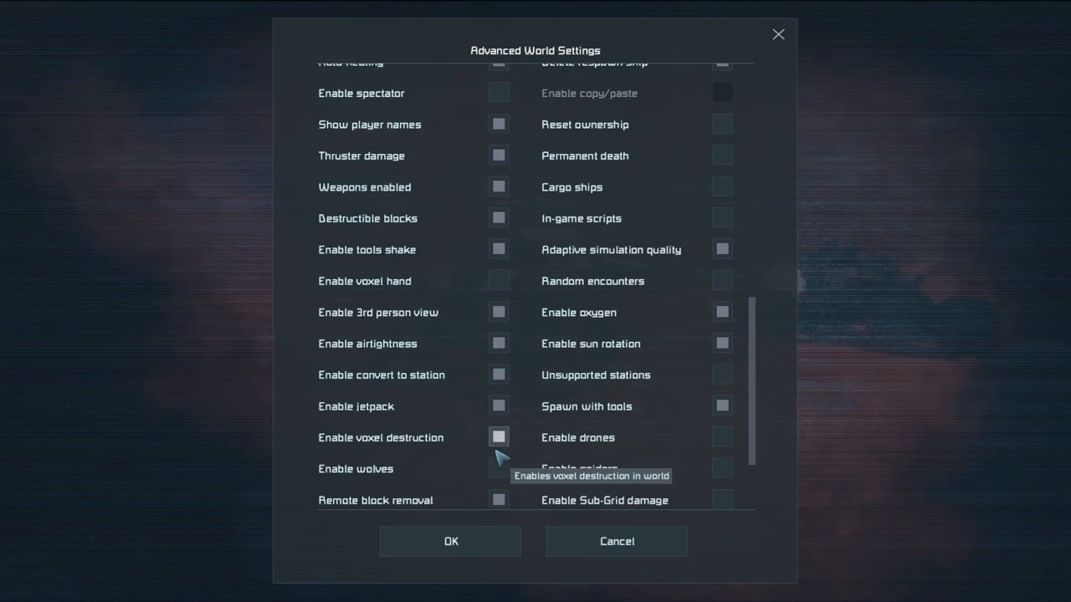
scroll(down, 3)
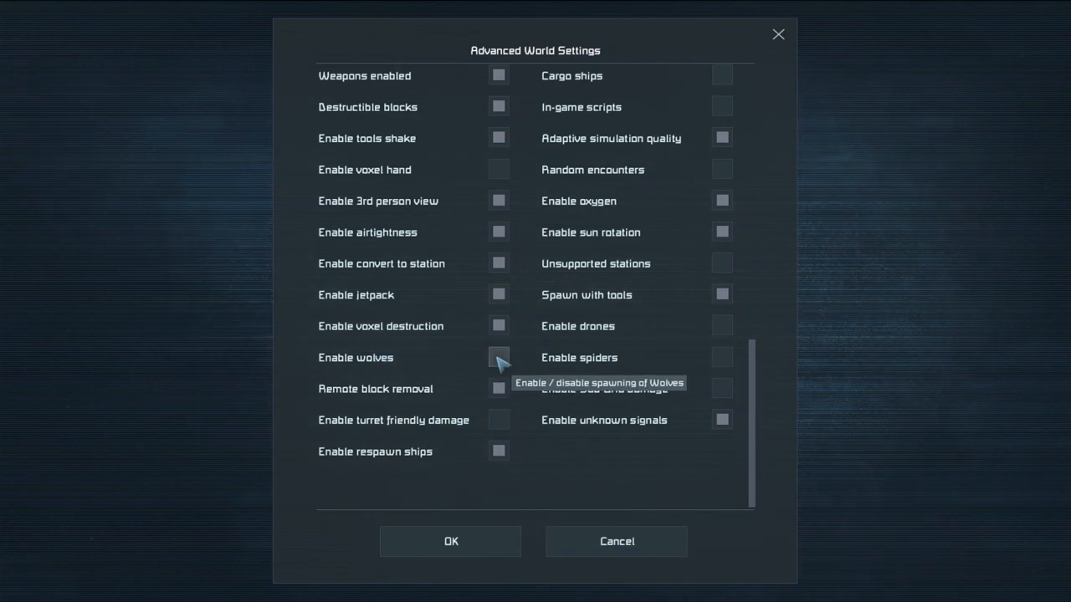
mouse_move(498, 388)
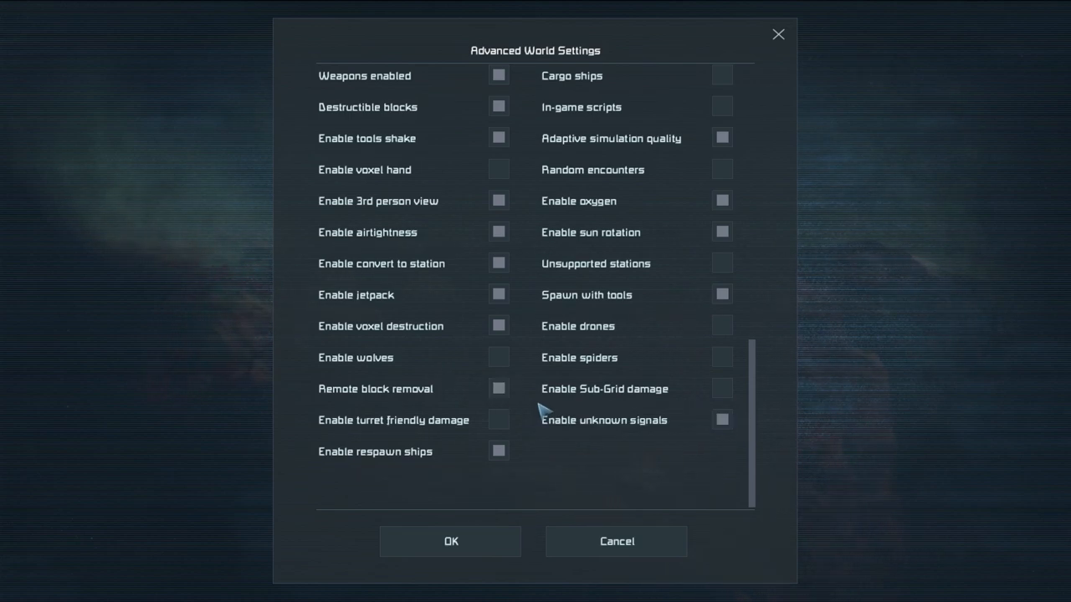
mouse_move(381, 400)
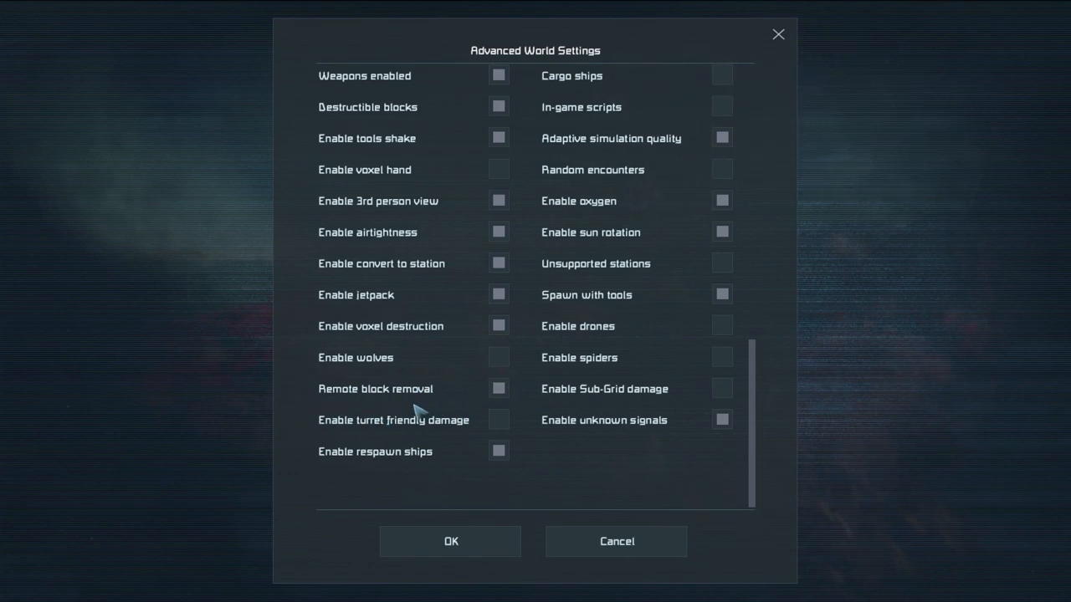
mouse_move(428, 439)
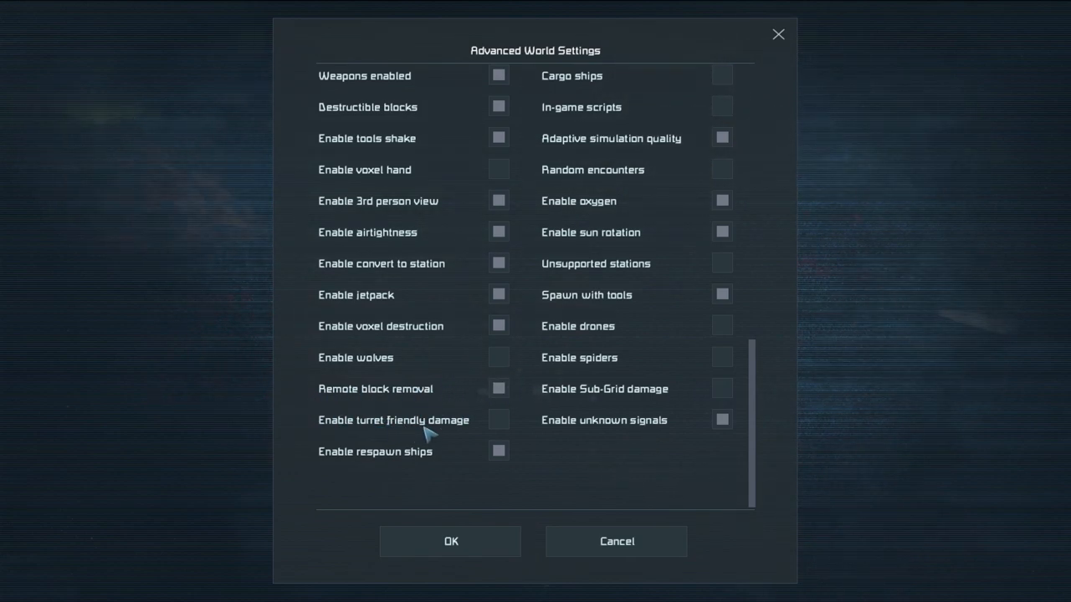
mouse_move(446, 437)
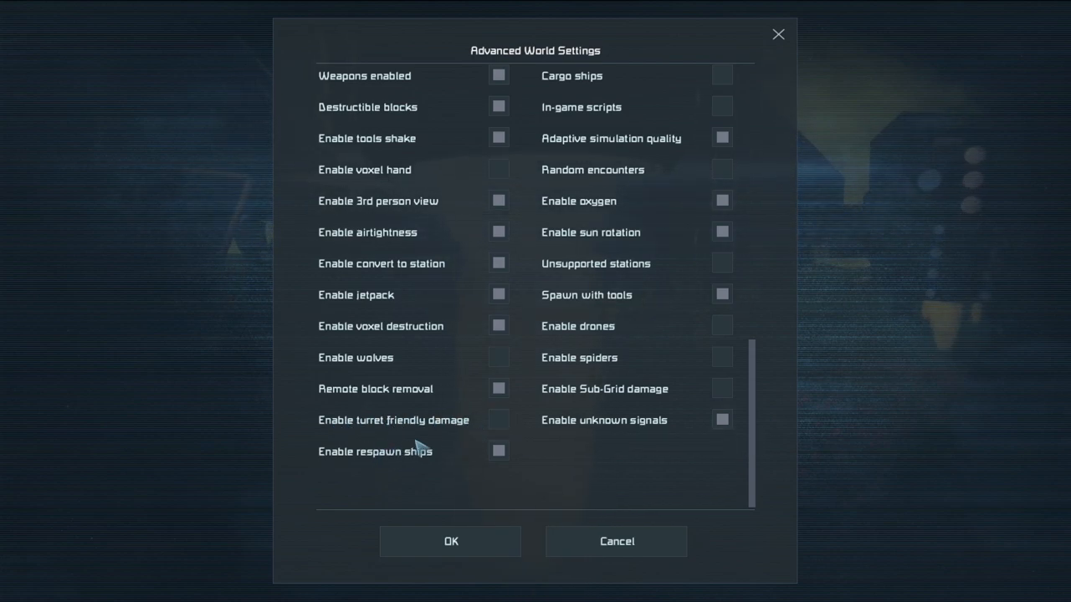
mouse_move(562, 475)
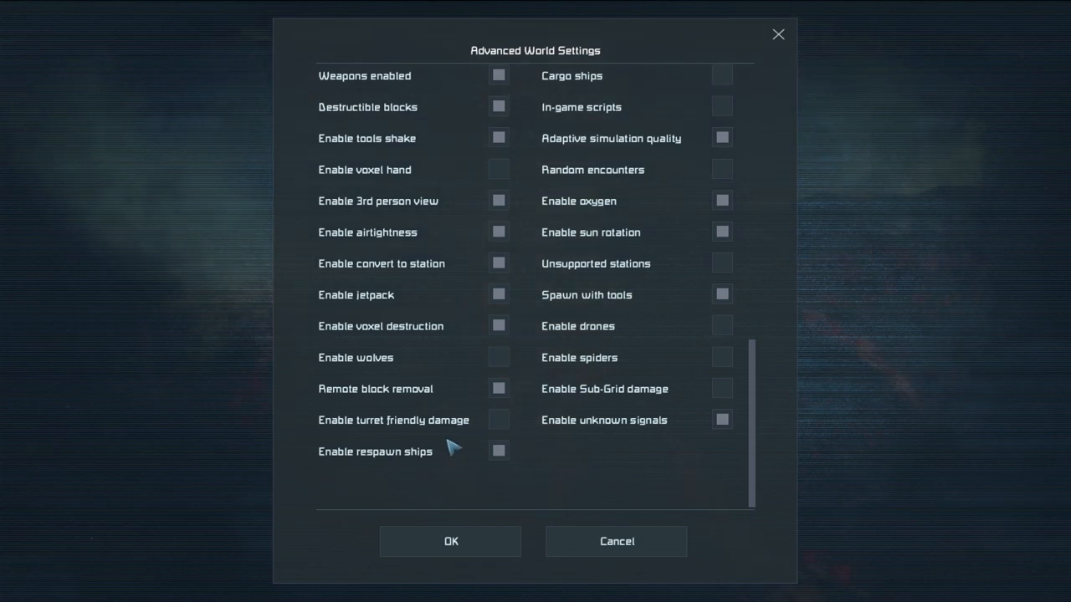
mouse_move(551, 457)
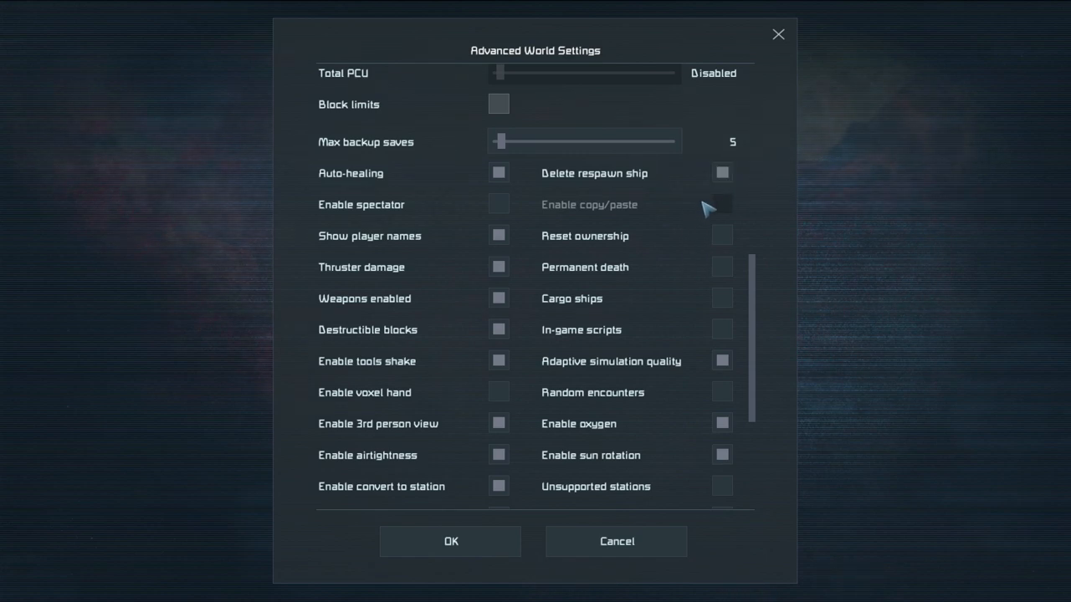
mouse_move(723, 173)
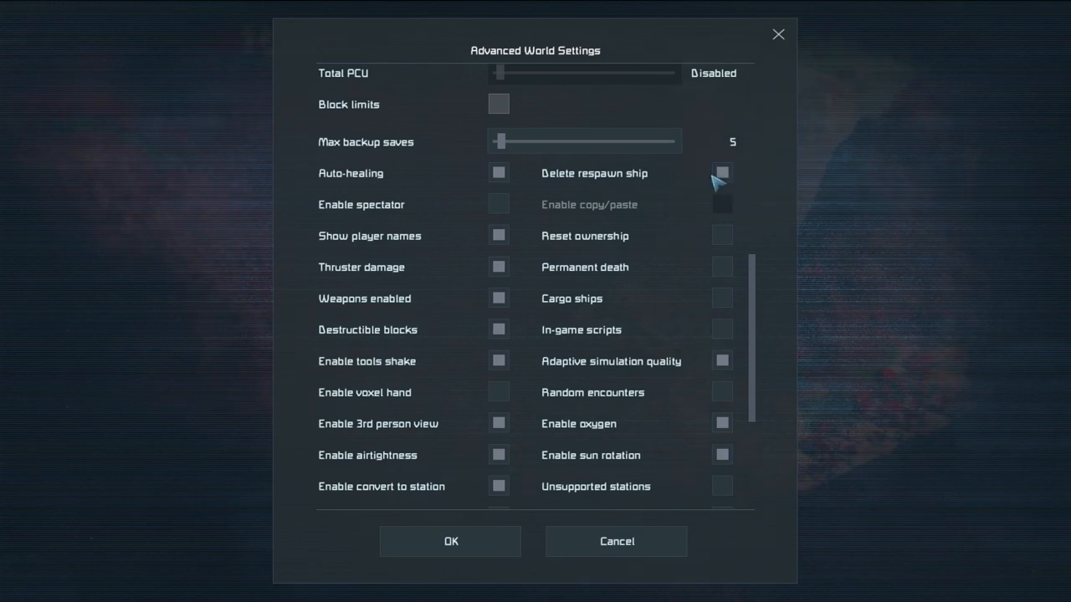
mouse_move(721, 174)
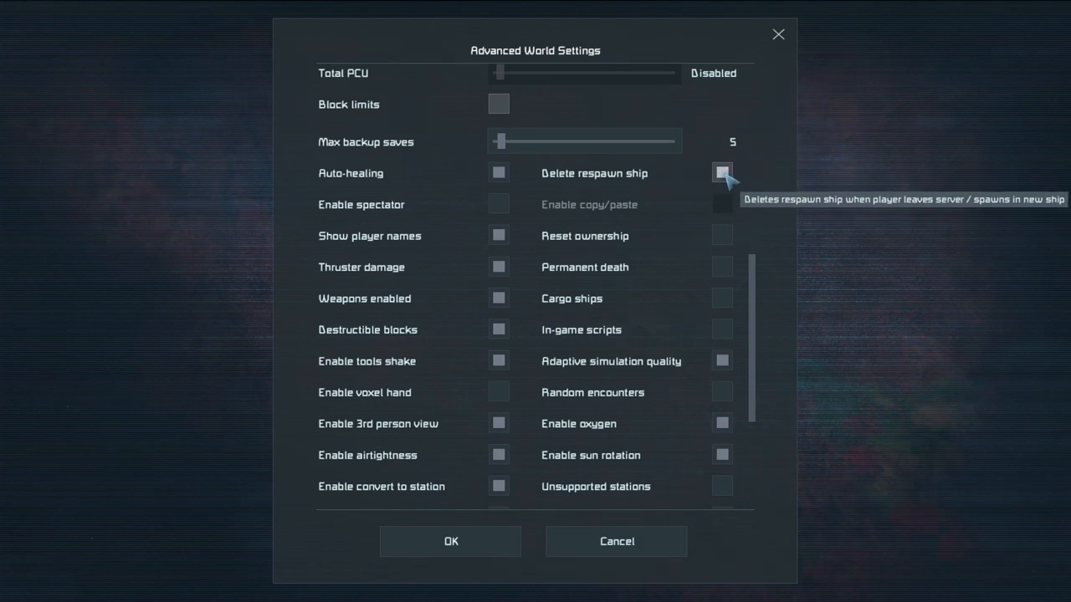
mouse_move(740, 216)
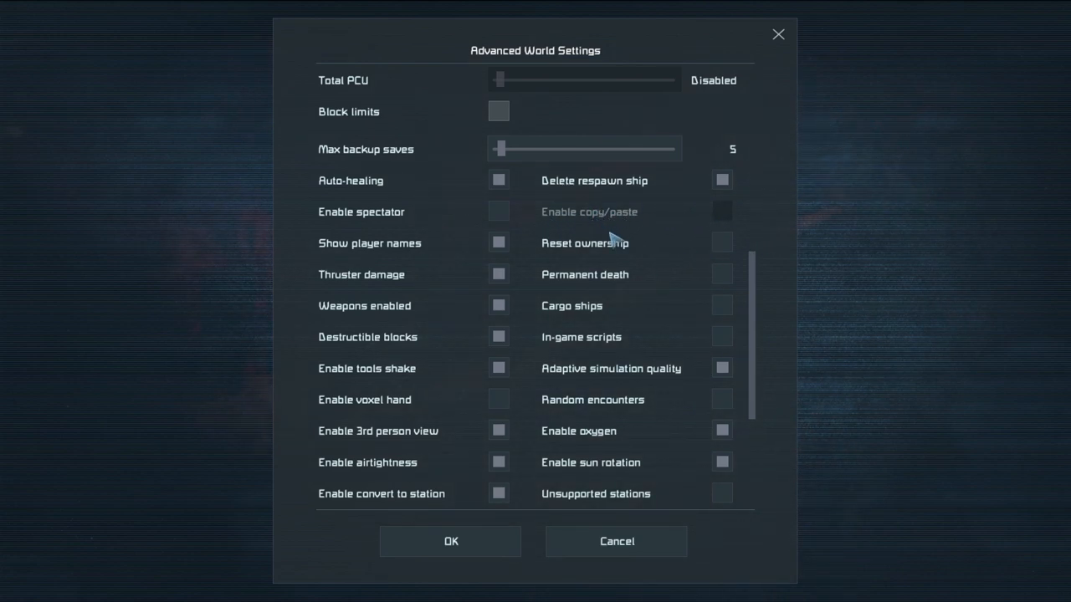
mouse_move(723, 242)
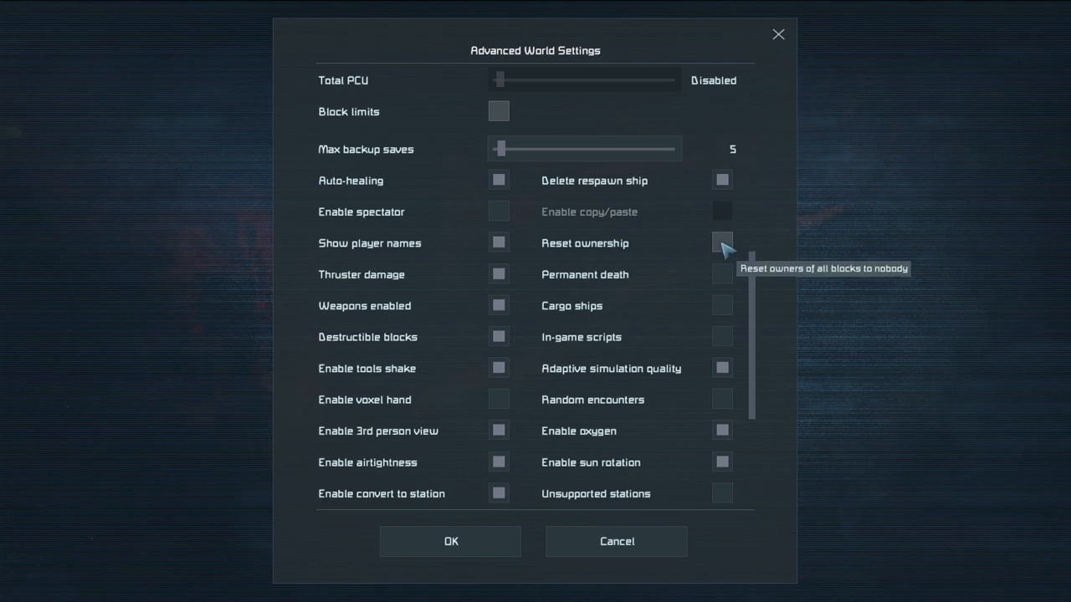
mouse_move(665, 249)
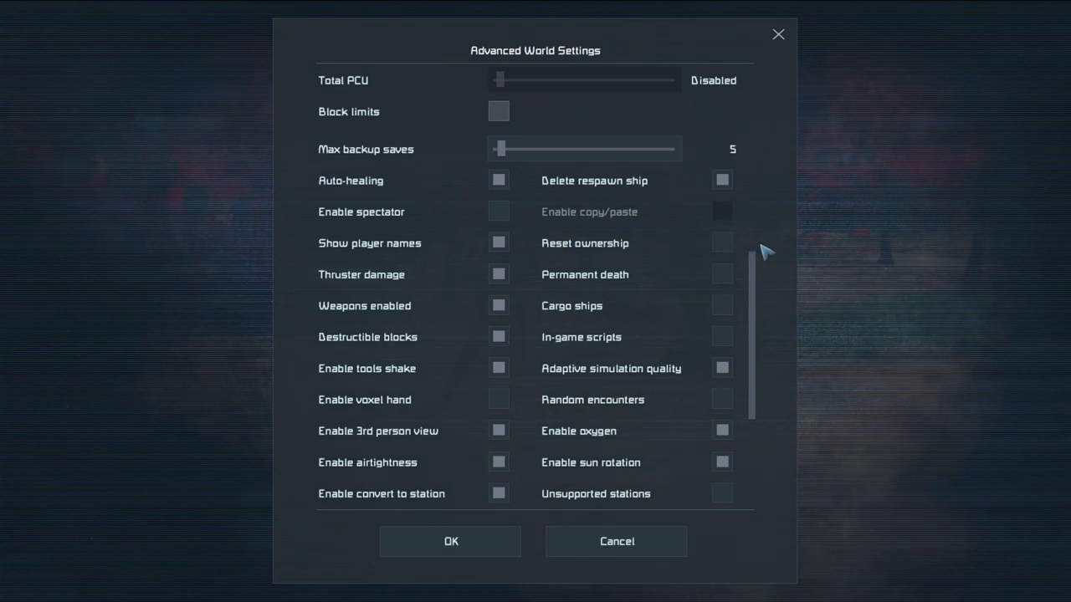
mouse_move(723, 242)
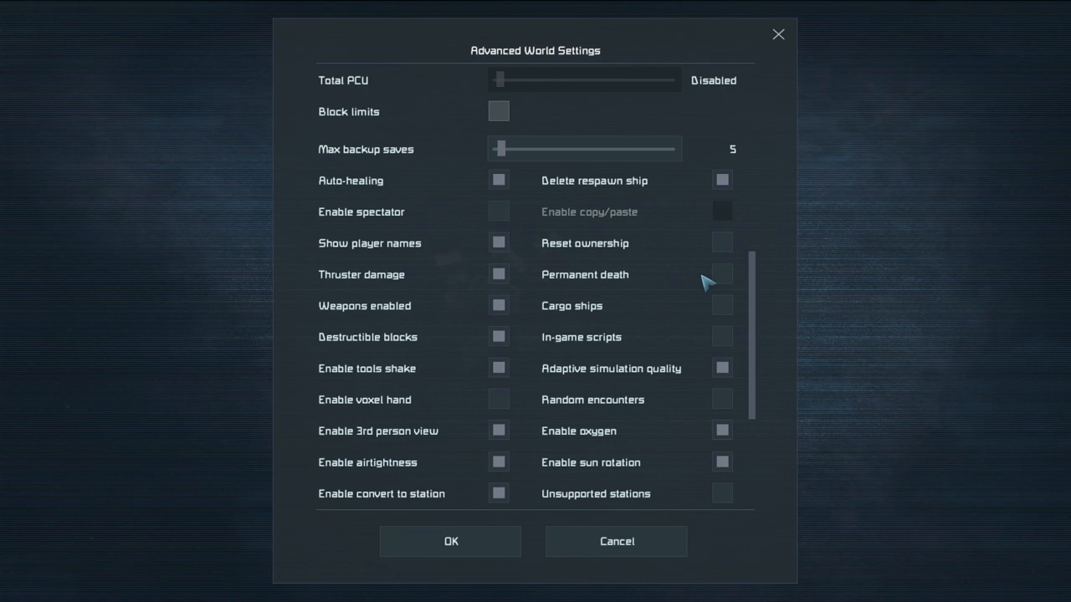
mouse_move(669, 270)
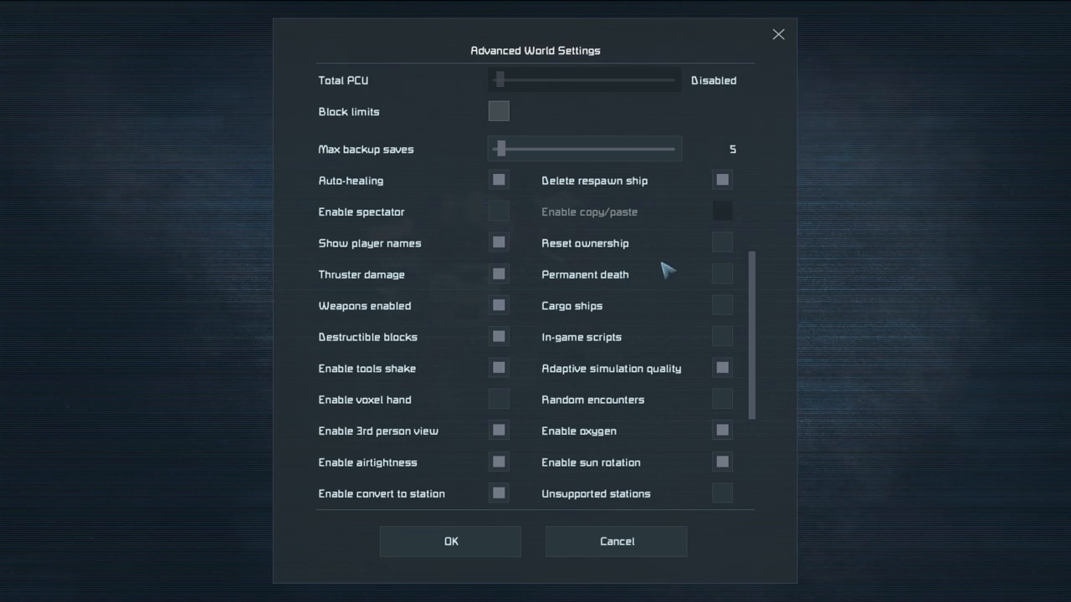
mouse_move(763, 274)
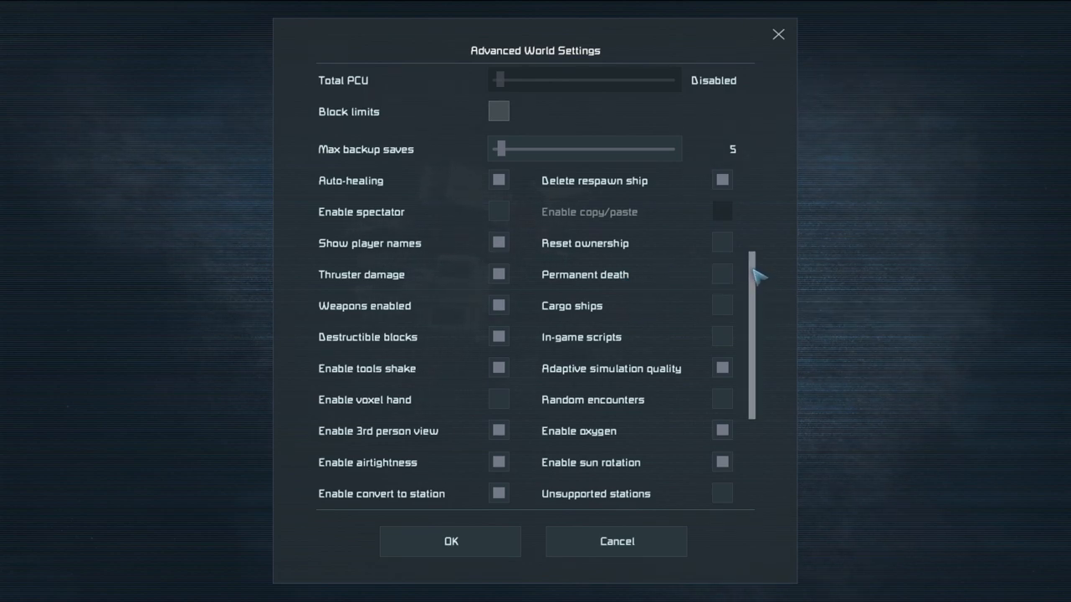
scroll(down, 3)
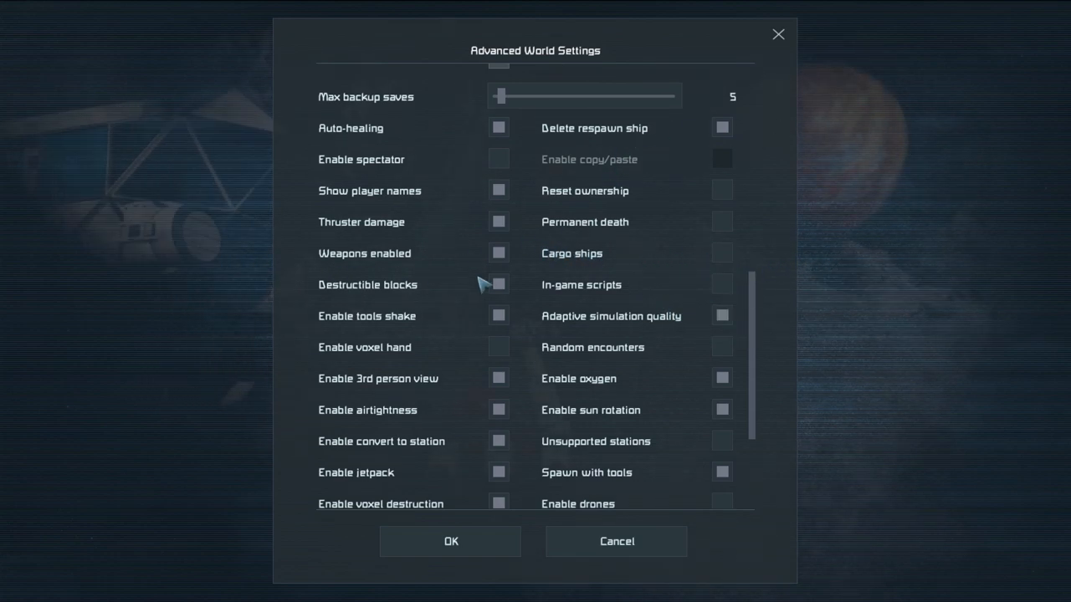
mouse_move(714, 290)
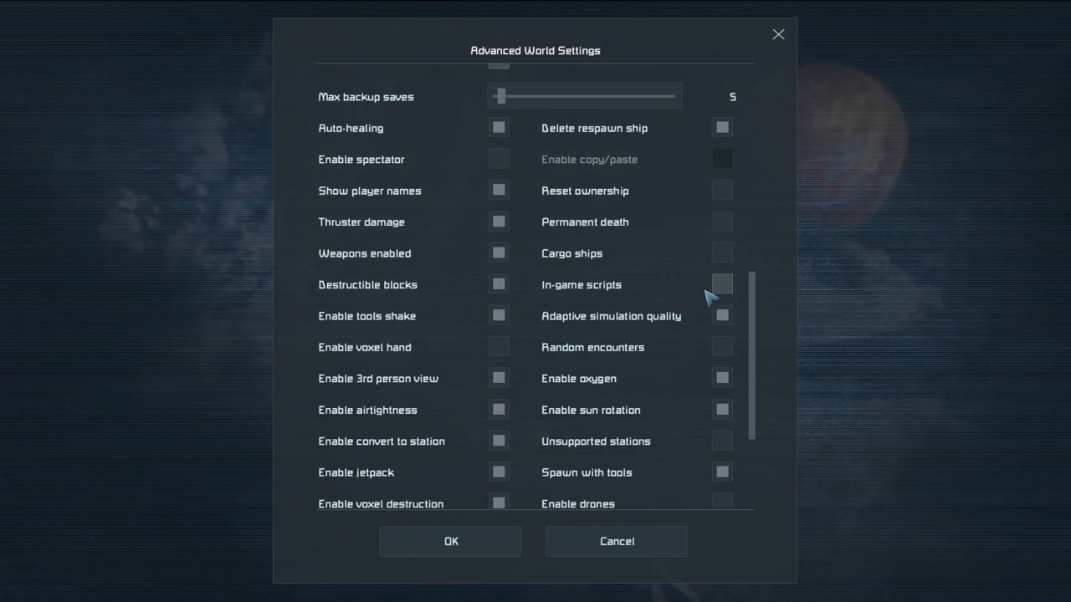
mouse_move(714, 293)
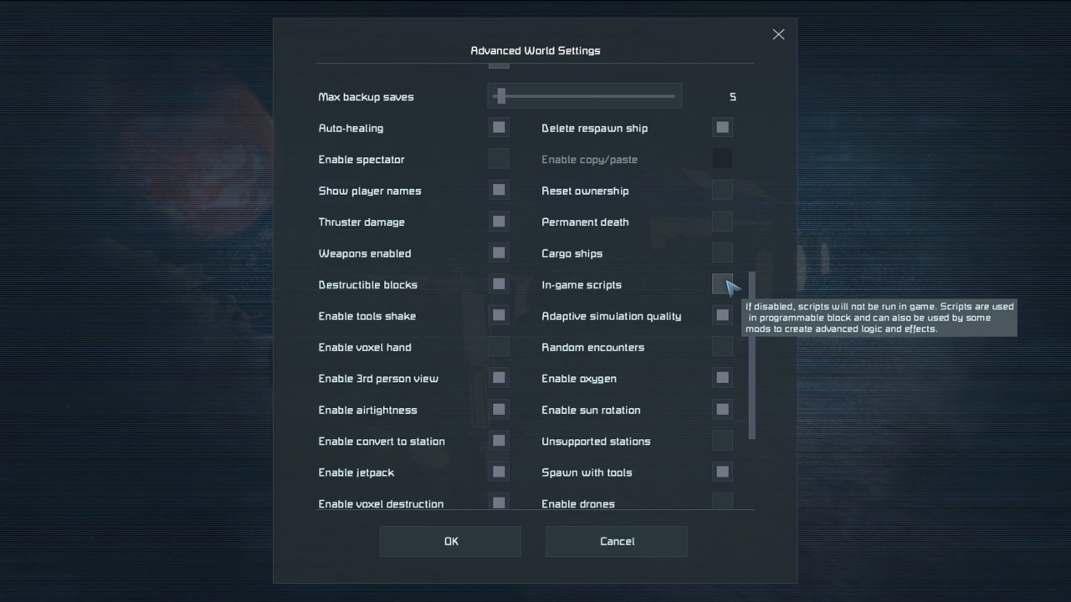
mouse_move(725, 291)
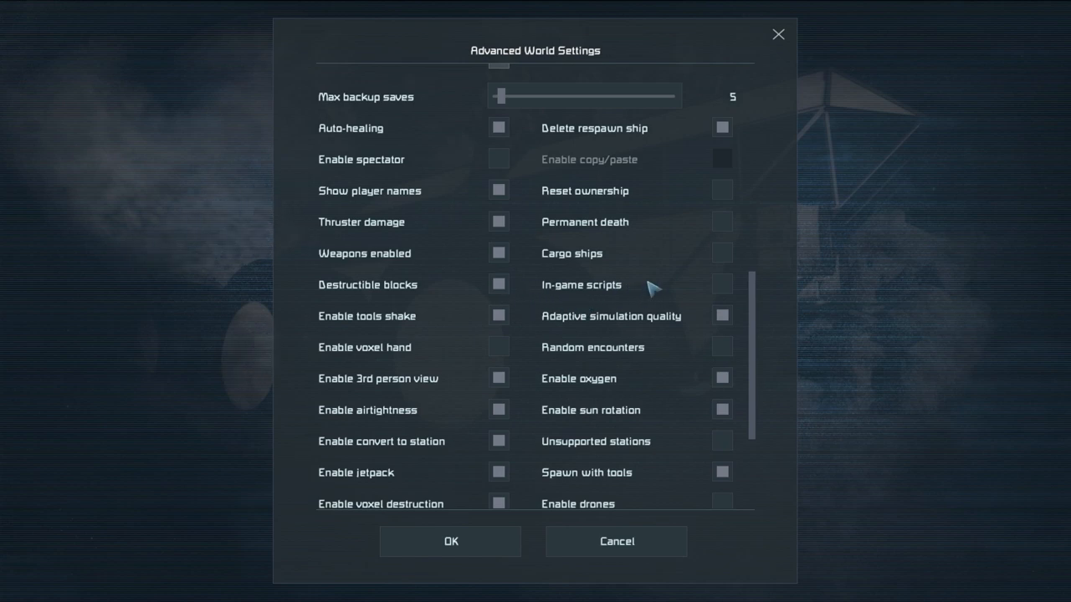
mouse_move(723, 285)
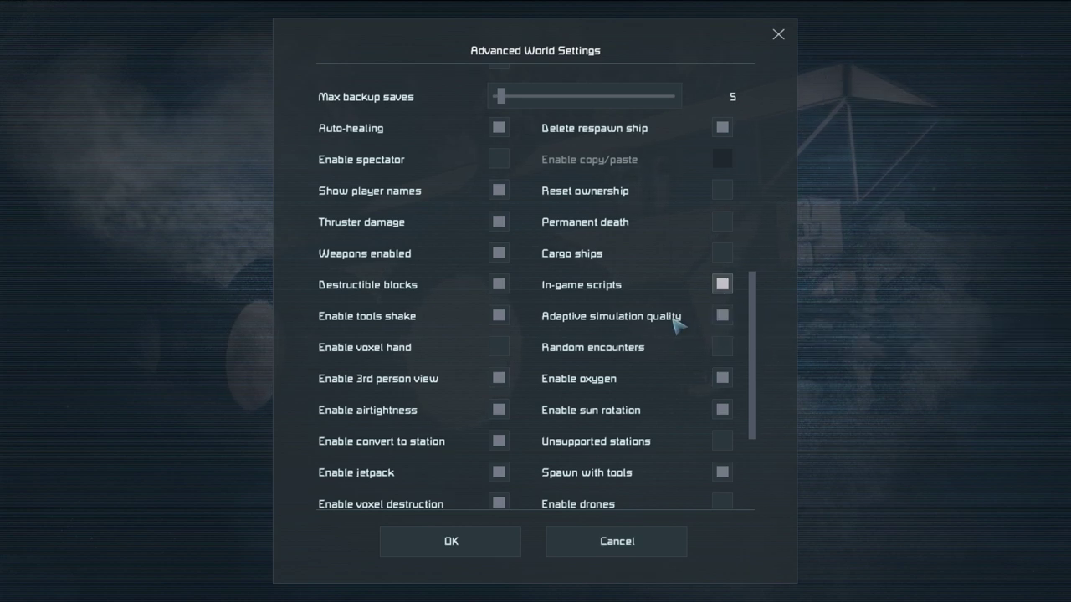
mouse_move(723, 317)
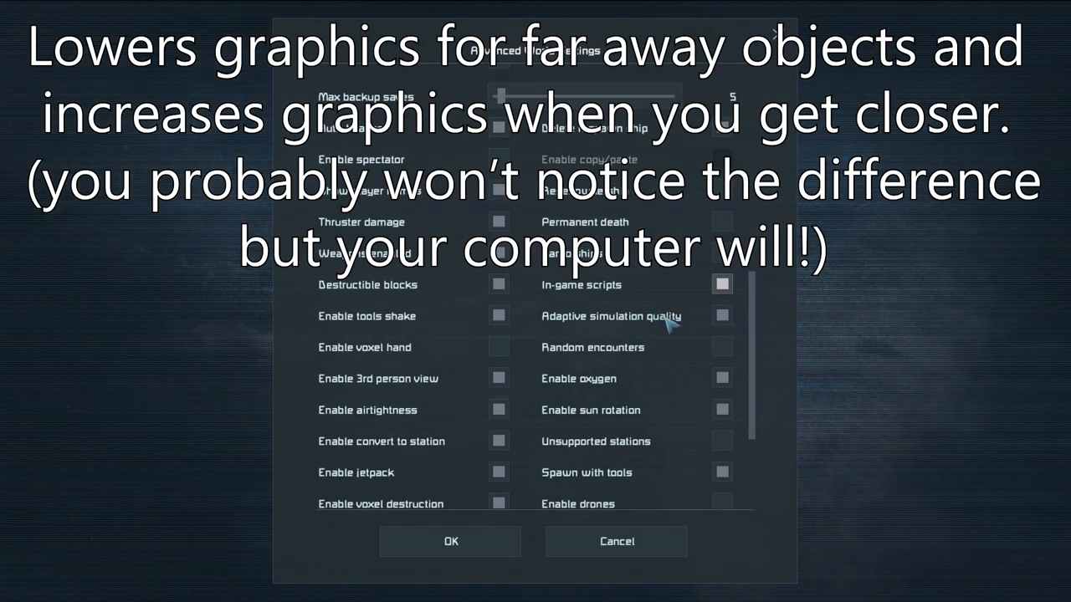
mouse_move(694, 331)
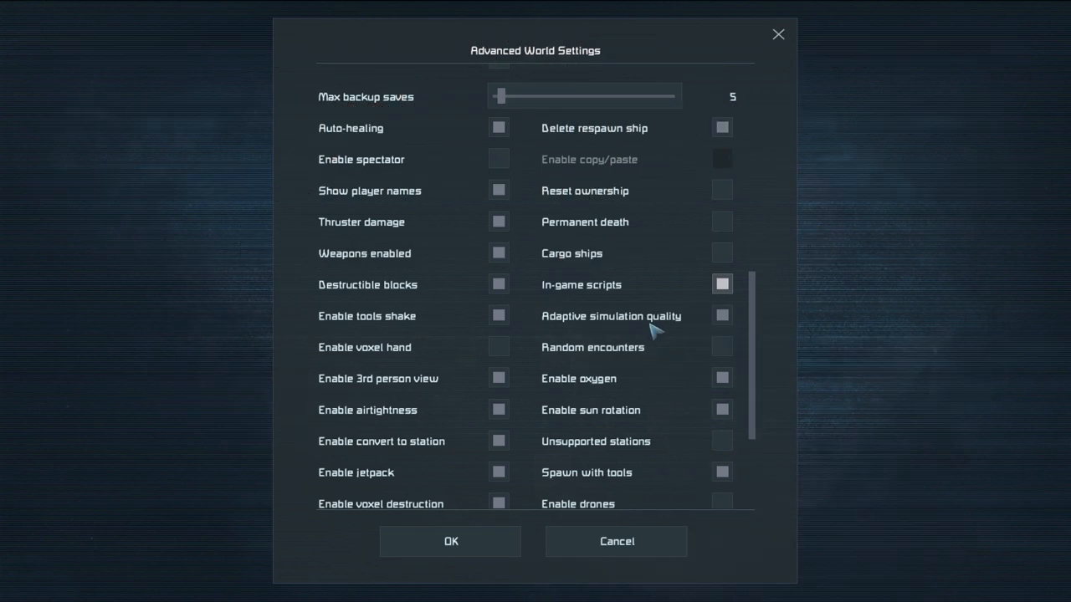
mouse_move(709, 365)
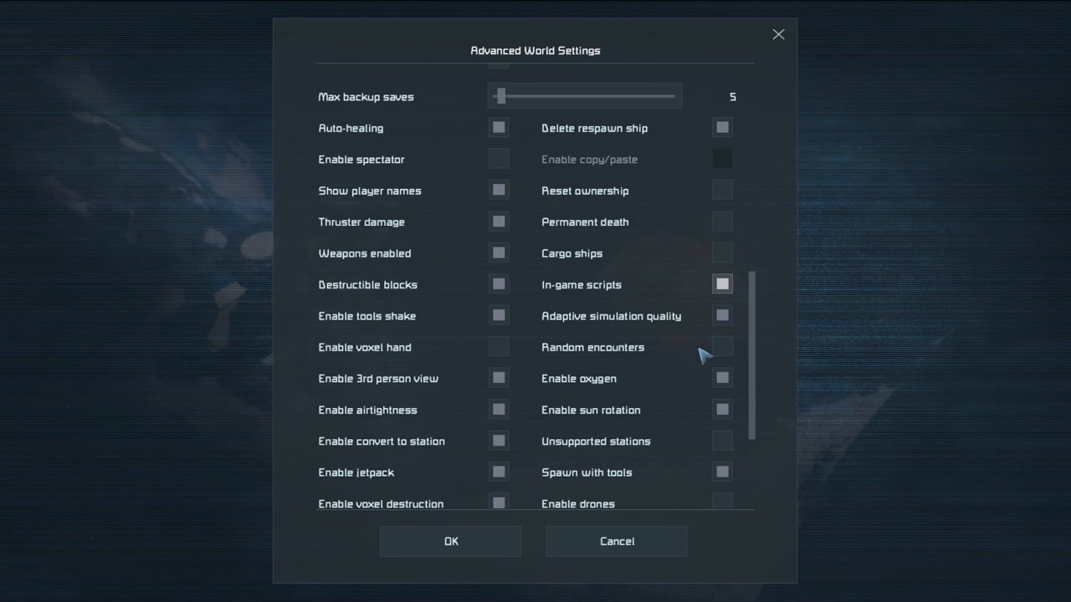
mouse_move(685, 354)
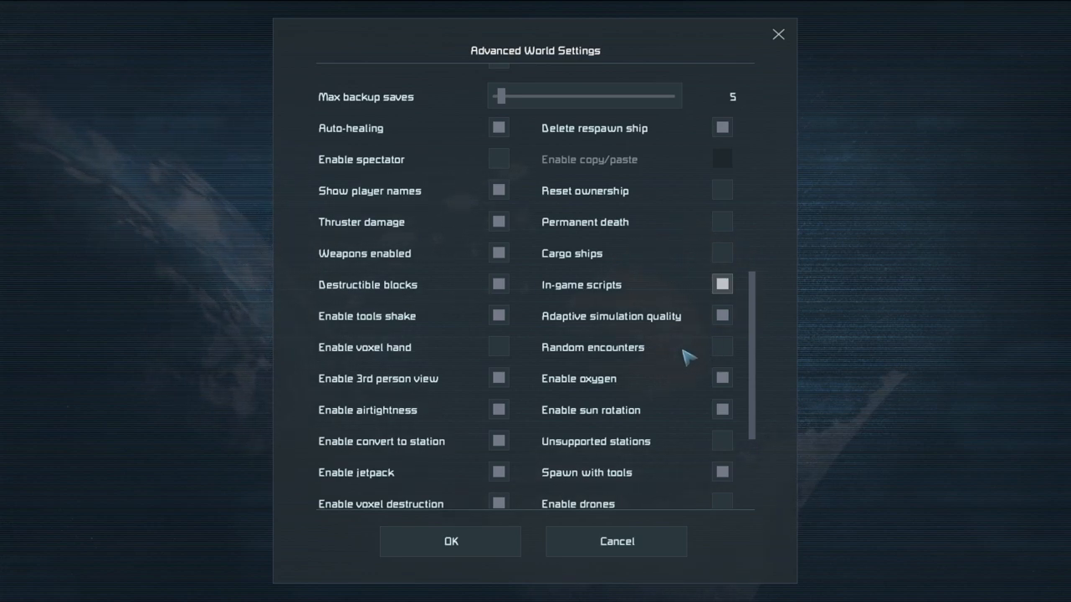
Enable random encounters and sun rotation, leaving day duration at 1 day
click(722, 346)
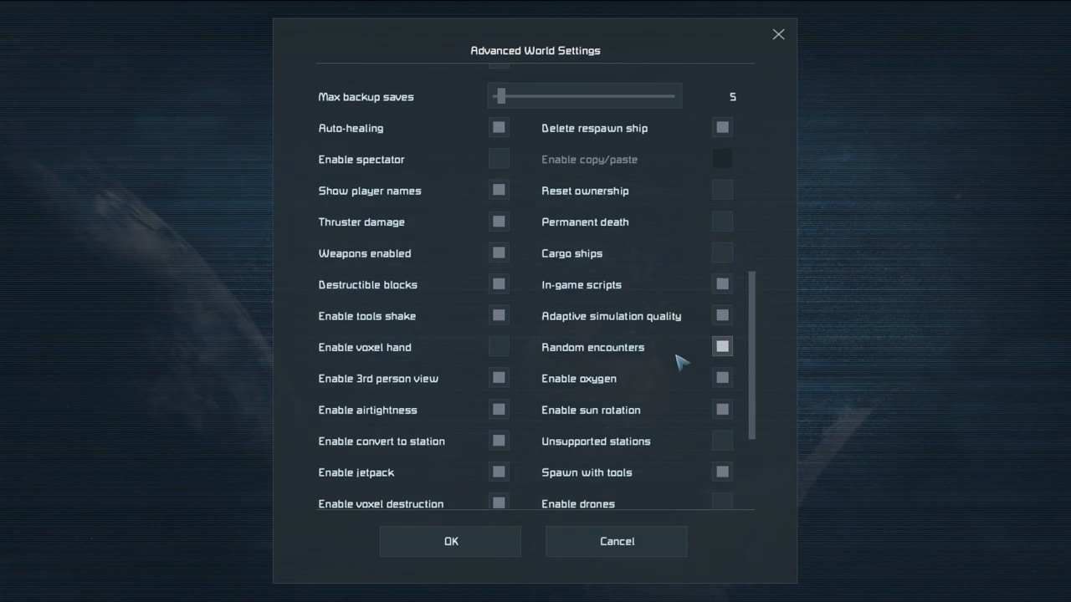
mouse_move(633, 378)
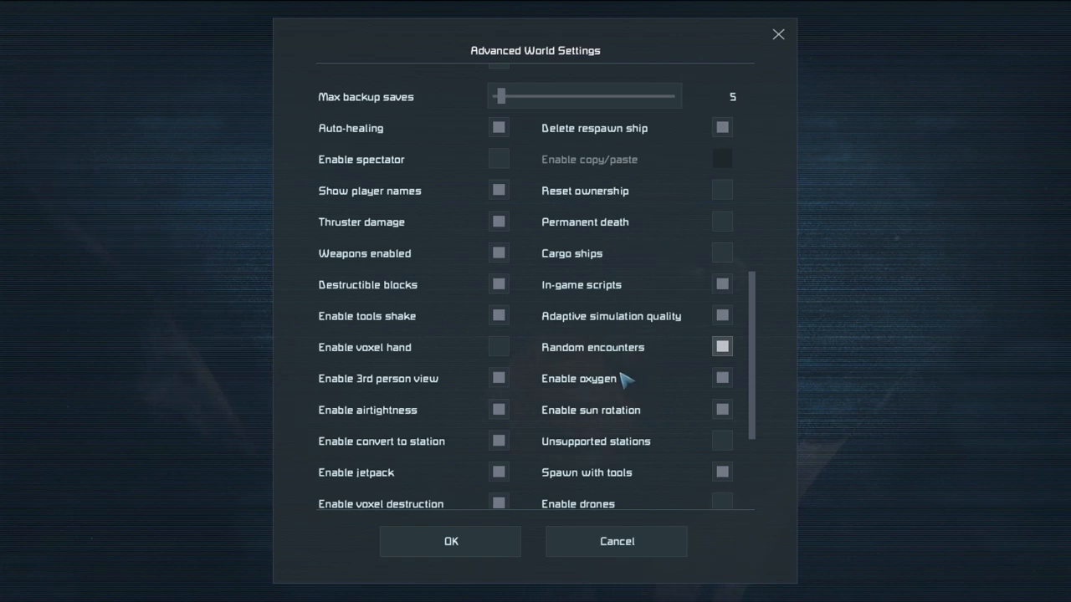
mouse_move(606, 387)
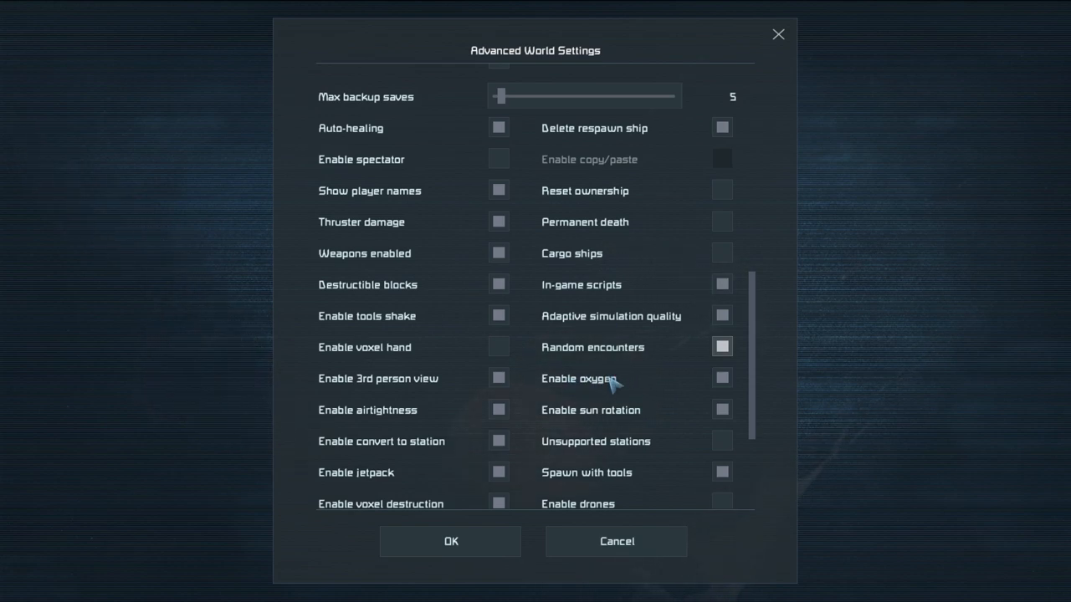
mouse_move(594, 395)
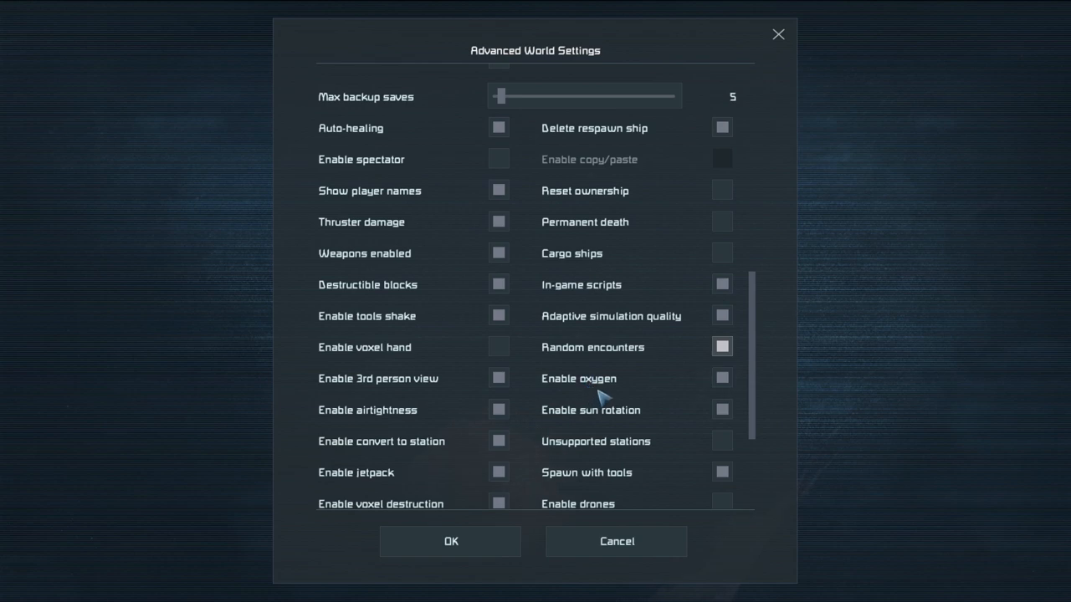
mouse_move(706, 381)
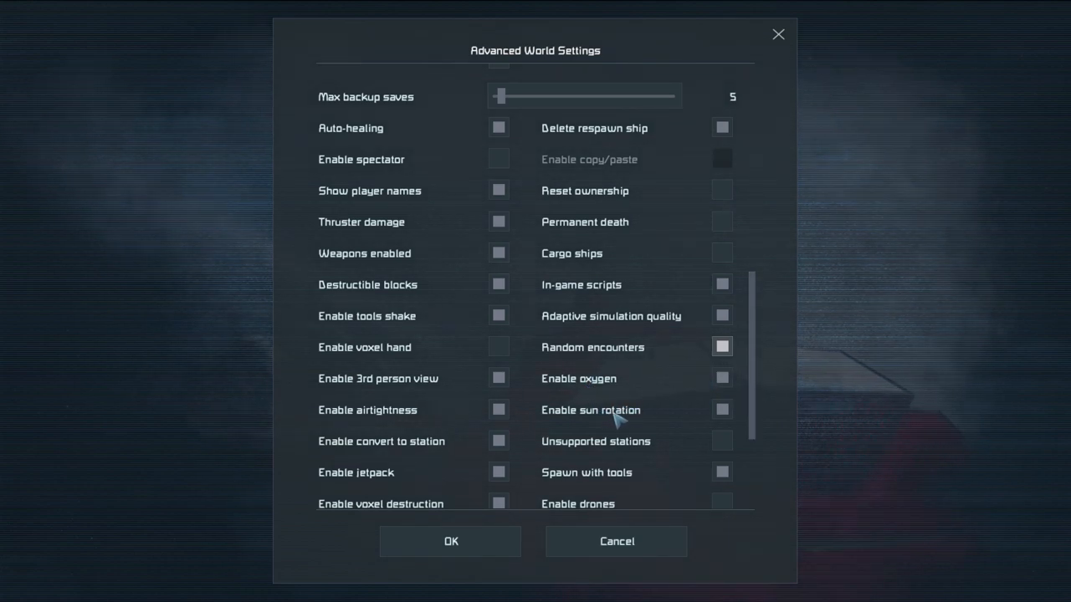
mouse_move(352, 128)
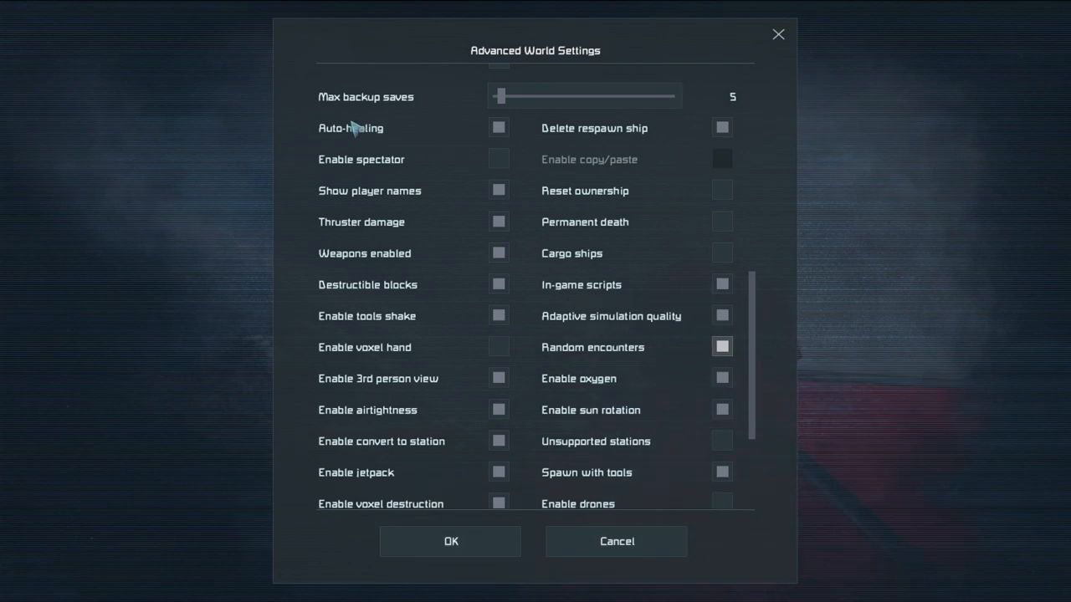
mouse_move(721, 378)
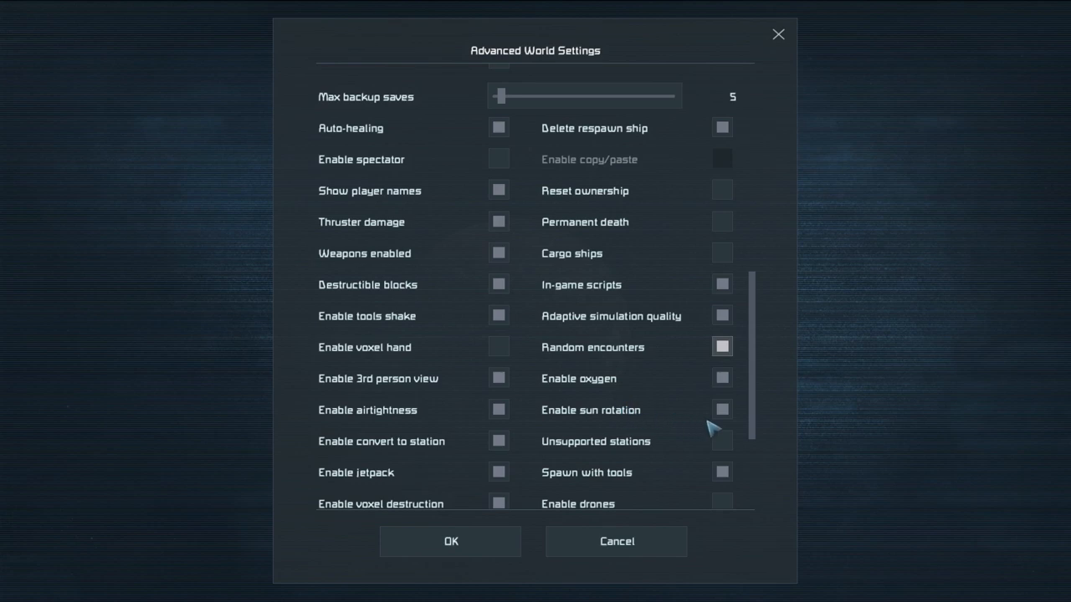
mouse_move(721, 410)
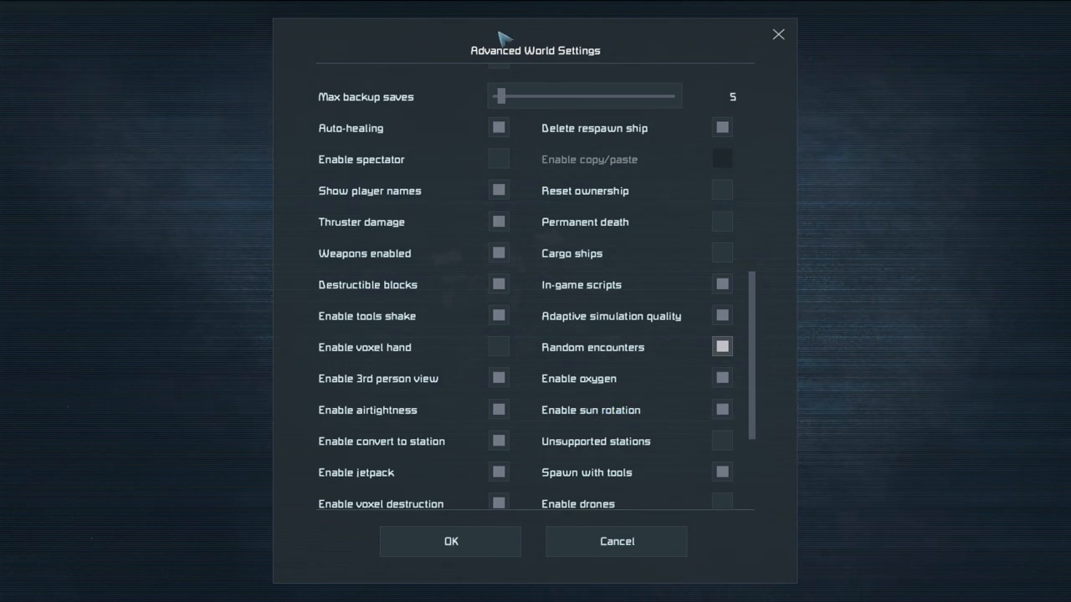
mouse_move(590, 476)
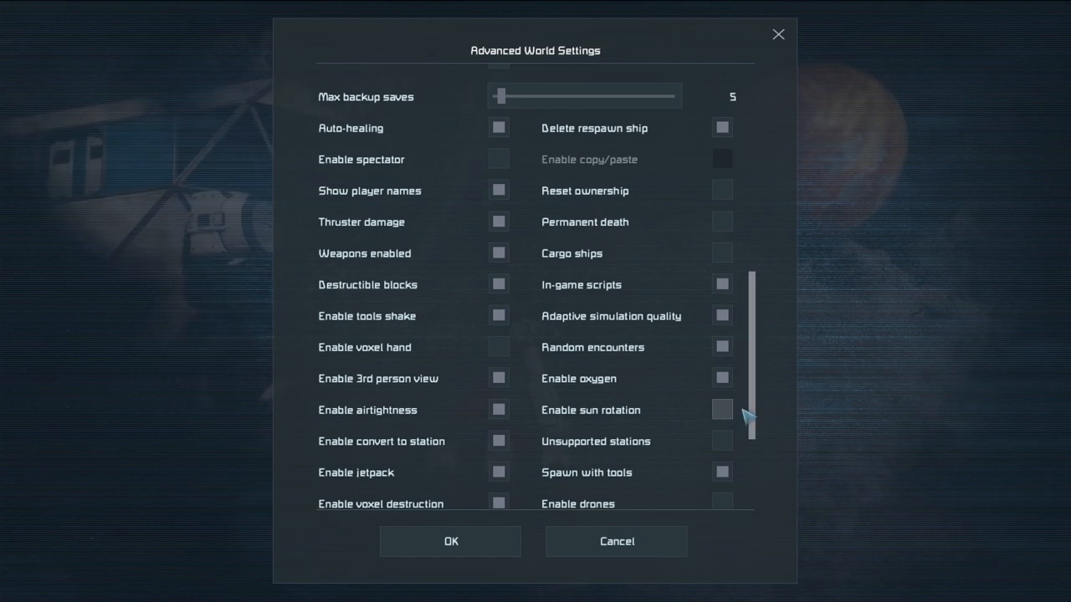
click(722, 409)
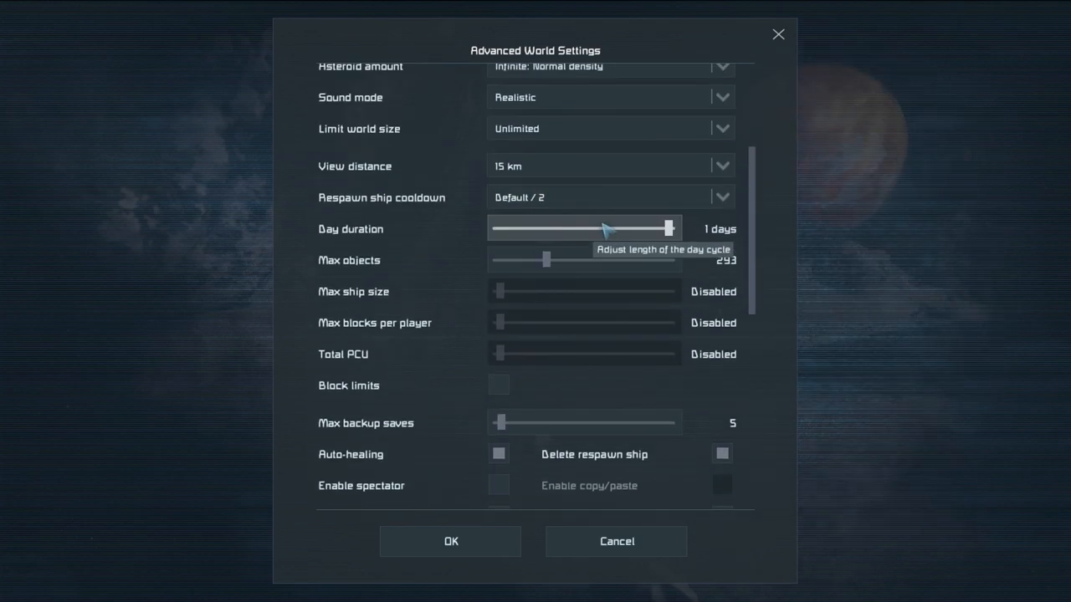
scroll(down, 3)
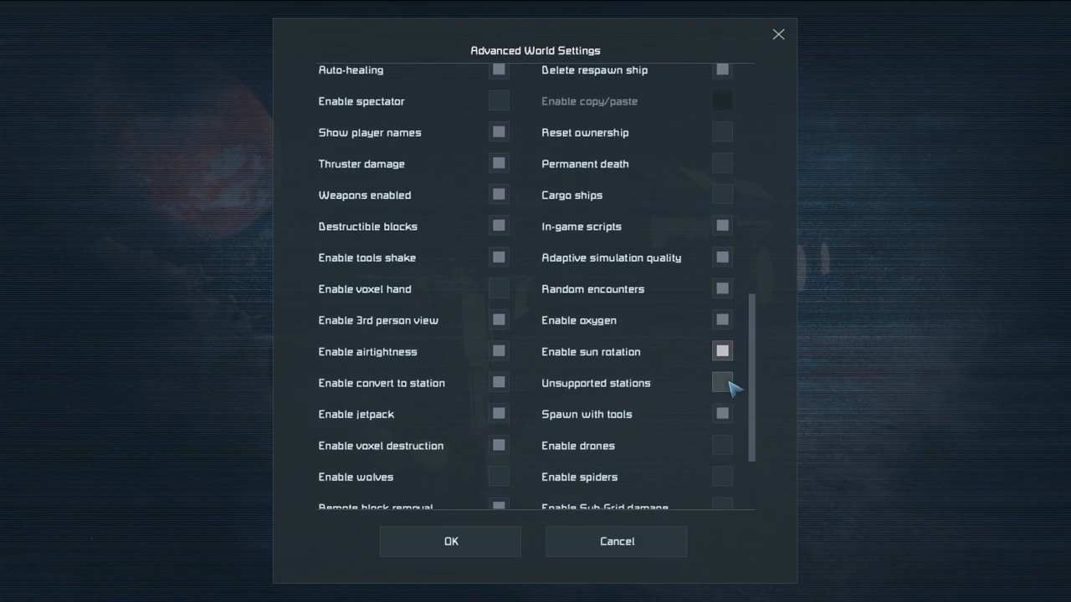
click(722, 382)
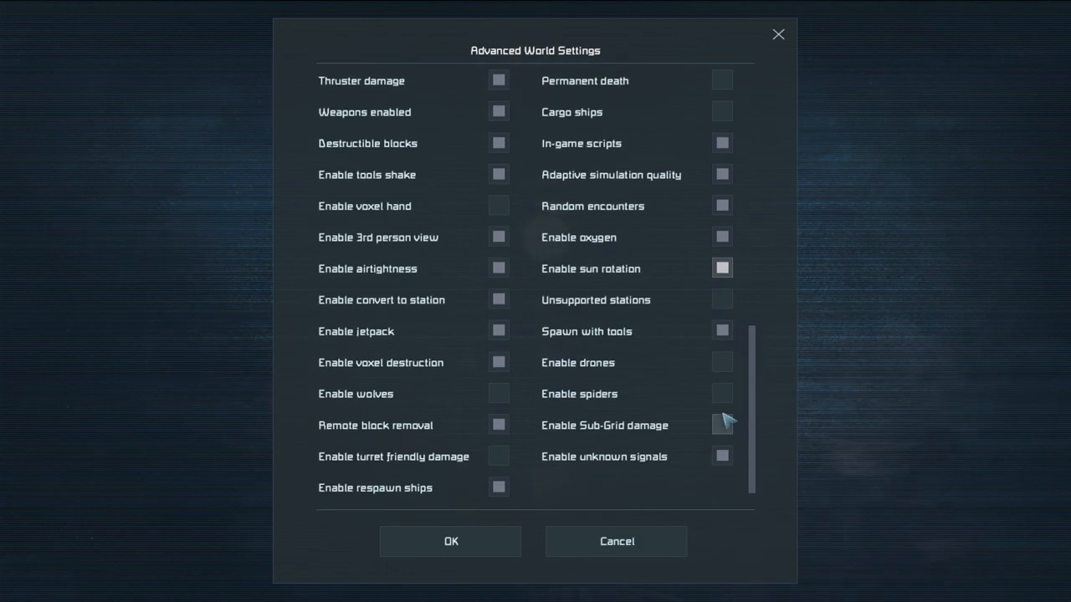
mouse_move(722, 393)
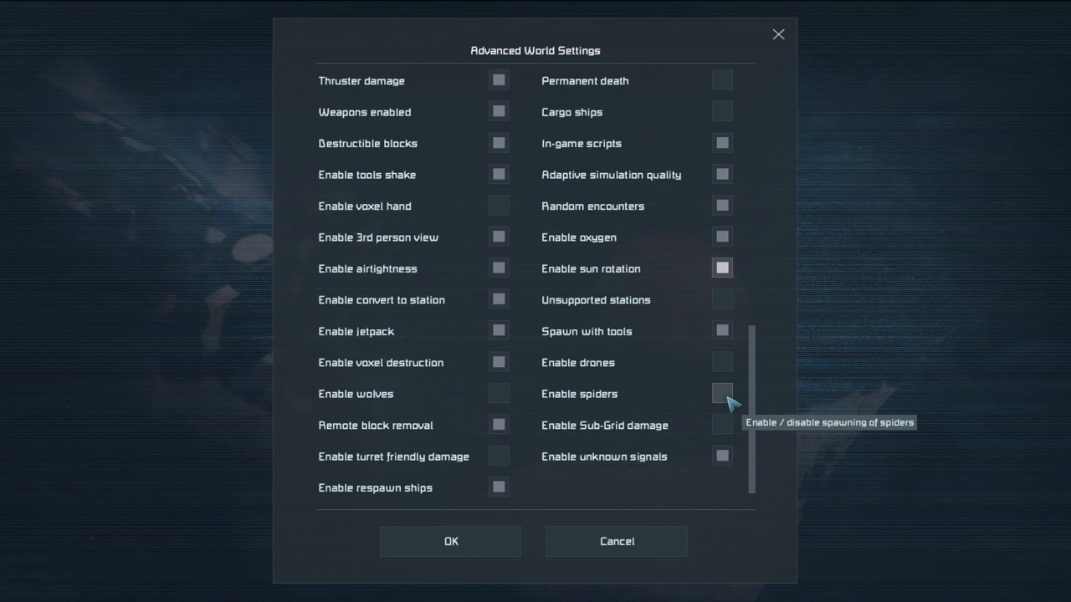
mouse_move(730, 436)
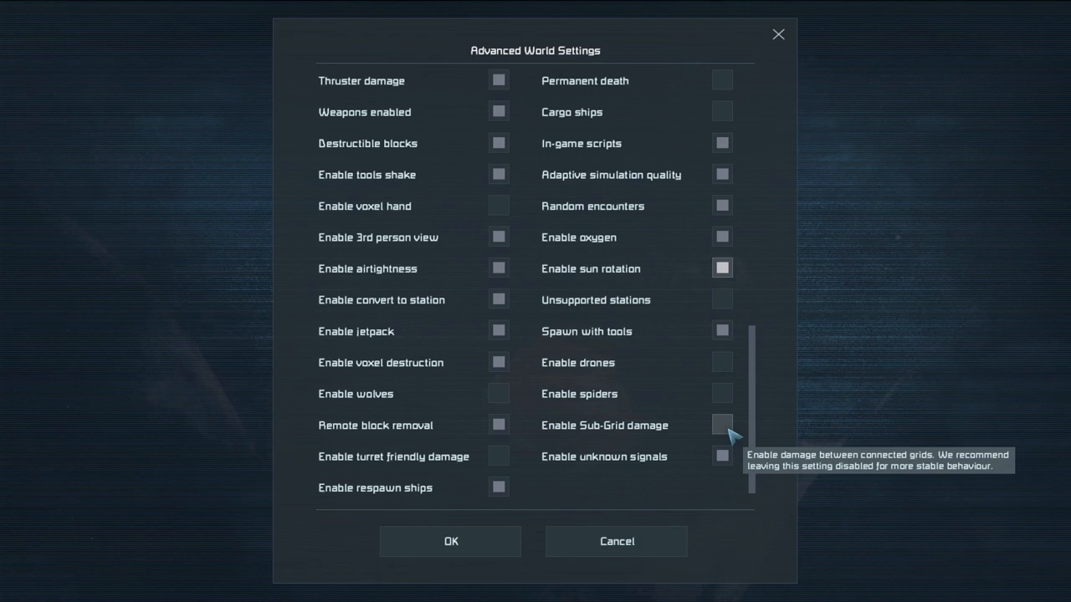
mouse_move(739, 453)
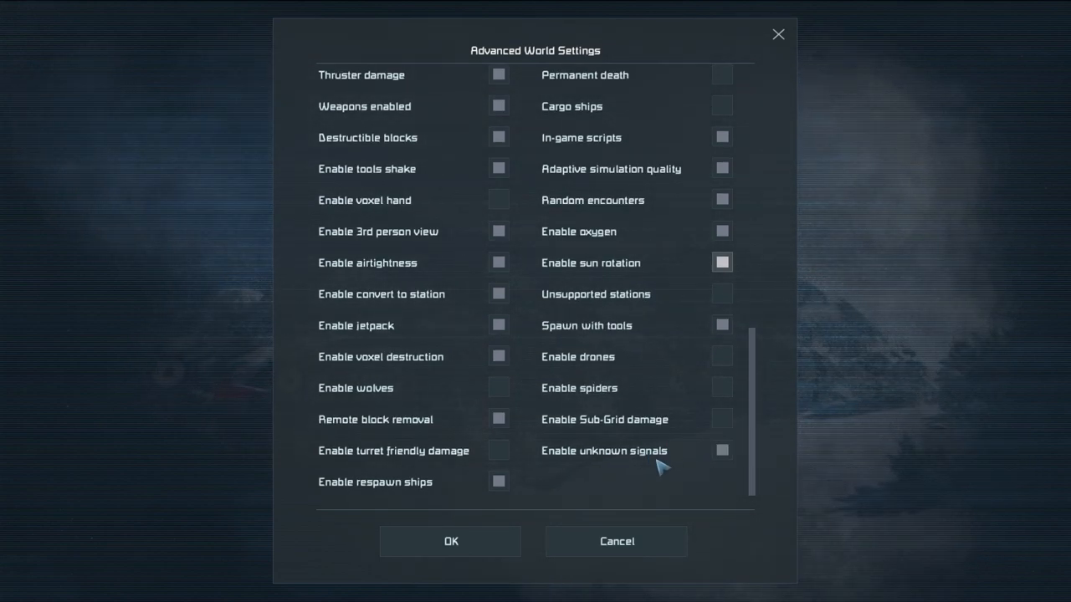
mouse_move(891, 82)
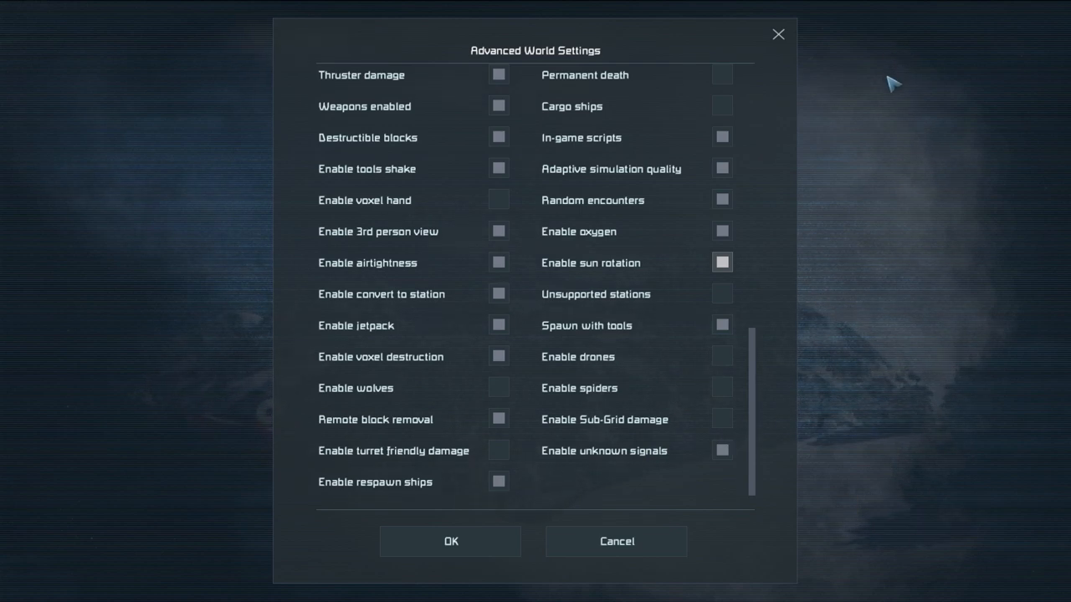
mouse_move(902, 518)
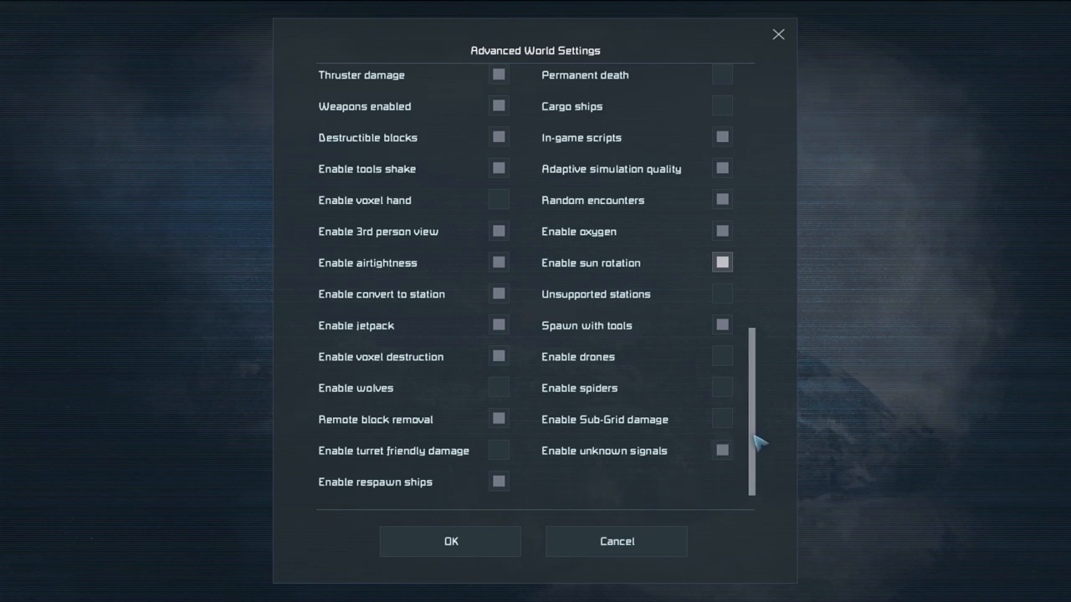
scroll(down, 3)
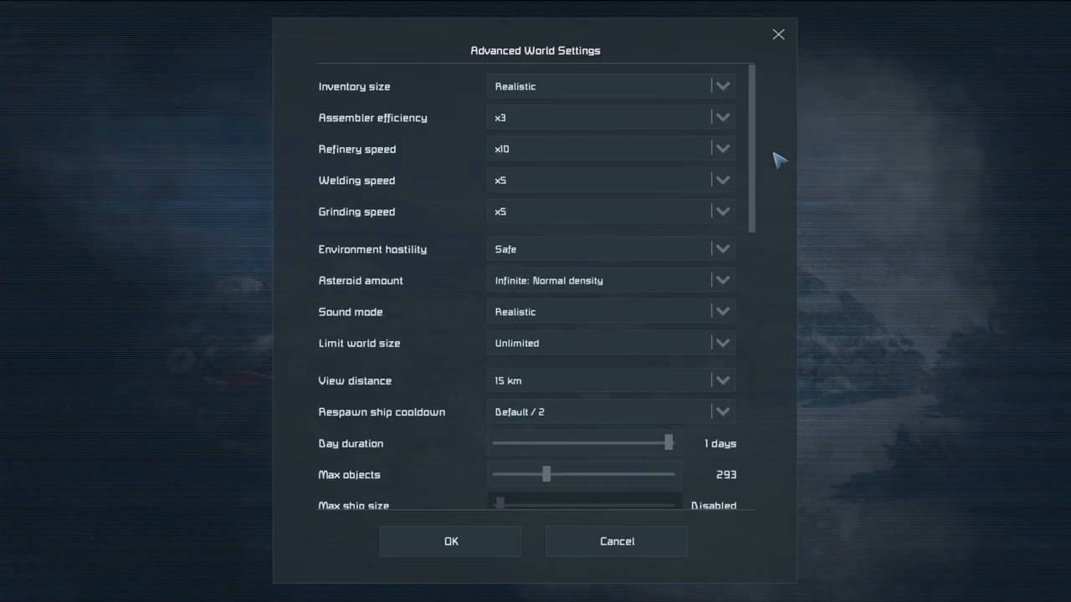
Confirm the Advanced World Settings with OK, back to the Survival, Private, 15-player setup
scroll(down, 3)
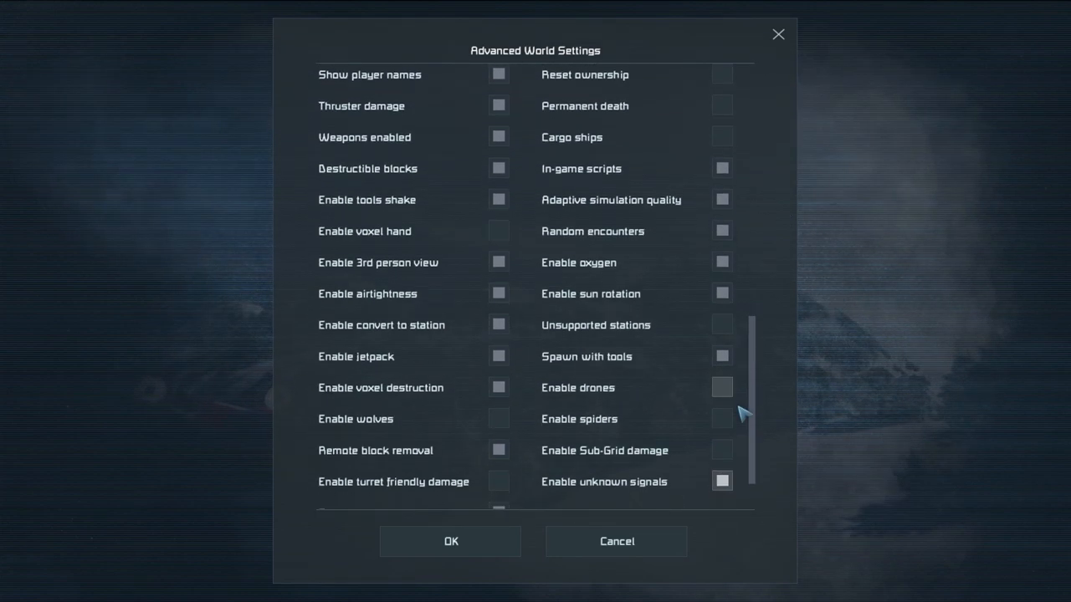
click(450, 541)
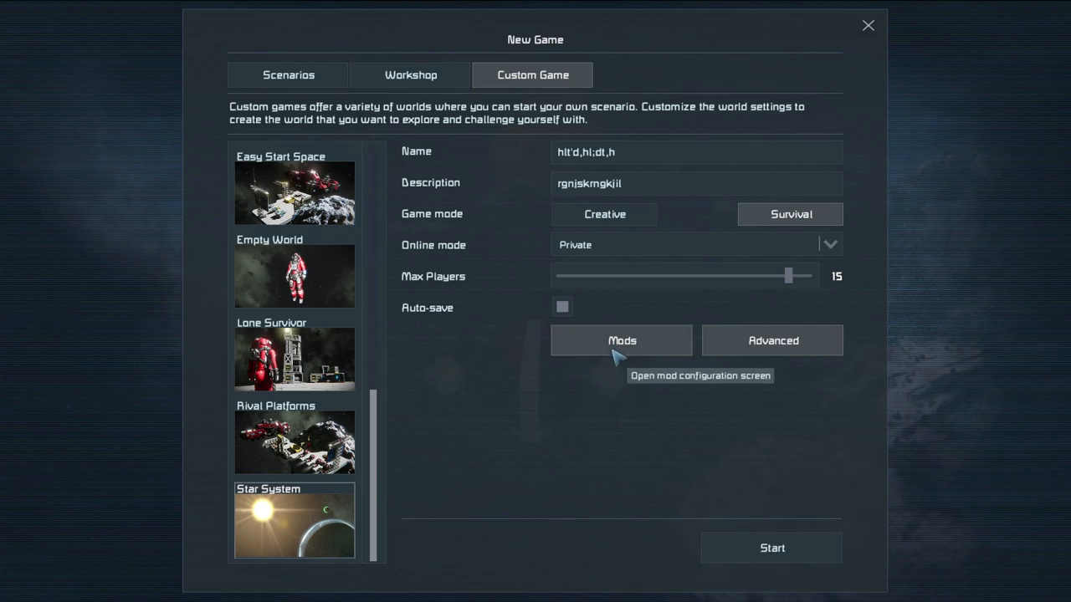
From the world's Mods screen, browse the Workshop and subscribe to U.S.S. DAEDALUS
click(620, 341)
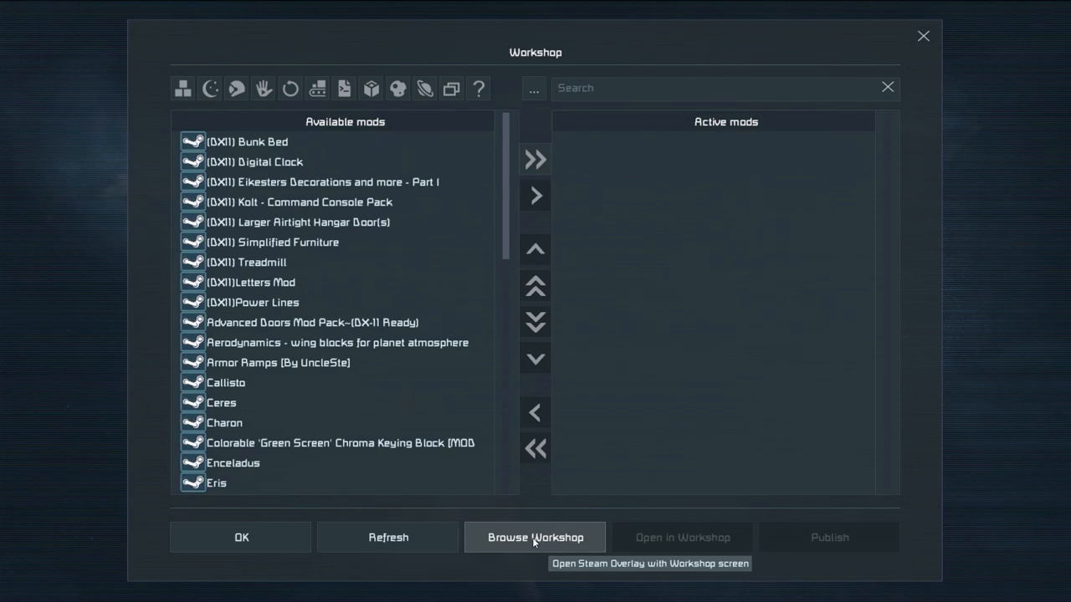
mouse_move(410, 359)
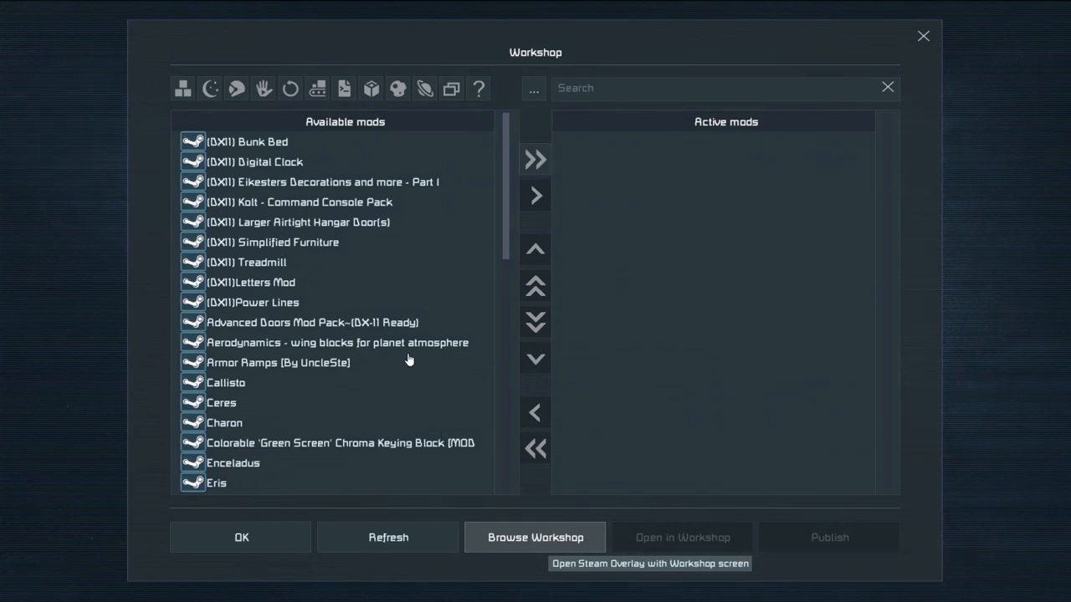
mouse_move(557, 10)
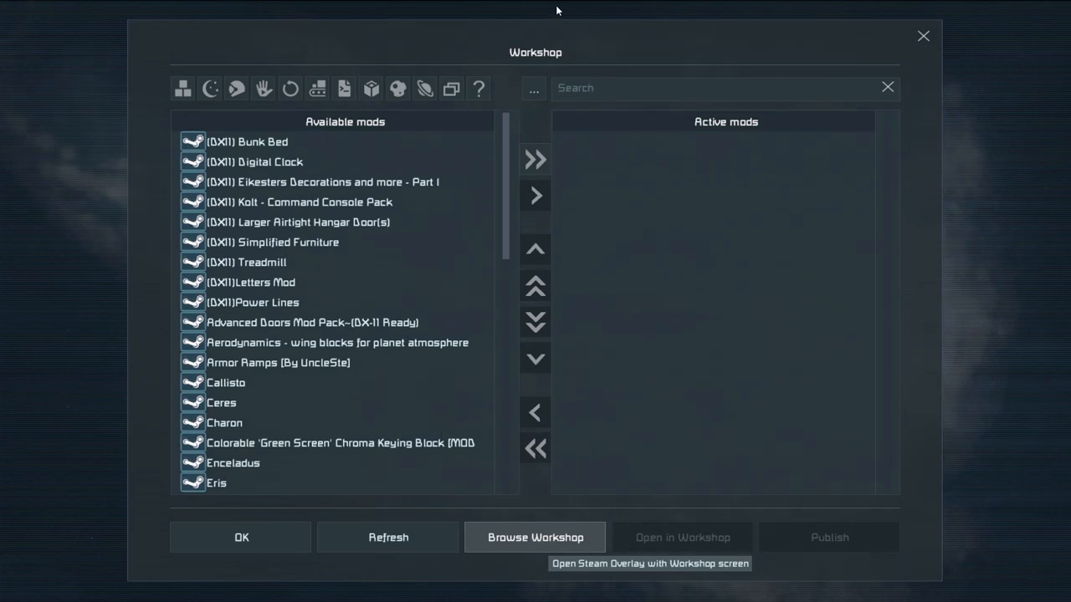
click(534, 537)
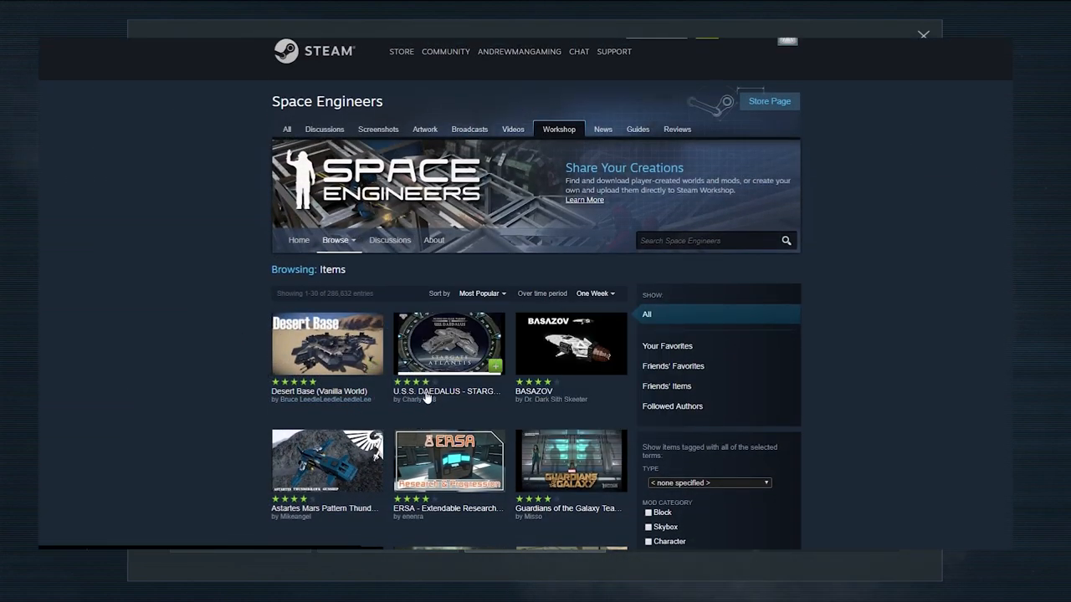
click(449, 343)
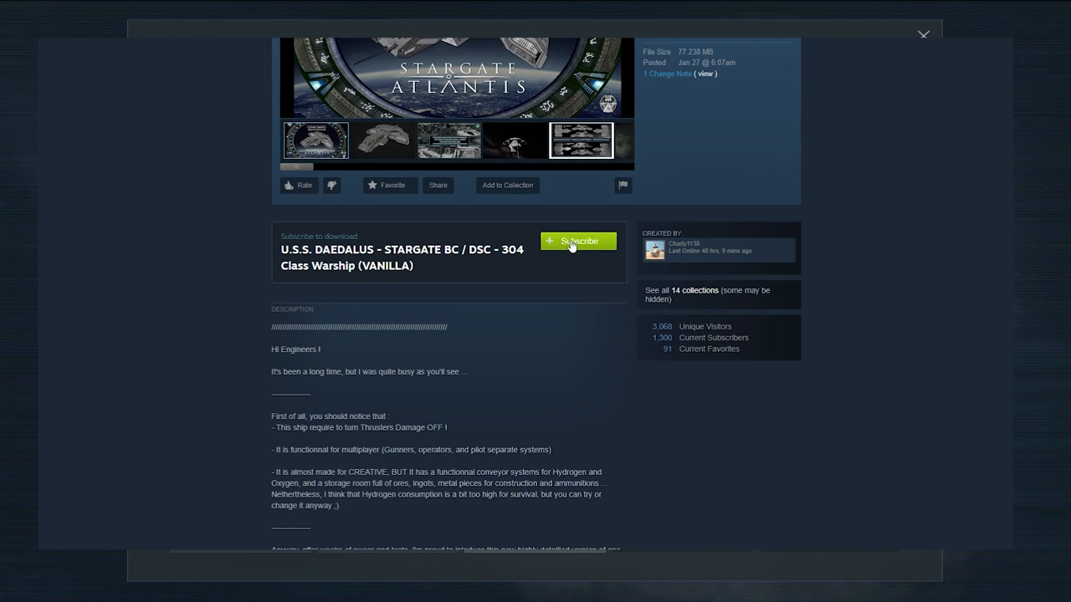
click(577, 241)
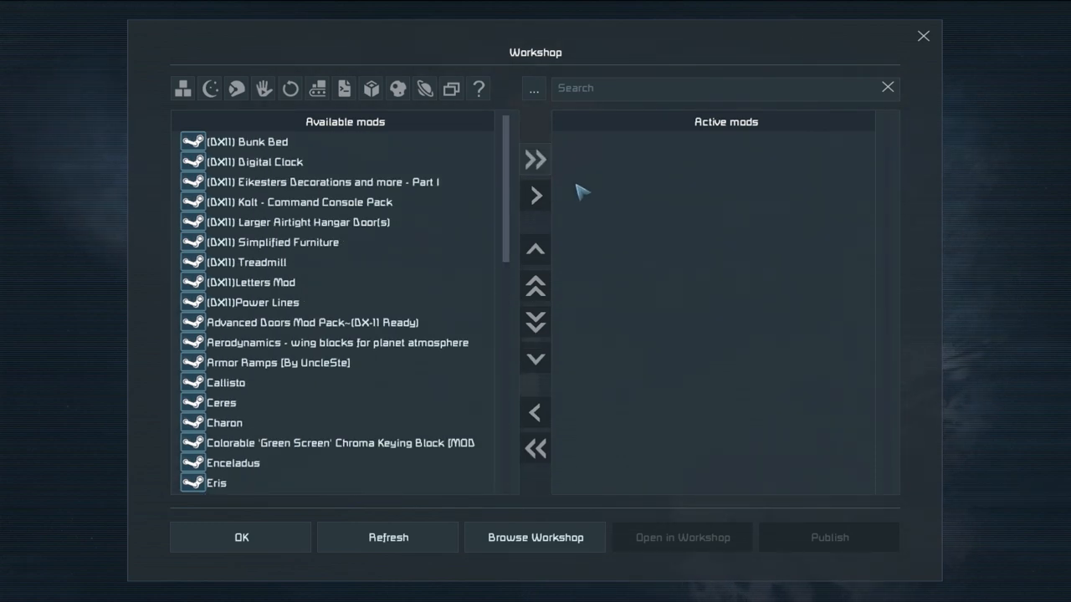
Activate the hangar door mod and all mods, then deactivate all and activate only (DX11) Treadmill
click(296, 221)
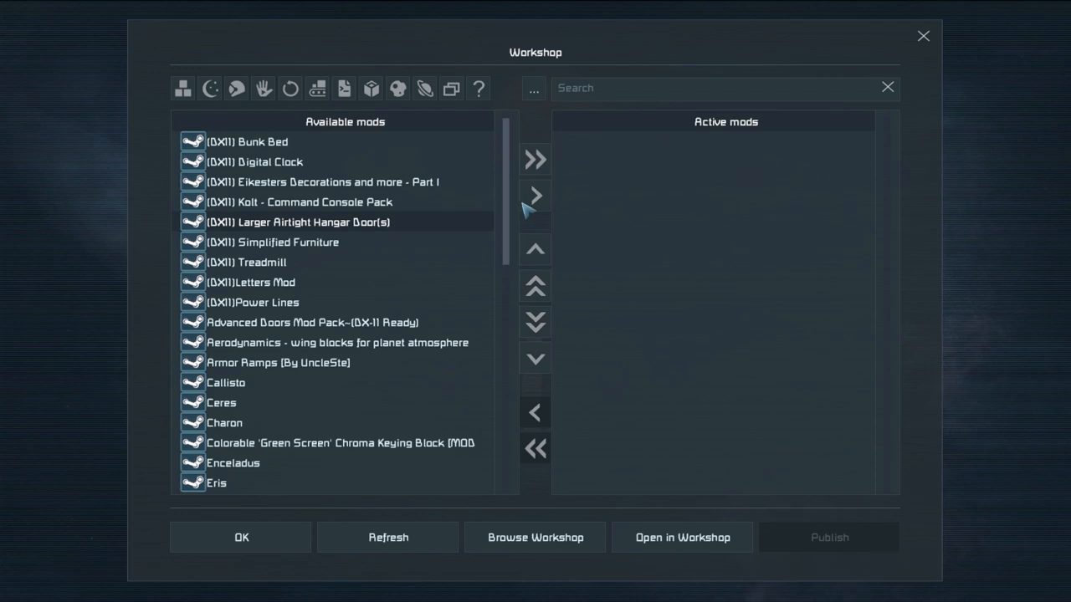
mouse_move(535, 195)
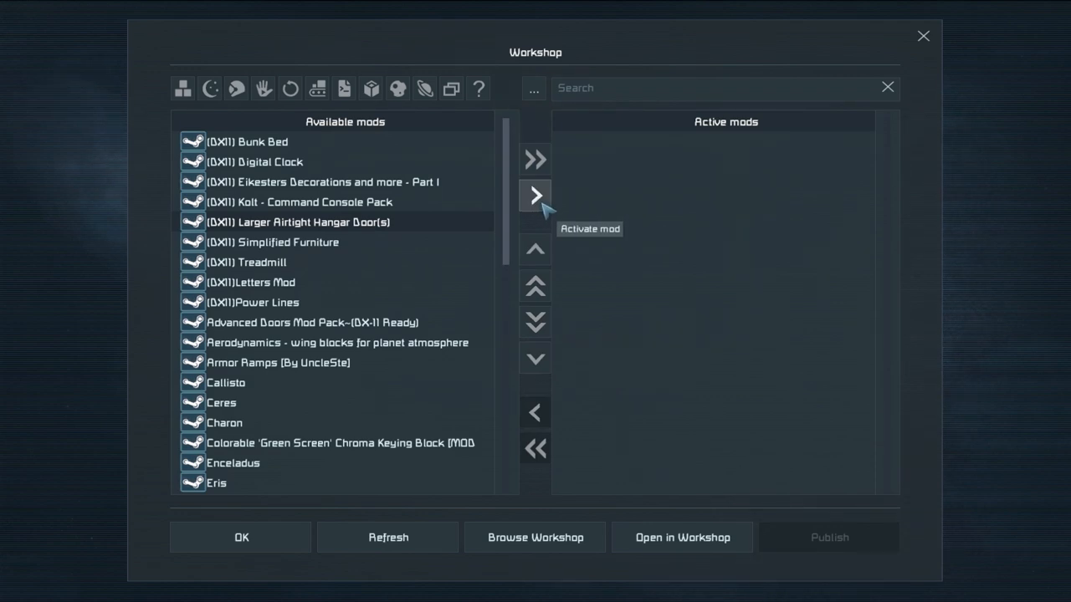
click(534, 195)
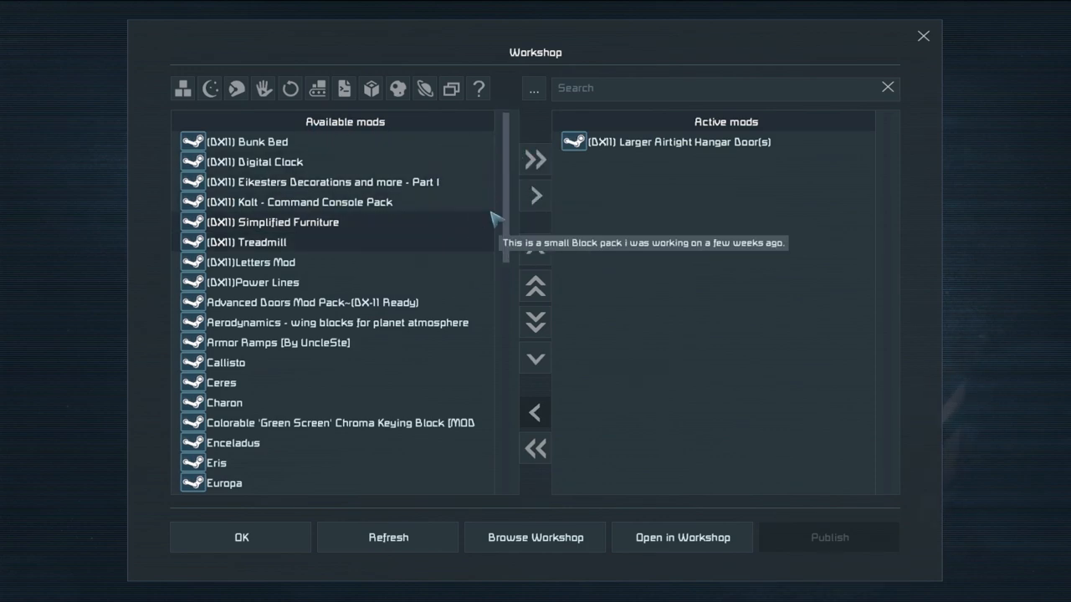
click(534, 159)
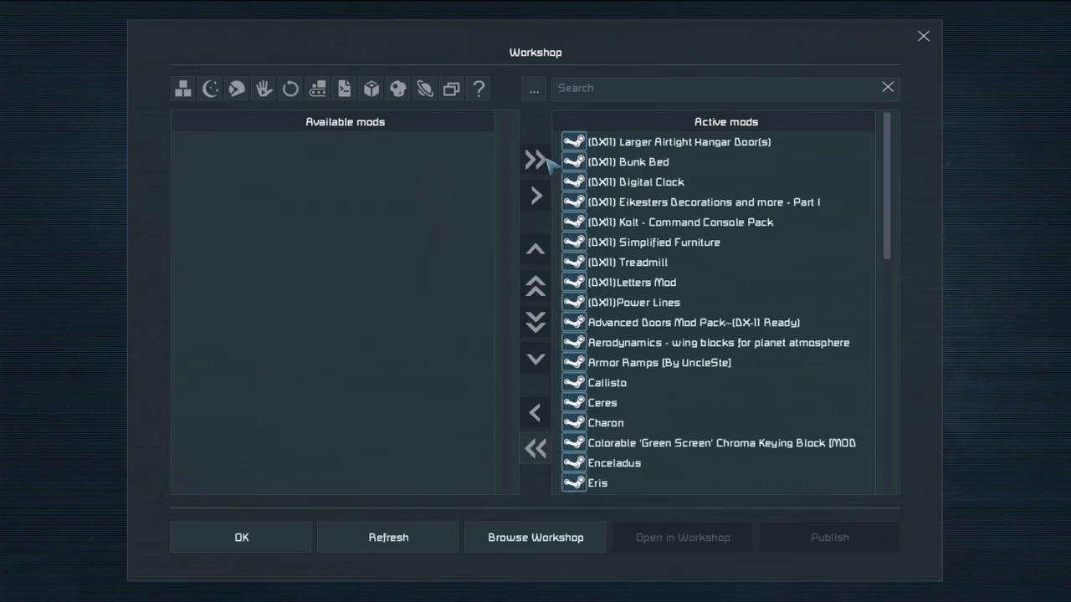
mouse_move(545, 175)
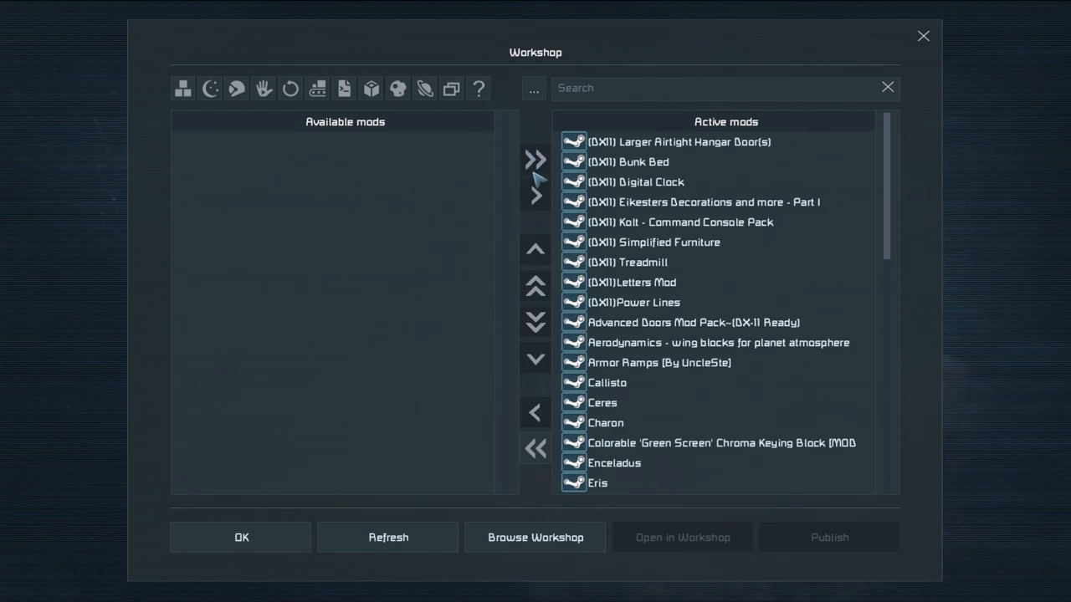
mouse_move(534, 449)
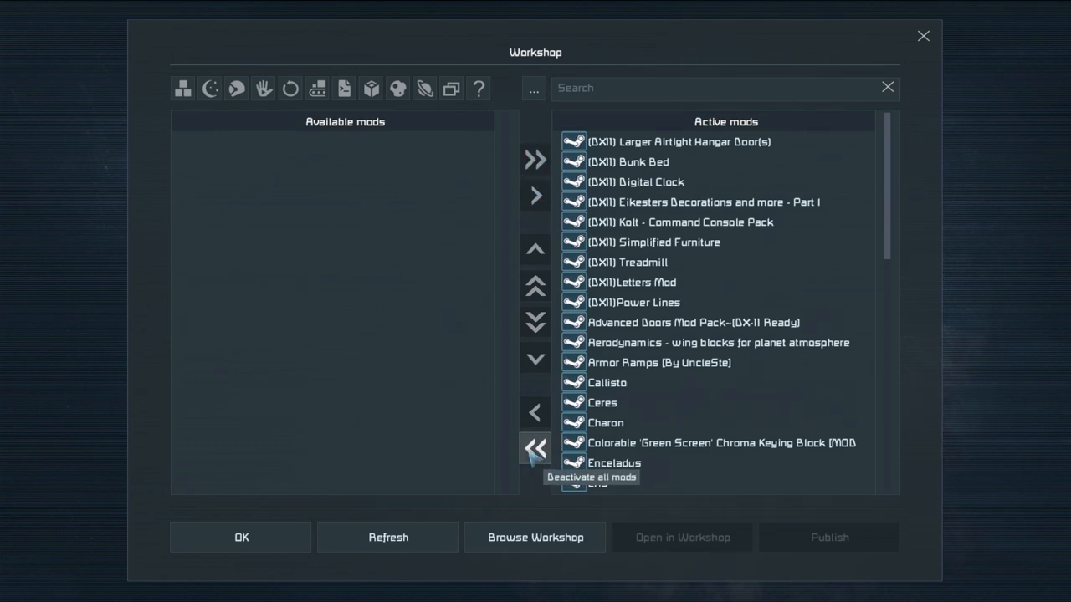
click(535, 448)
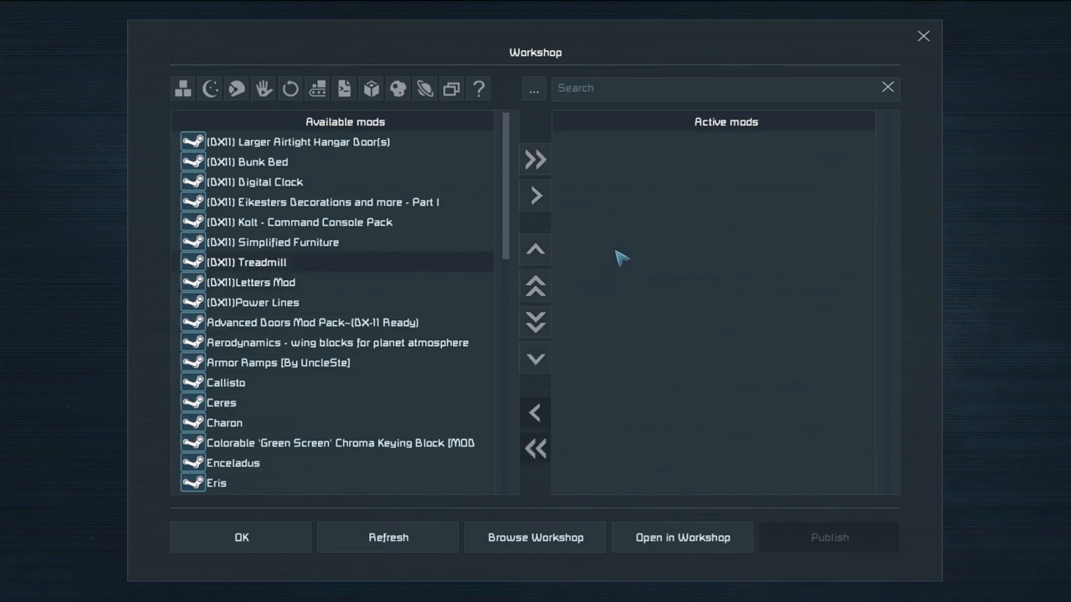
click(535, 195)
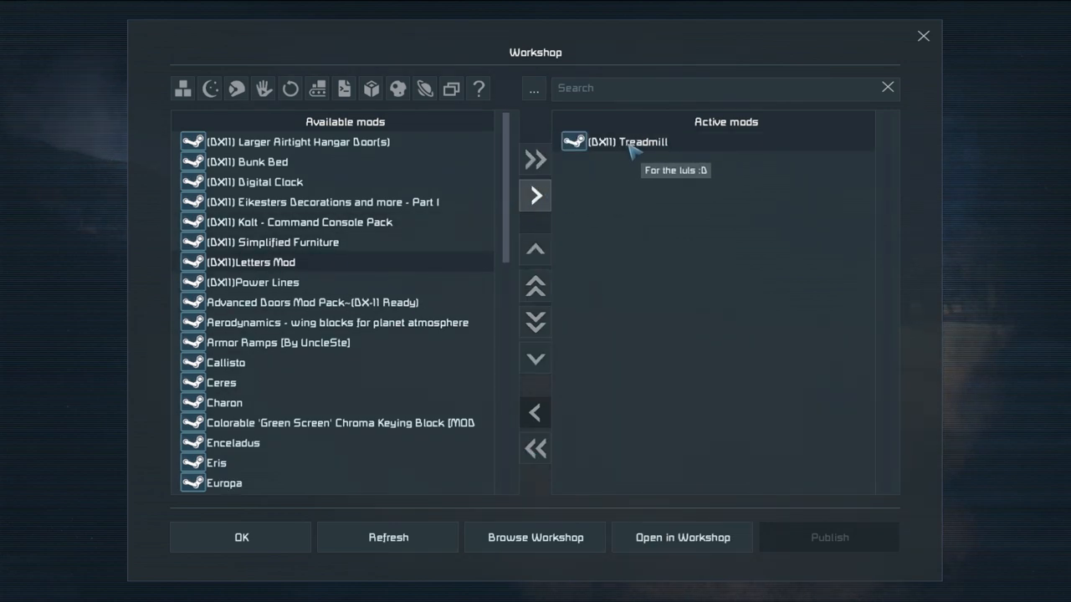
mouse_move(613, 194)
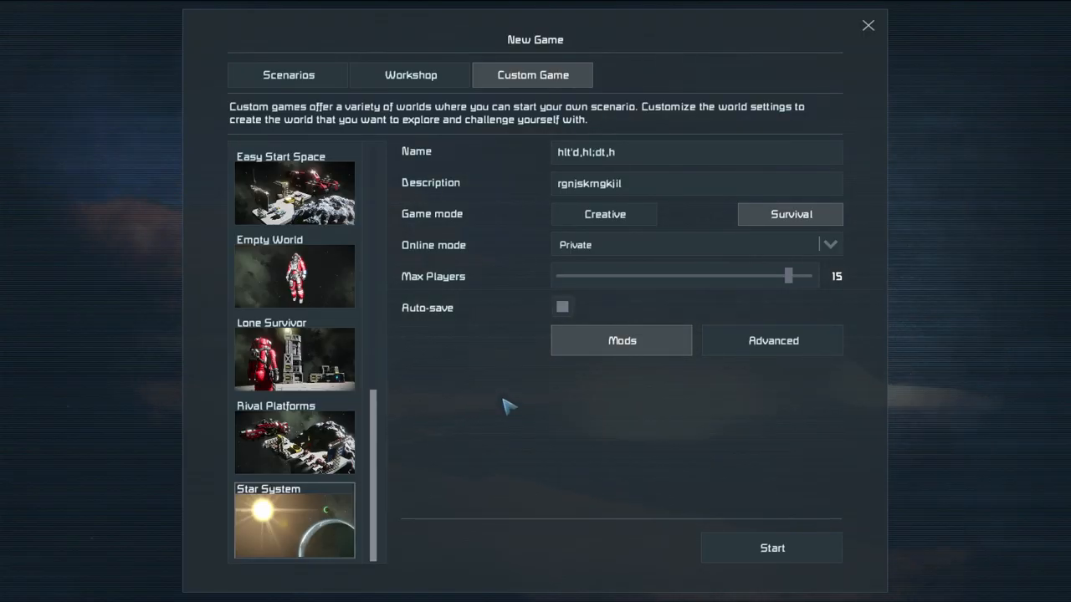
mouse_move(628, 463)
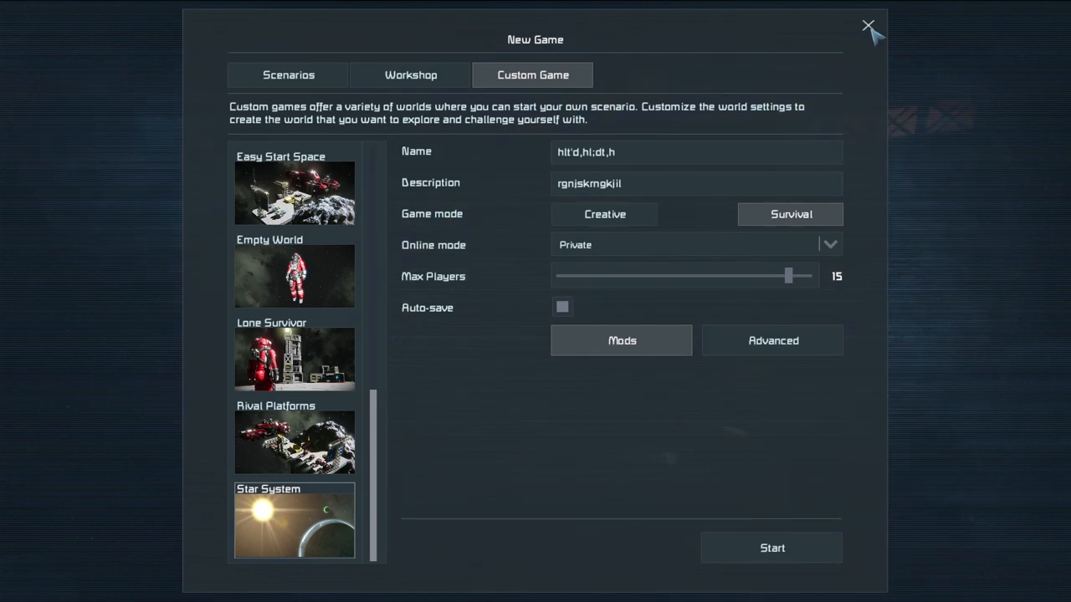
mouse_move(772, 581)
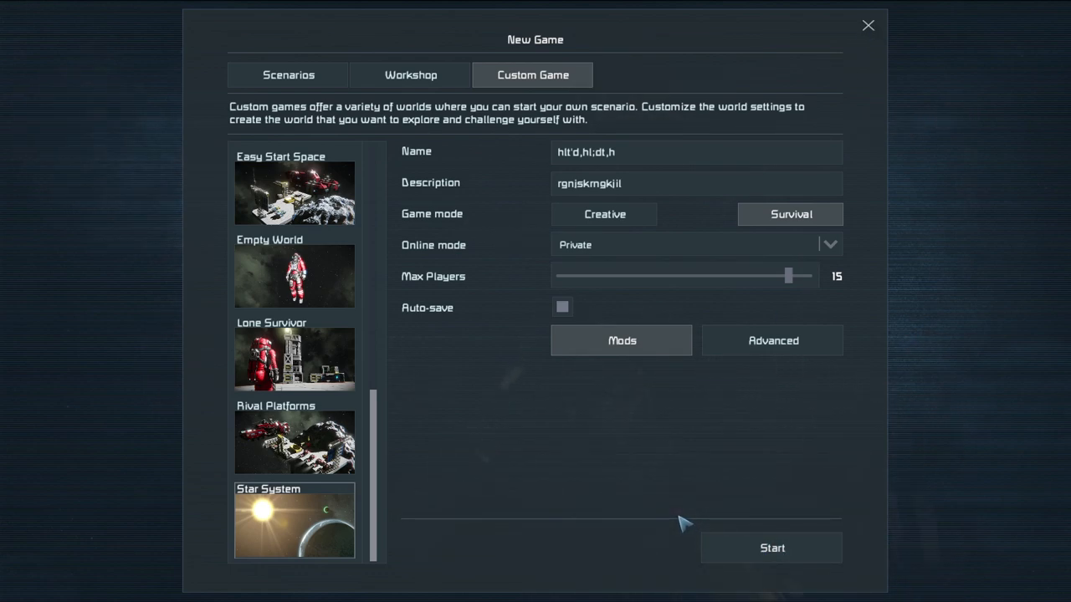
mouse_move(662, 517)
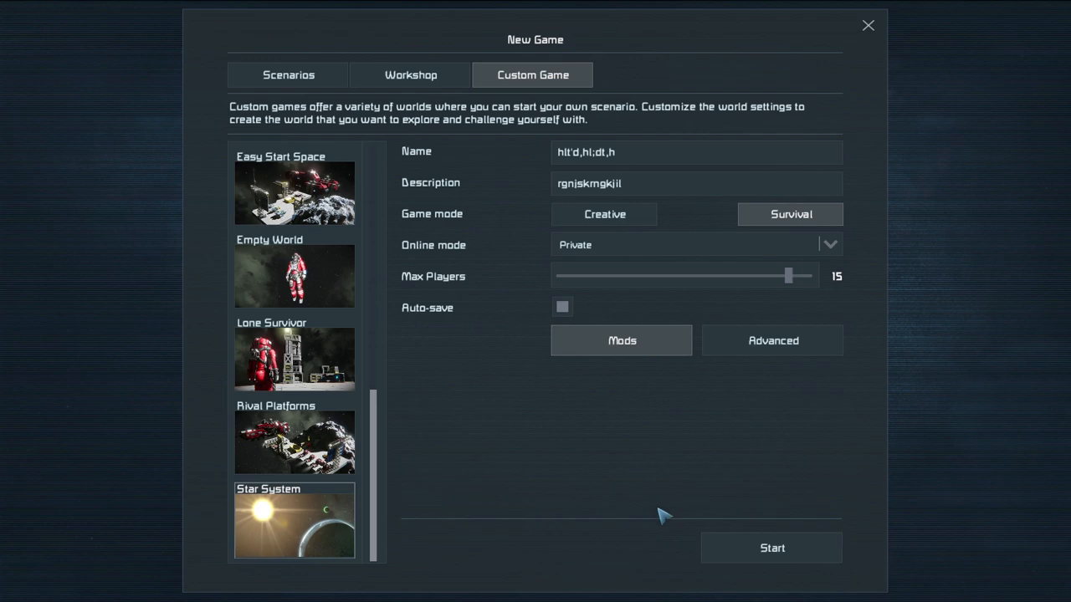
mouse_move(740, 548)
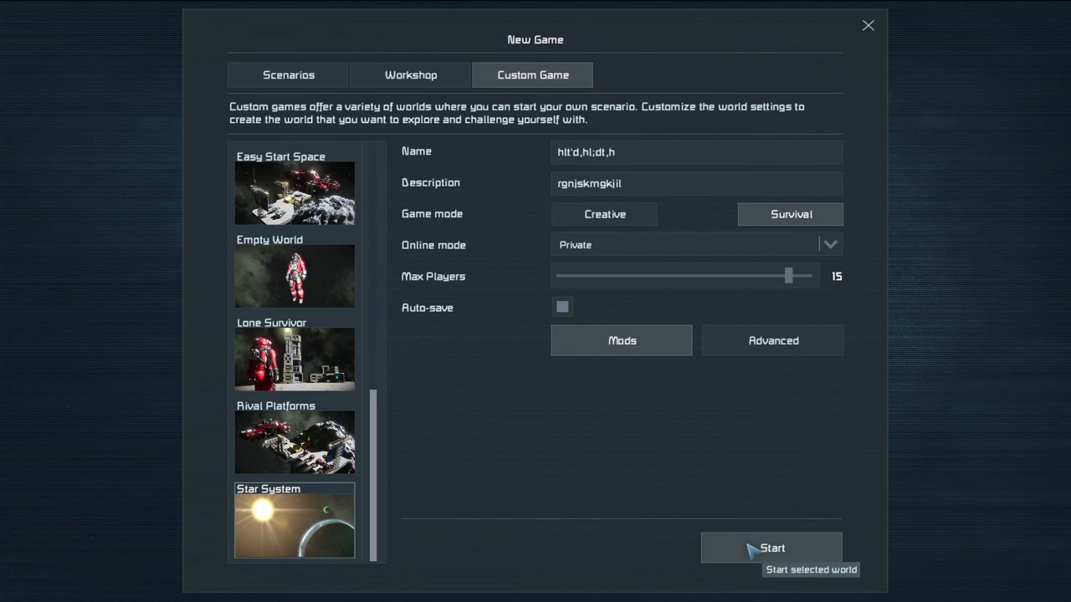
Start the Star System survival world with the Treadmill mod
click(771, 547)
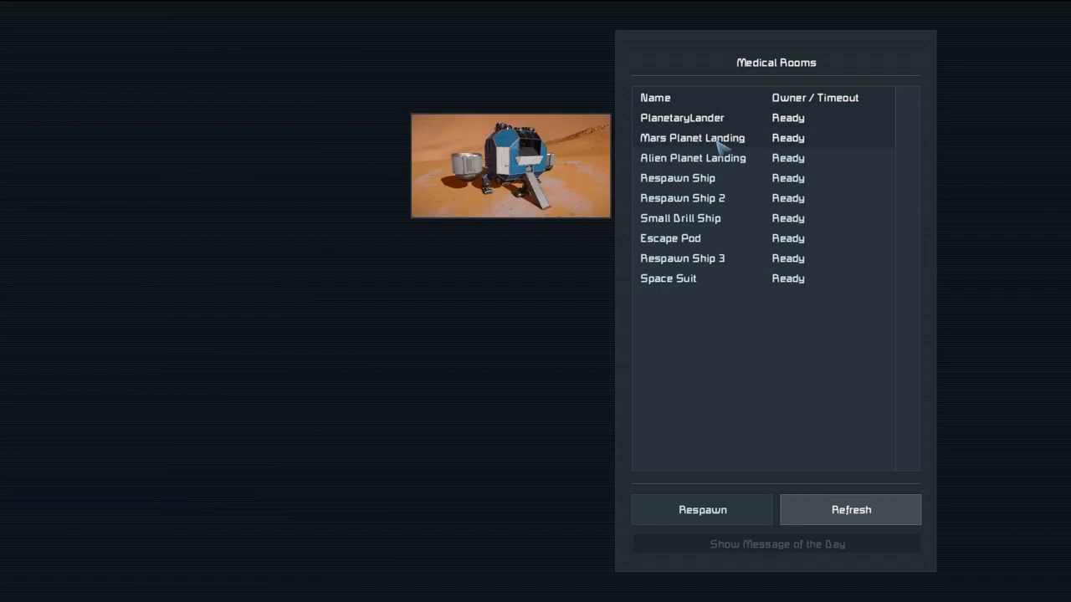
Preview Mars Planet Landing, Respawn Ship, PlanetaryLander, Respawn Ship 2 and Alien Planet Landing spawns
click(677, 178)
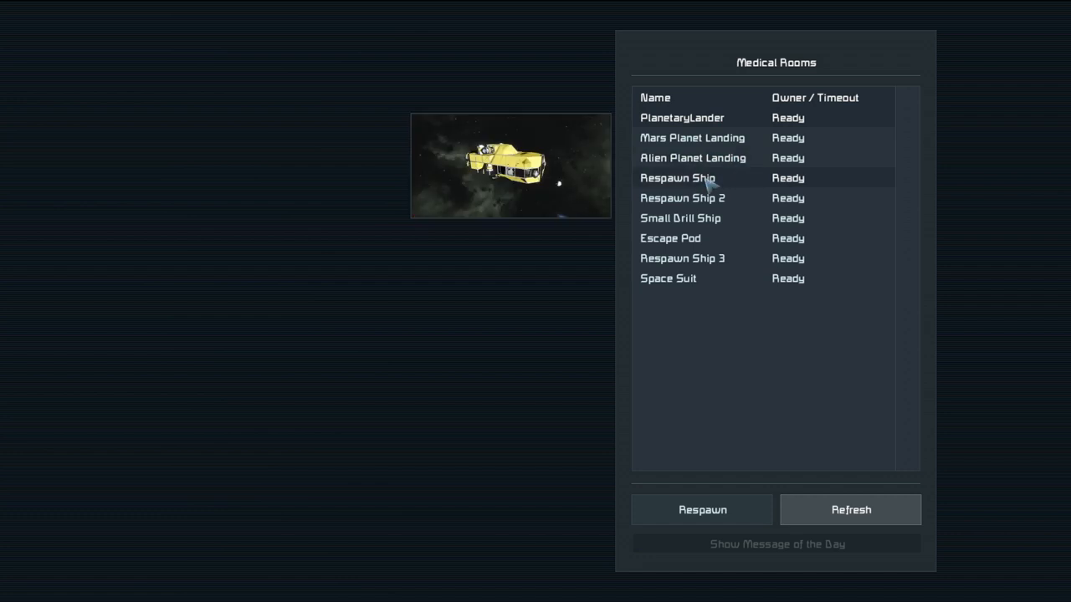
click(670, 238)
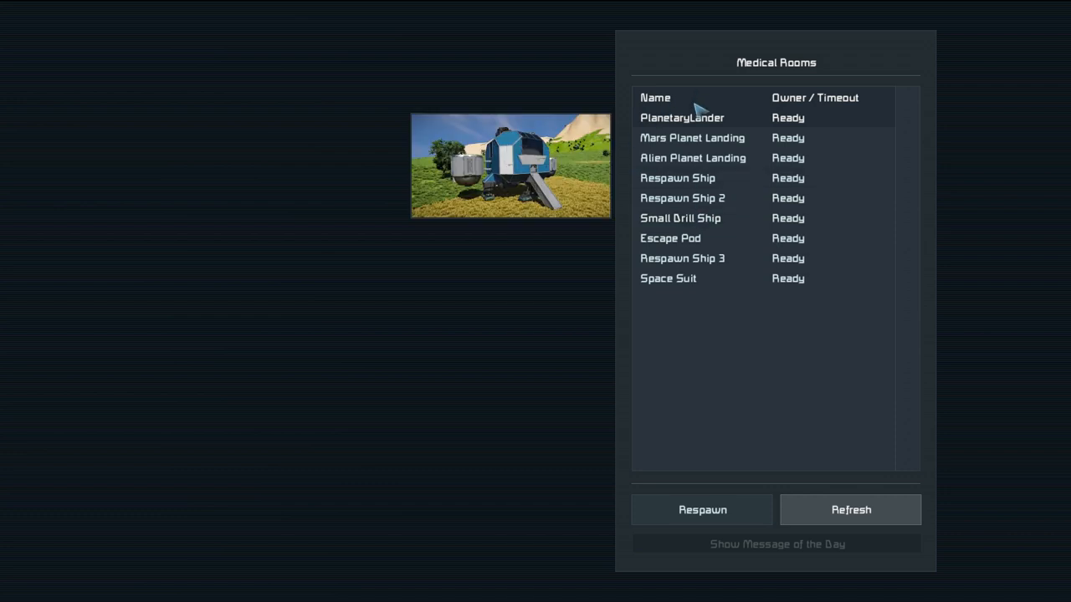
click(693, 138)
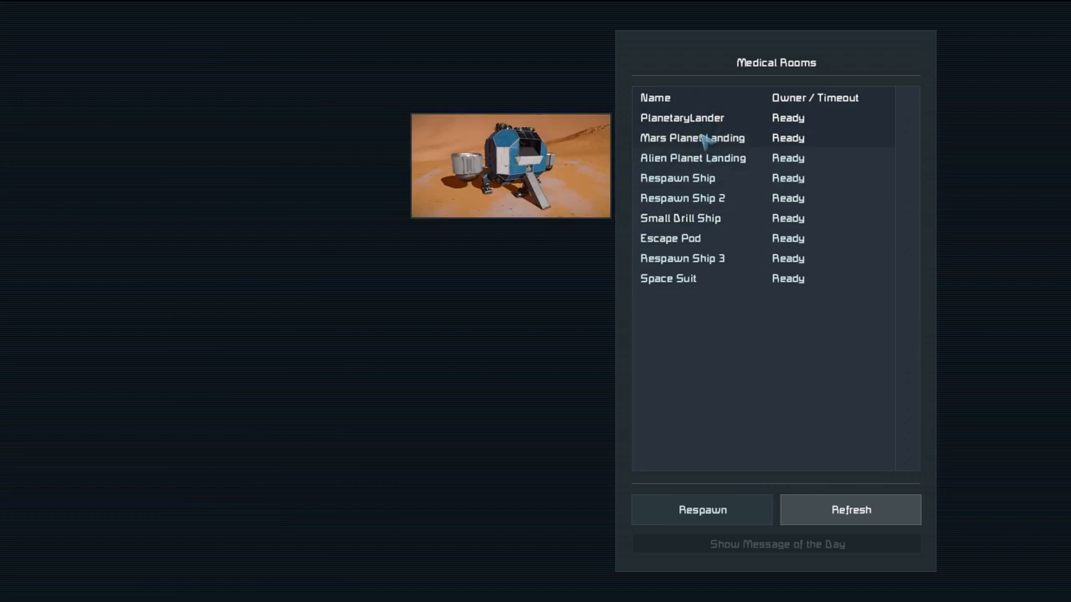
click(682, 198)
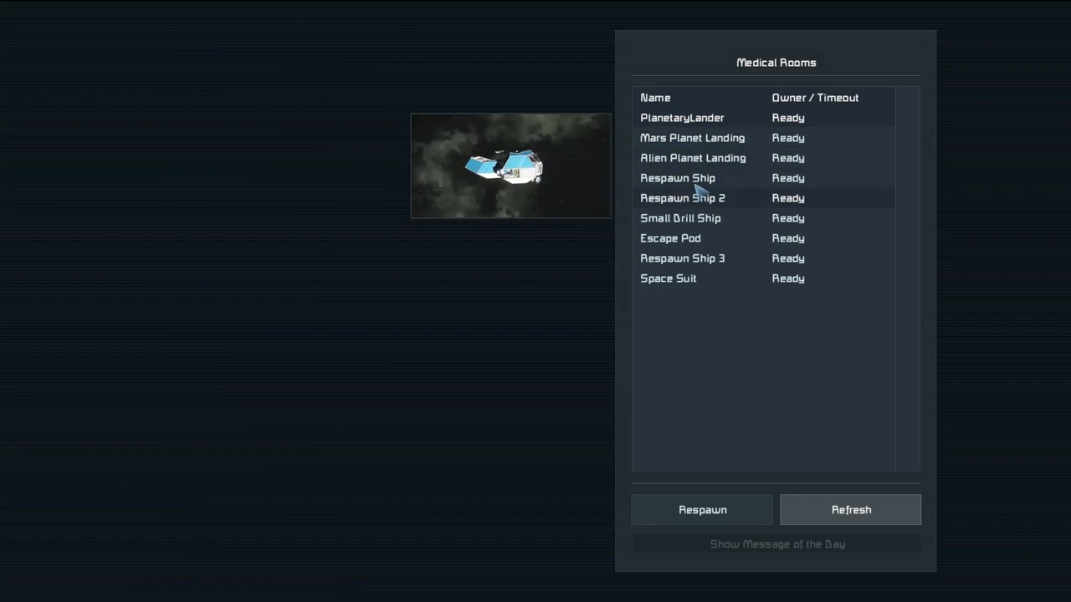
click(682, 117)
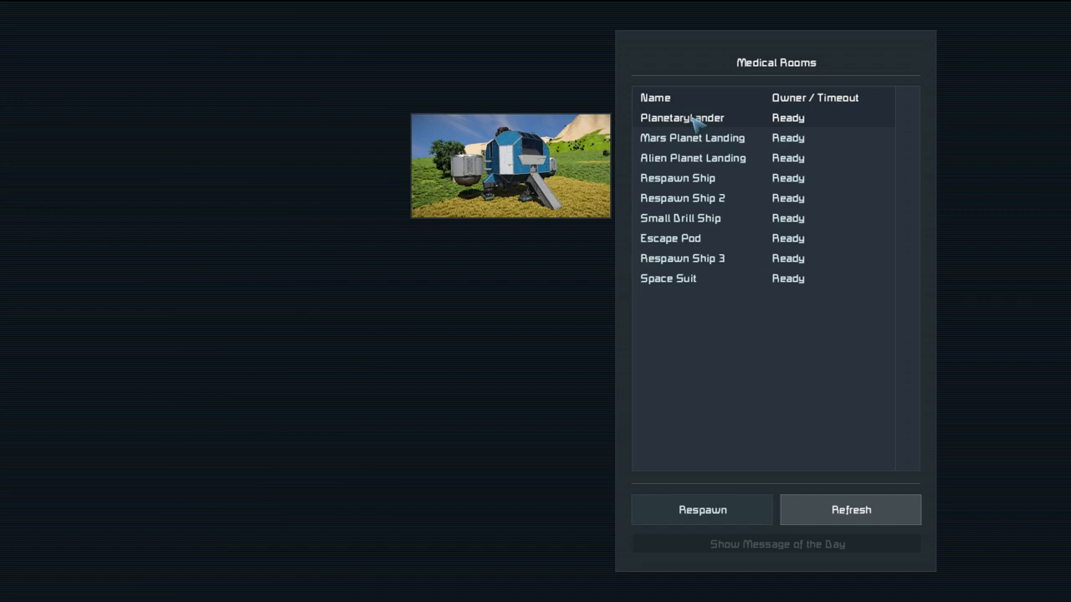
mouse_move(699, 113)
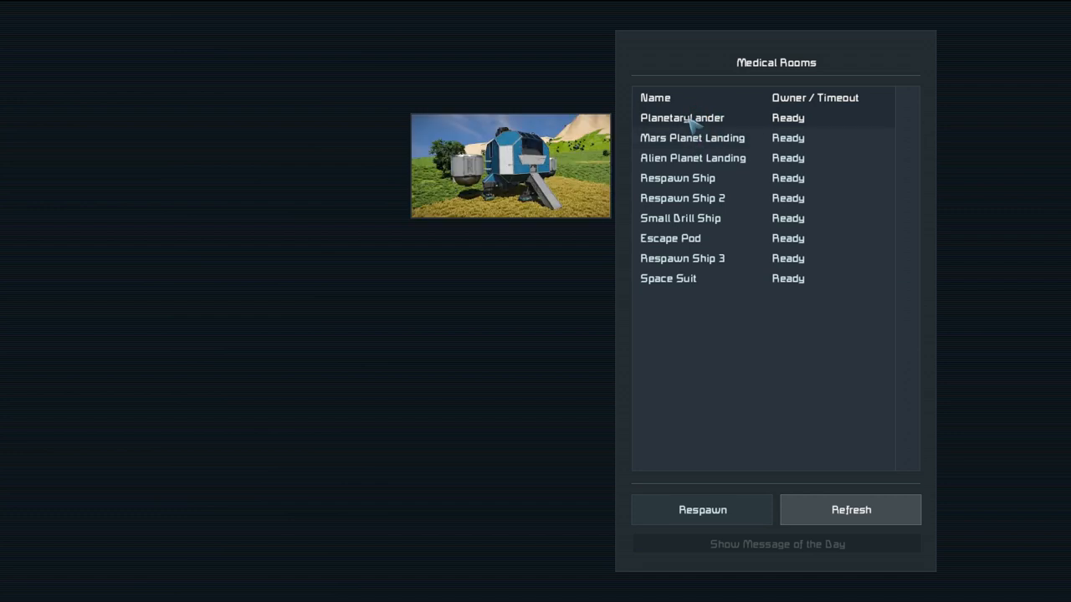
click(692, 138)
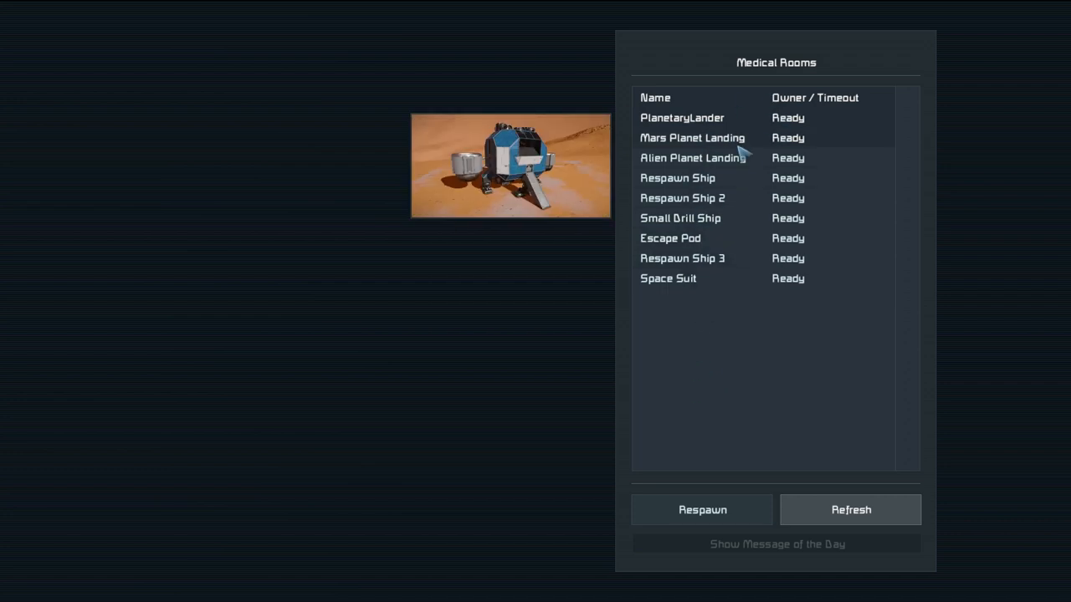
click(691, 158)
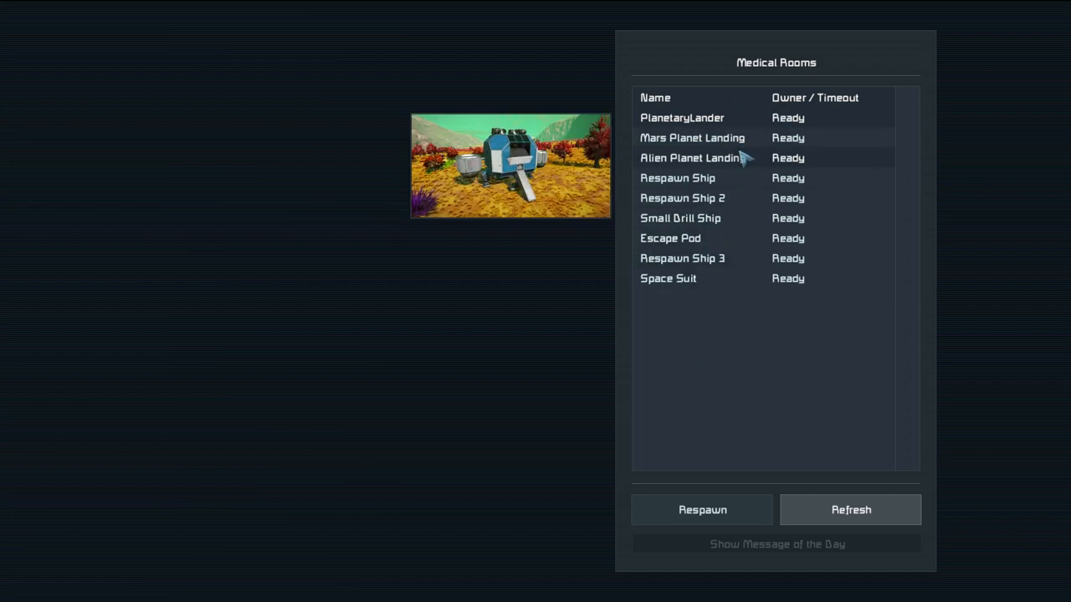
click(692, 138)
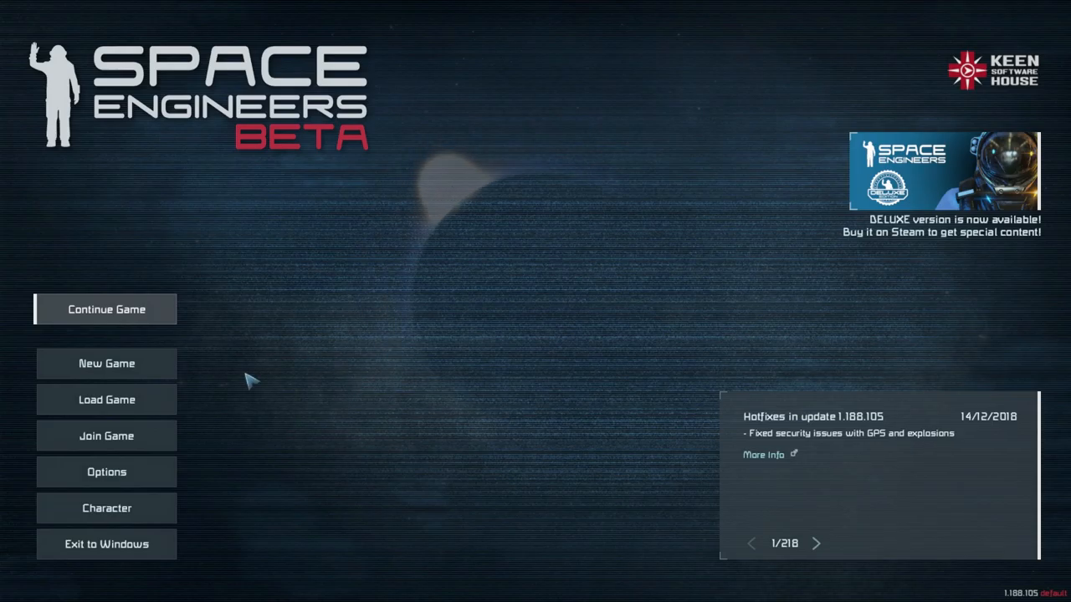
mouse_move(318, 185)
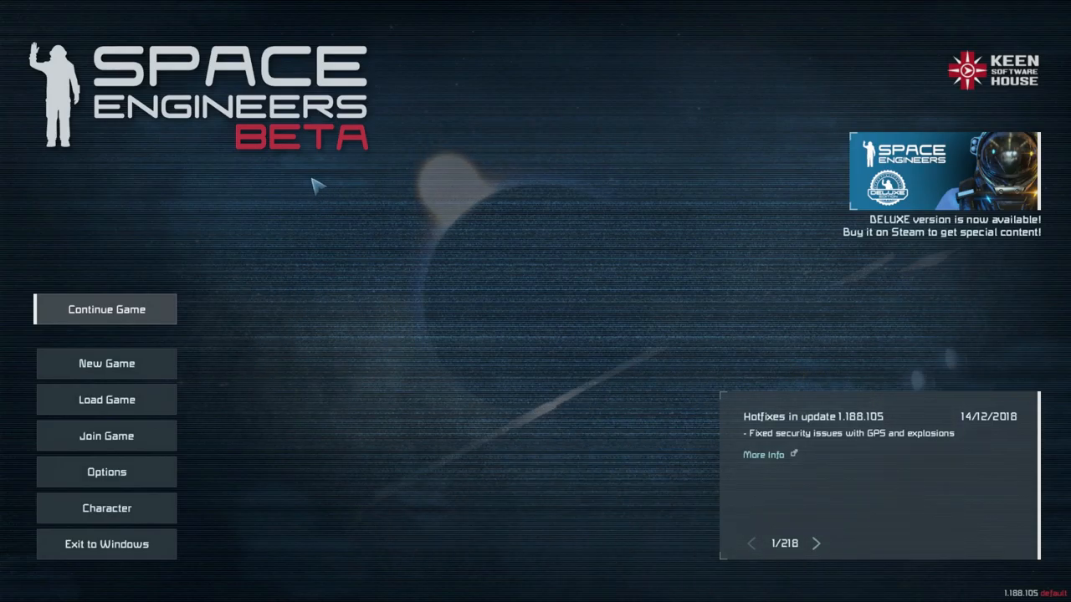
Open Edit Settings for the TUTORIAL WORLD AFEENAFJK save from the Load Game list
click(106, 399)
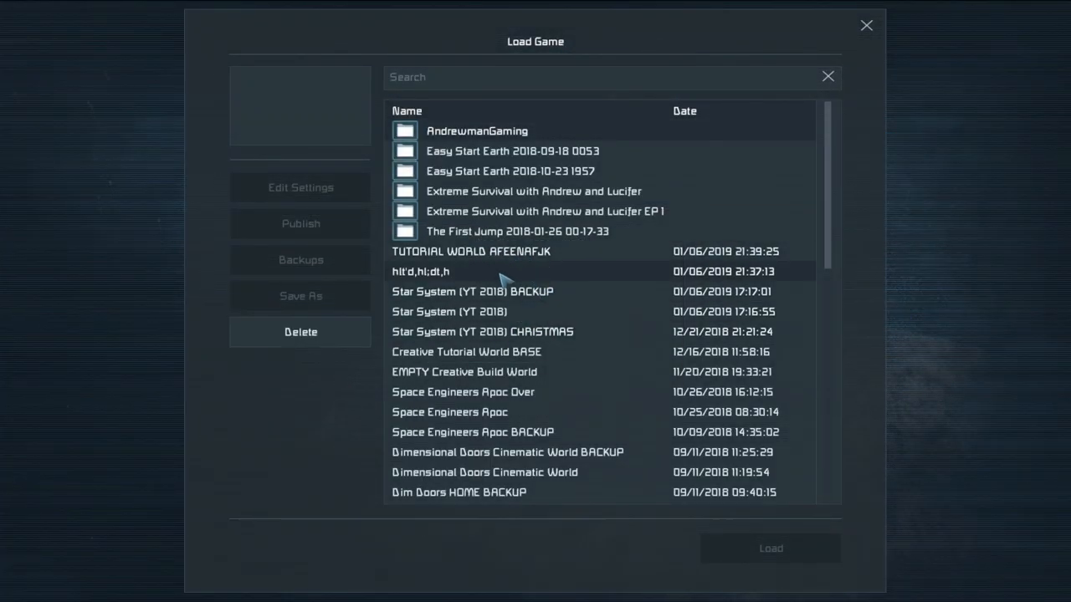
mouse_move(462, 277)
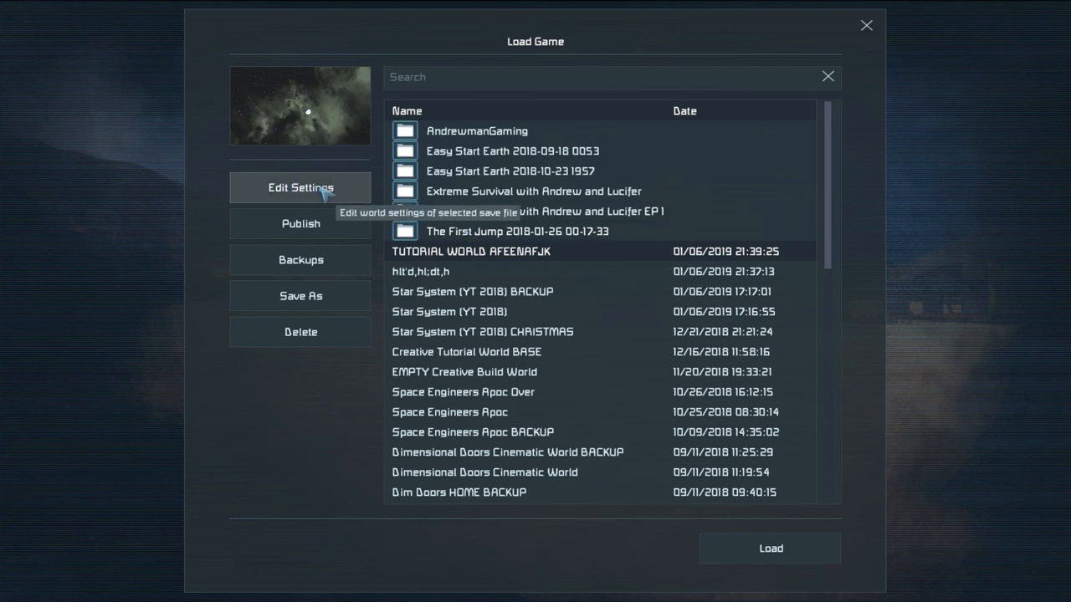
click(299, 187)
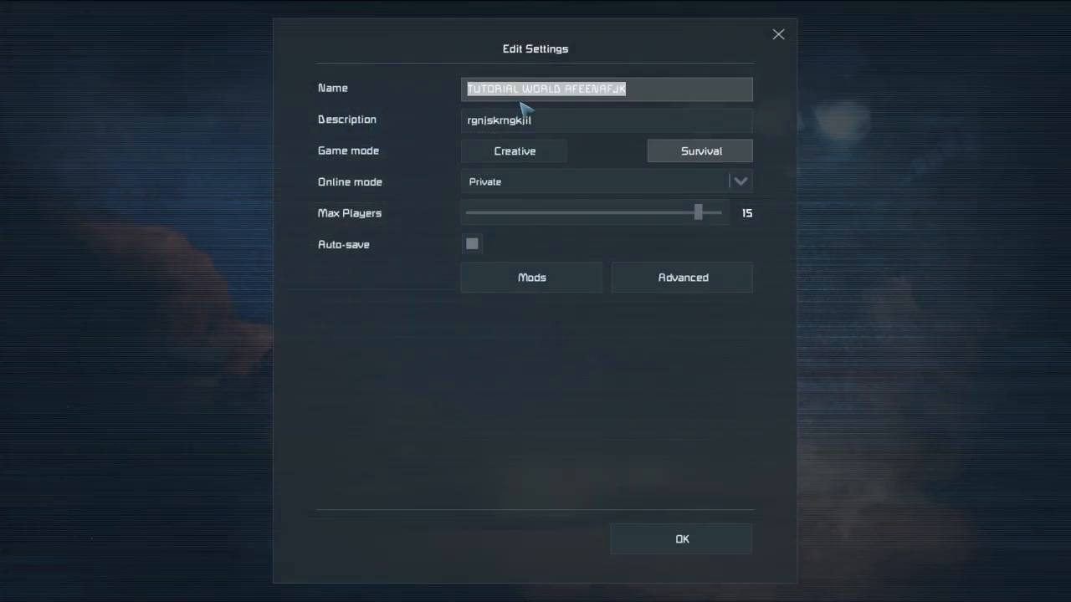
mouse_move(517, 232)
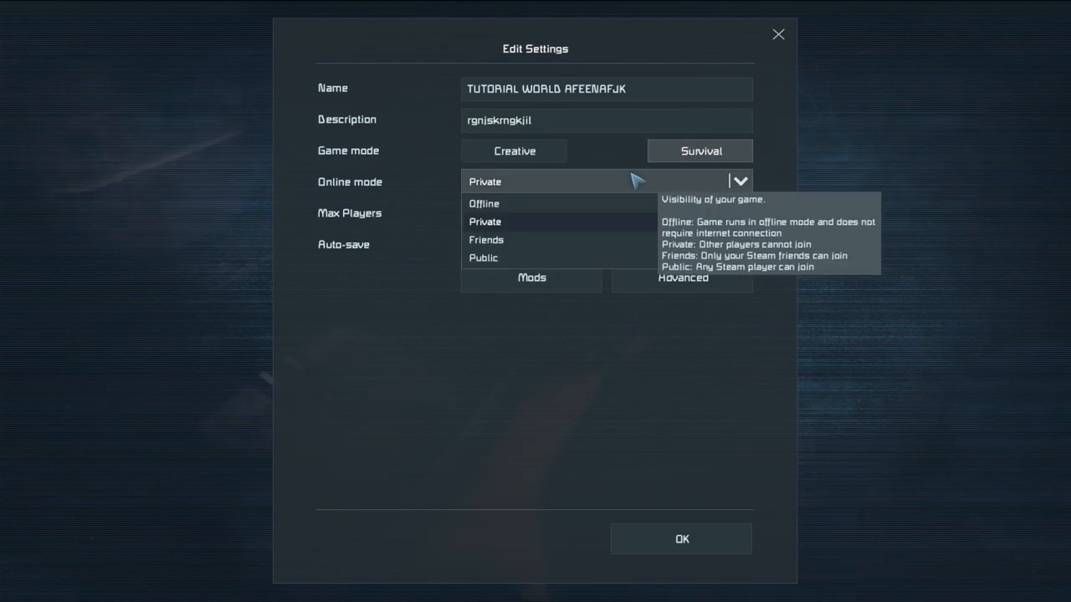
Review the online mode options and the Treadmill-only mod list, then return to TUTORIAL WORLD AFEENAFJK
click(484, 221)
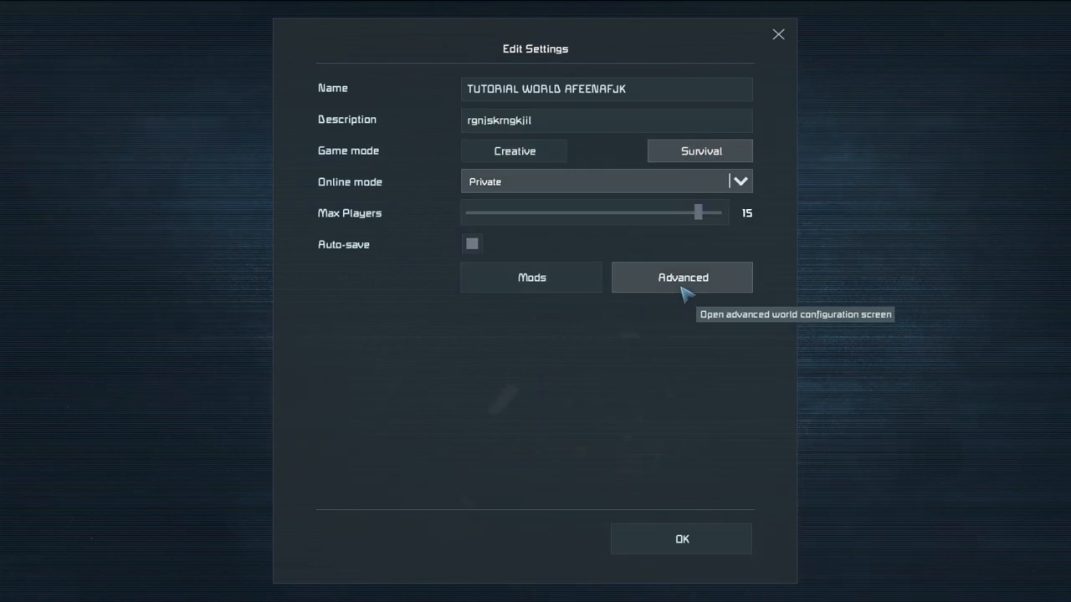
click(681, 277)
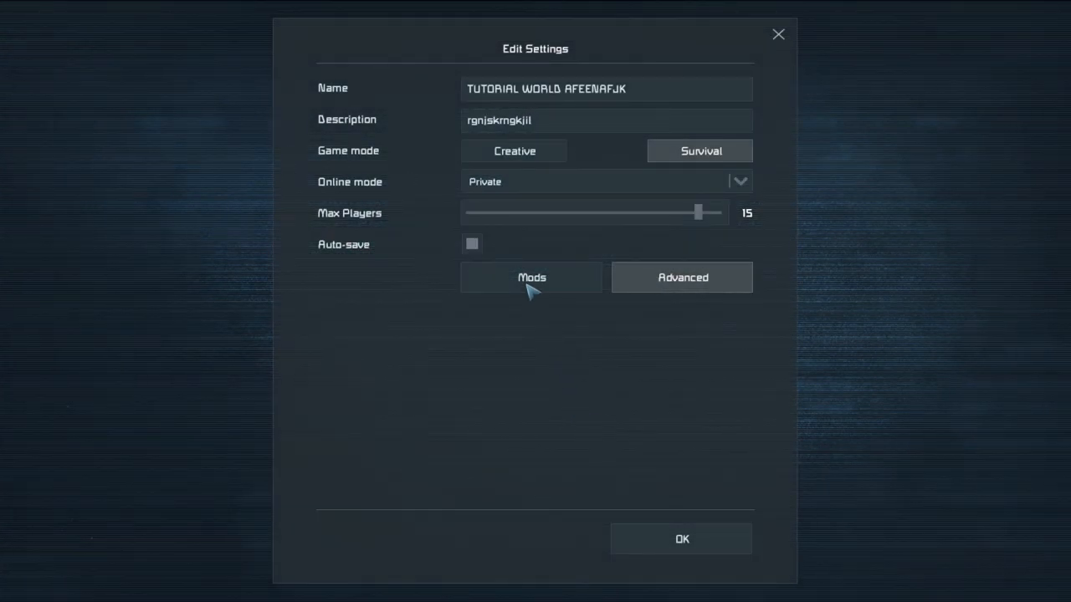
click(530, 277)
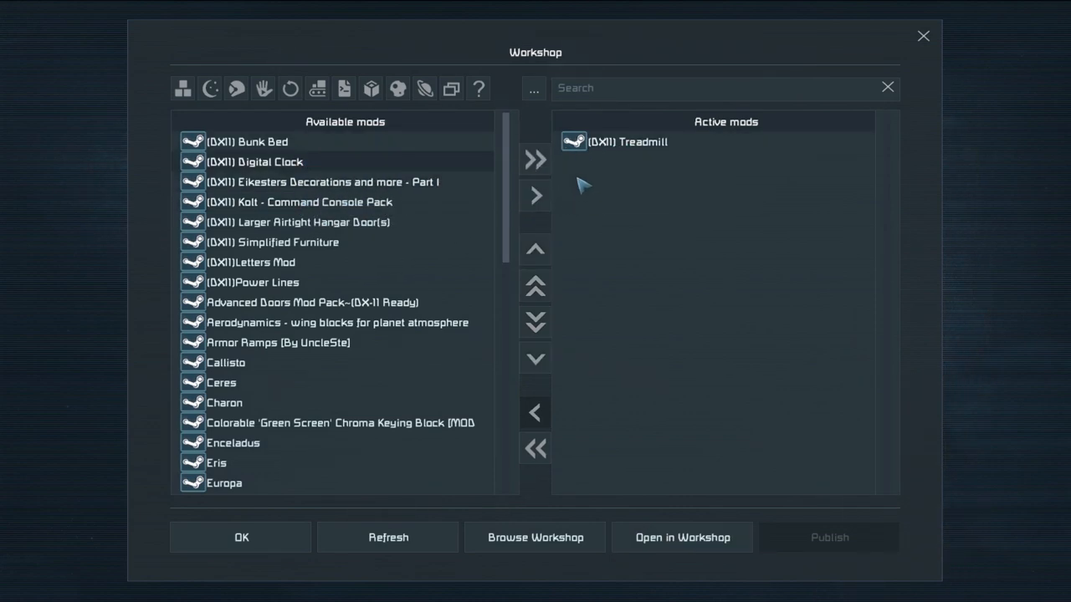
click(535, 195)
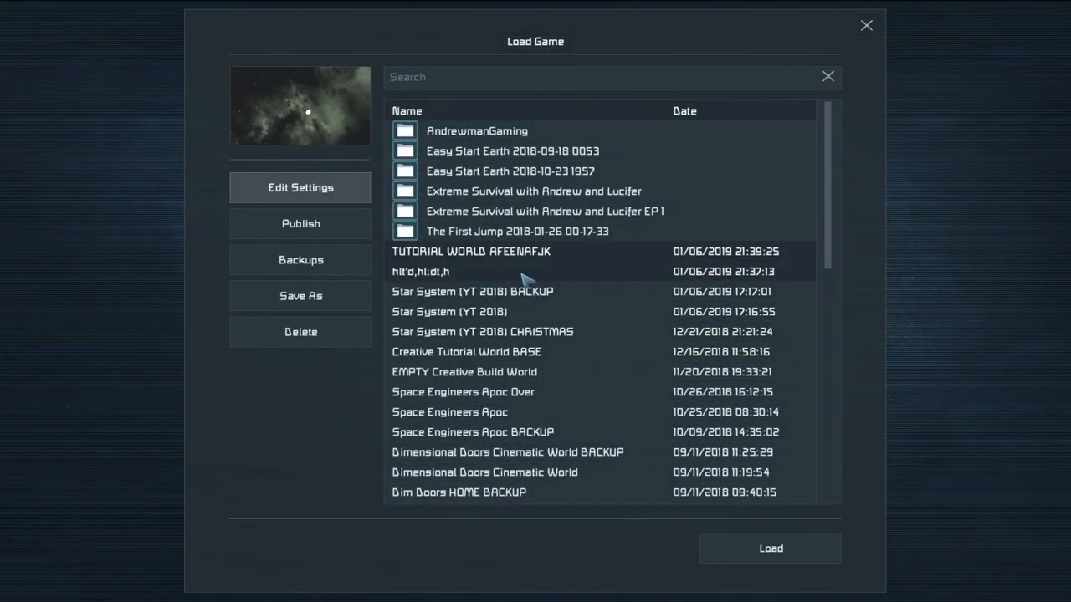
click(527, 251)
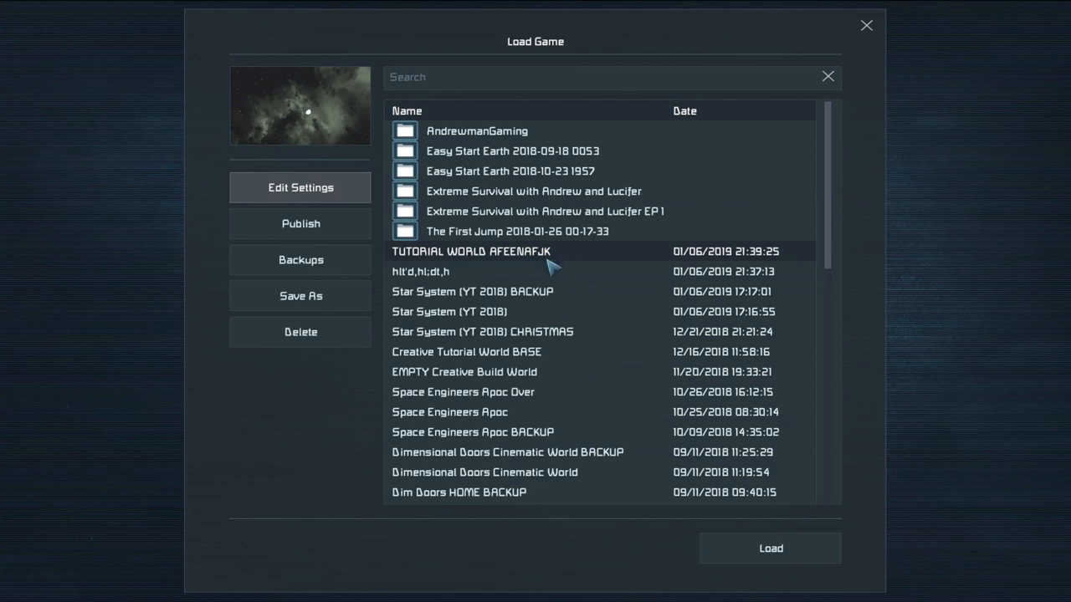